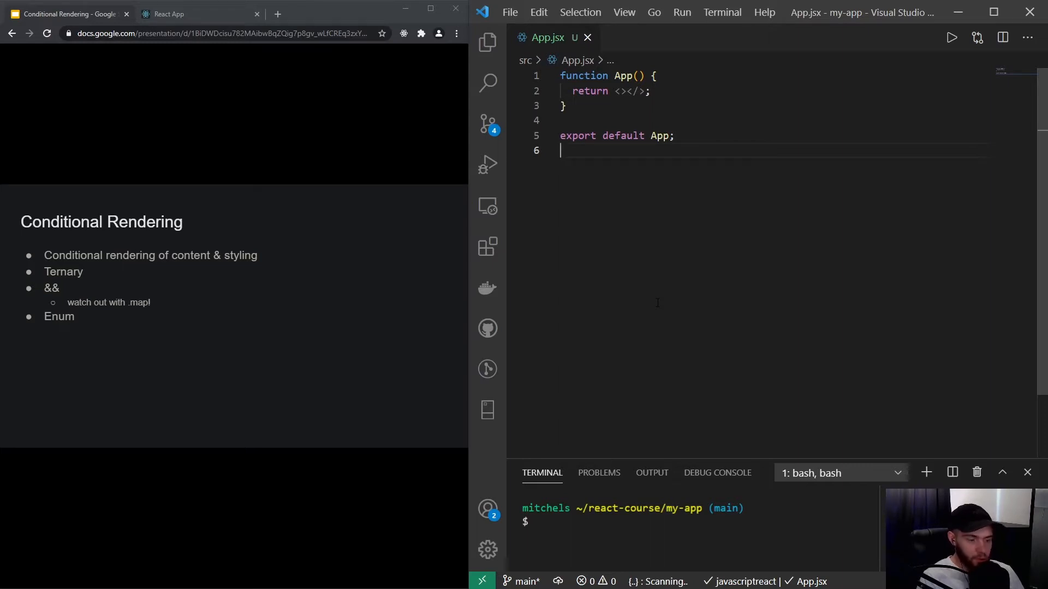
{"action": "mouse_move", "coordinate": [346, 309]}
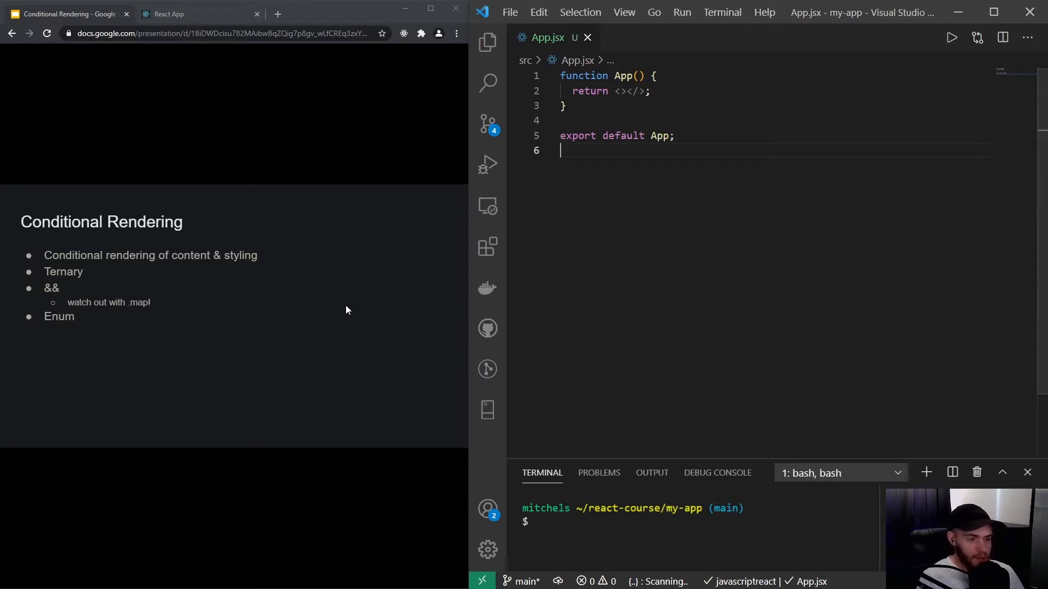
{"action": "mouse_move", "coordinate": [192, 252]}
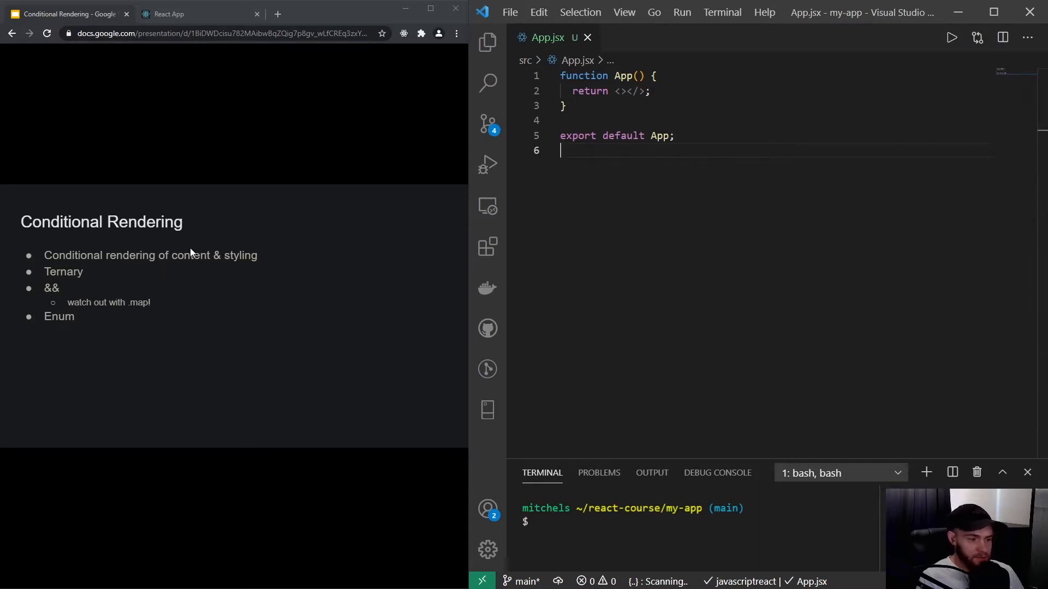
{"action": "mouse_move", "coordinate": [269, 244]}
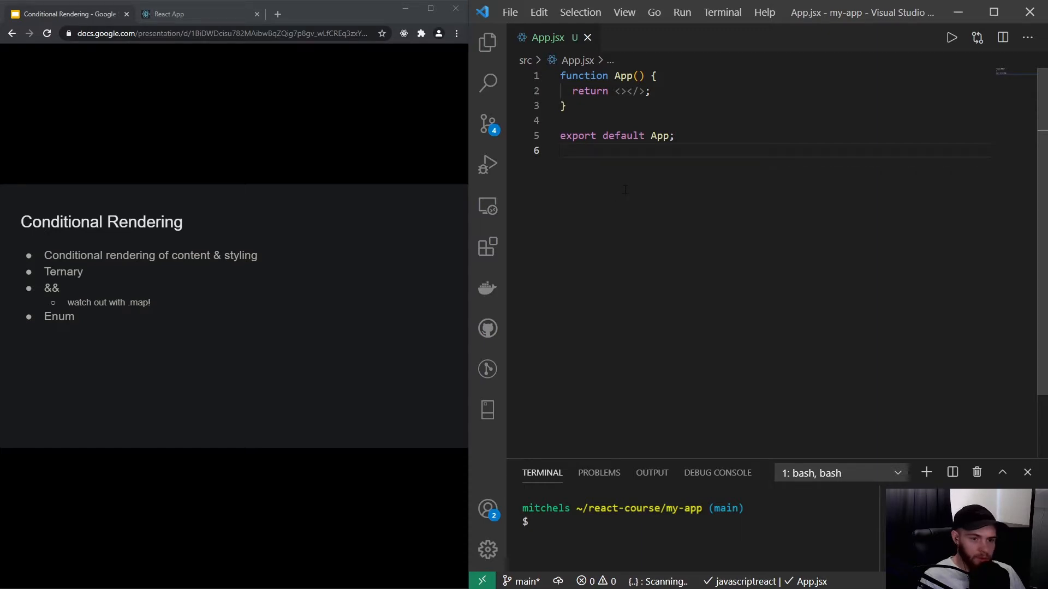
Step: Define a const user object inside App with isAuthenticated: false
{"action": "left_click", "coordinate": [655, 76]}
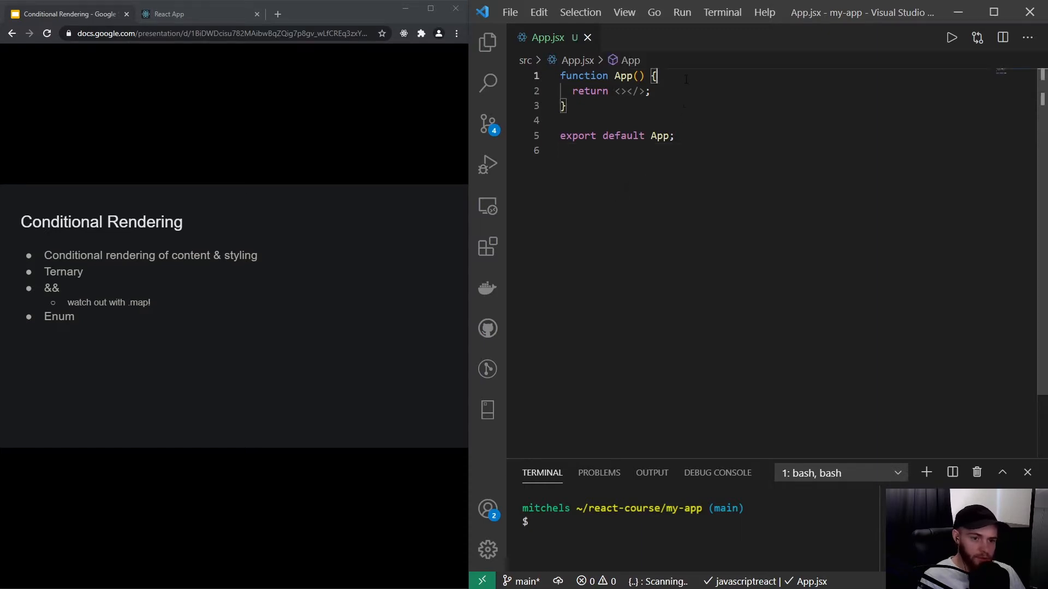
{"action": "type", "text": "const"}
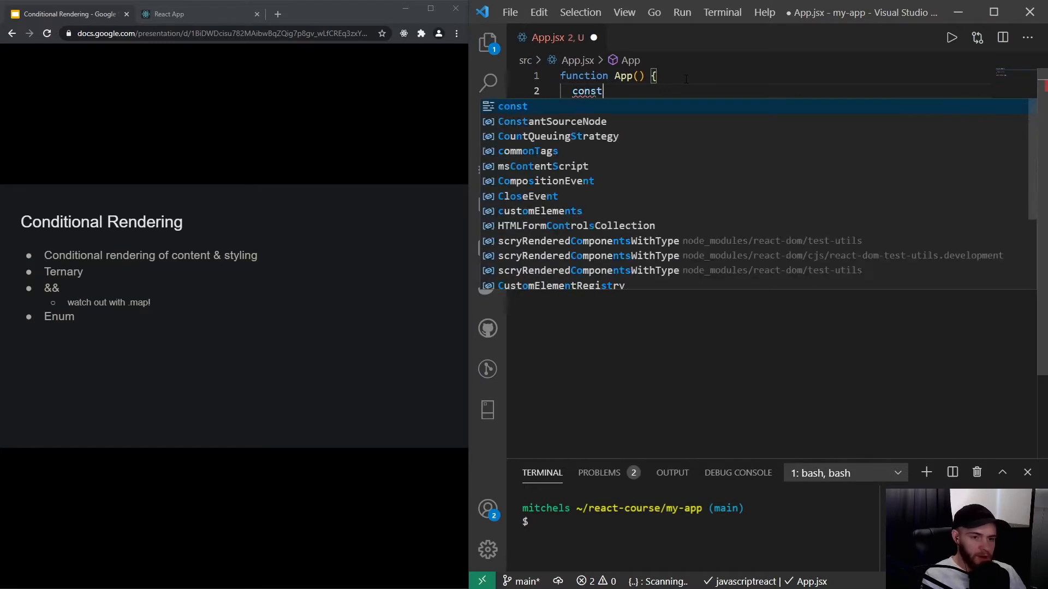
{"action": "type", "text": "user ="}
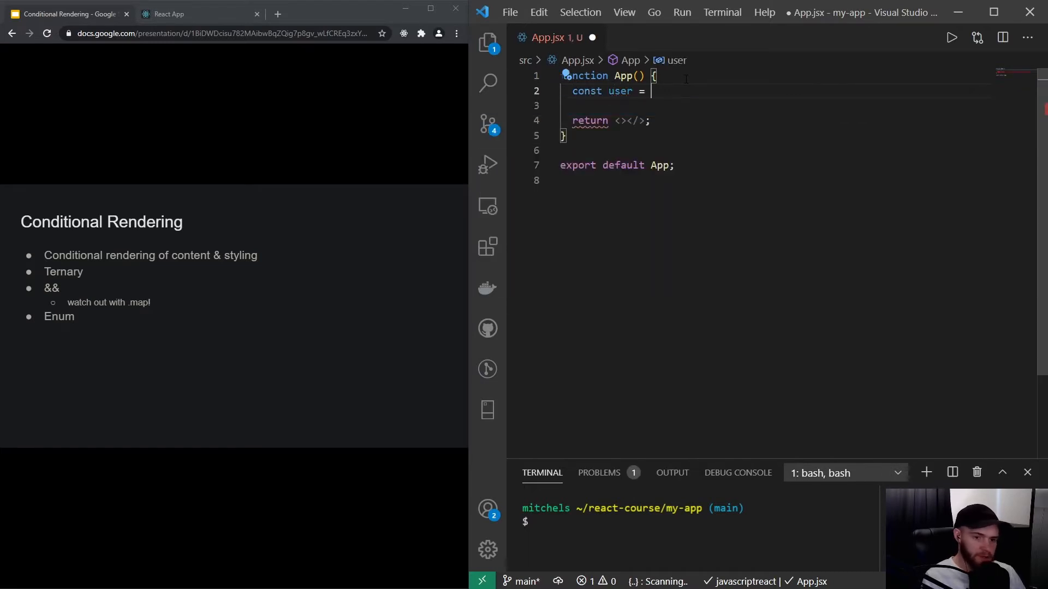
{"action": "type", "text": "{"}
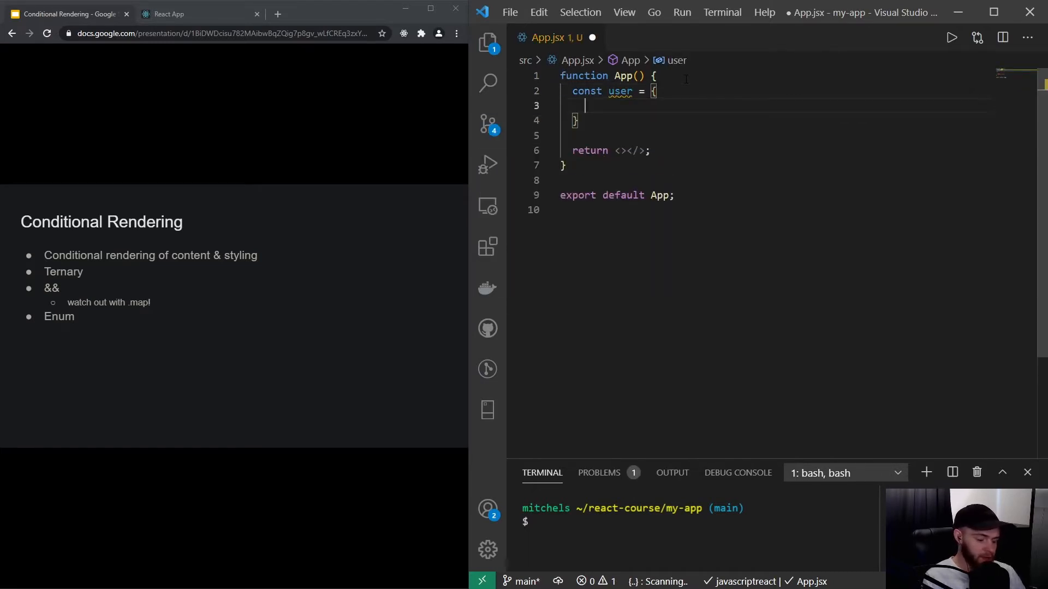
{"action": "type", "text": "isAuthenticated: f"}
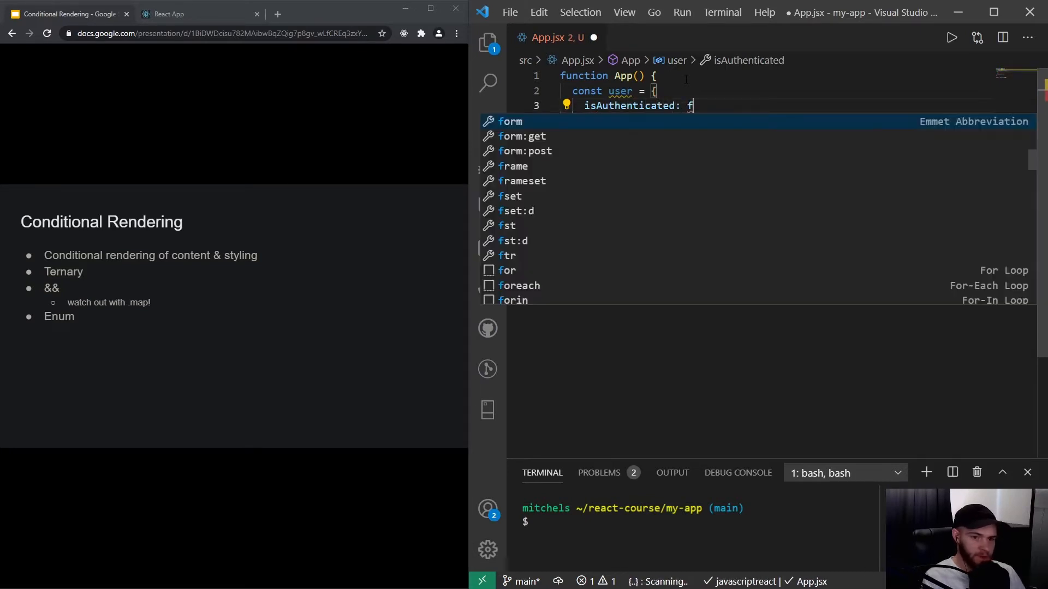
{"action": "type", "text": "alse"}
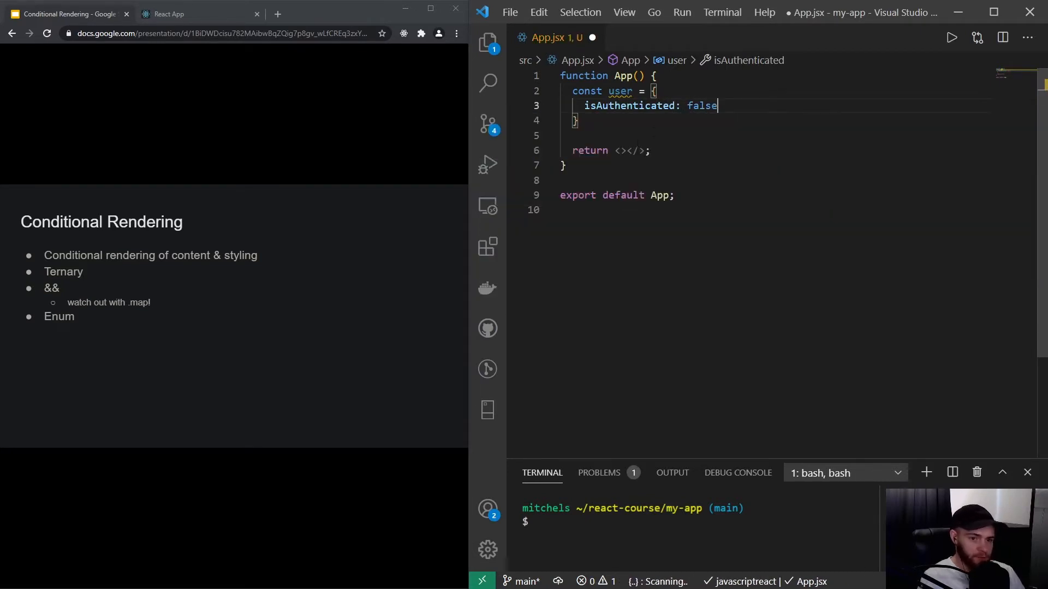
Step: Render an <h1>App</h1> heading and a <p> starting the 'Welcome, {' greeting
{"action": "key", "text": "Enter"}
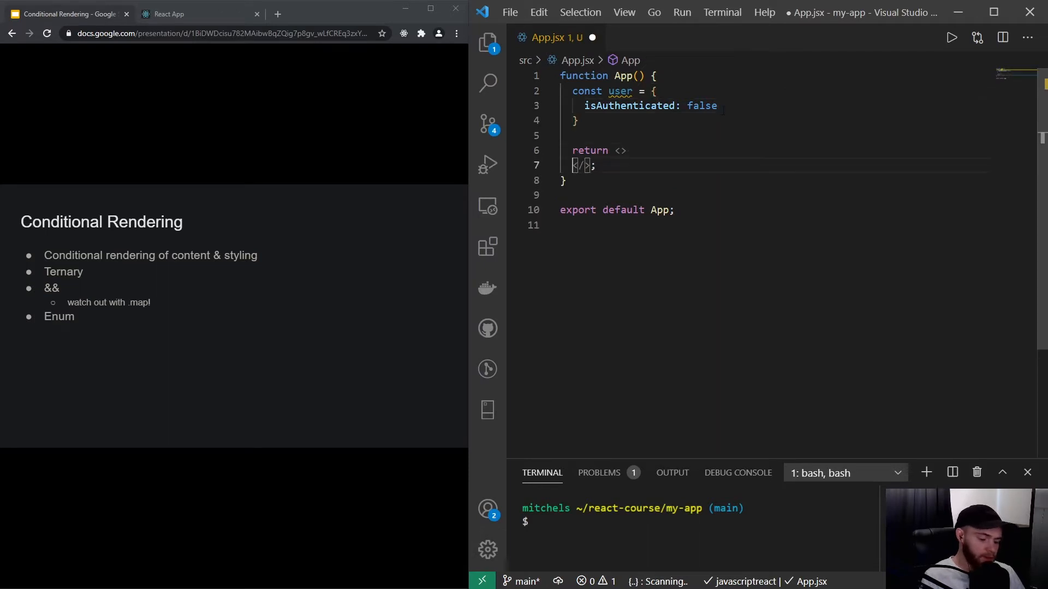
{"action": "type", "text": "<h1></h1>"}
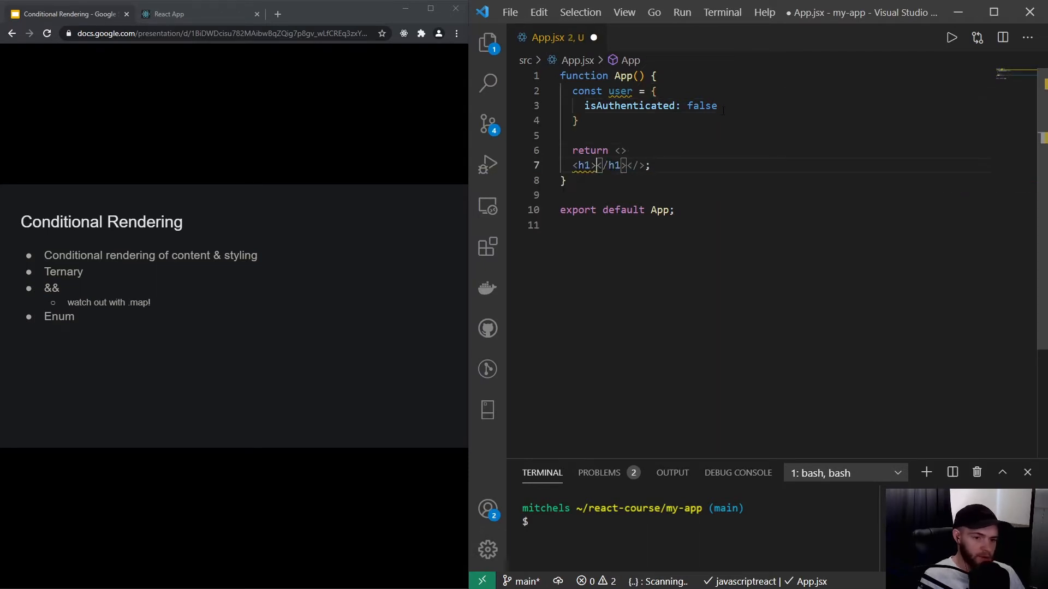
{"action": "type", "text": "App"}
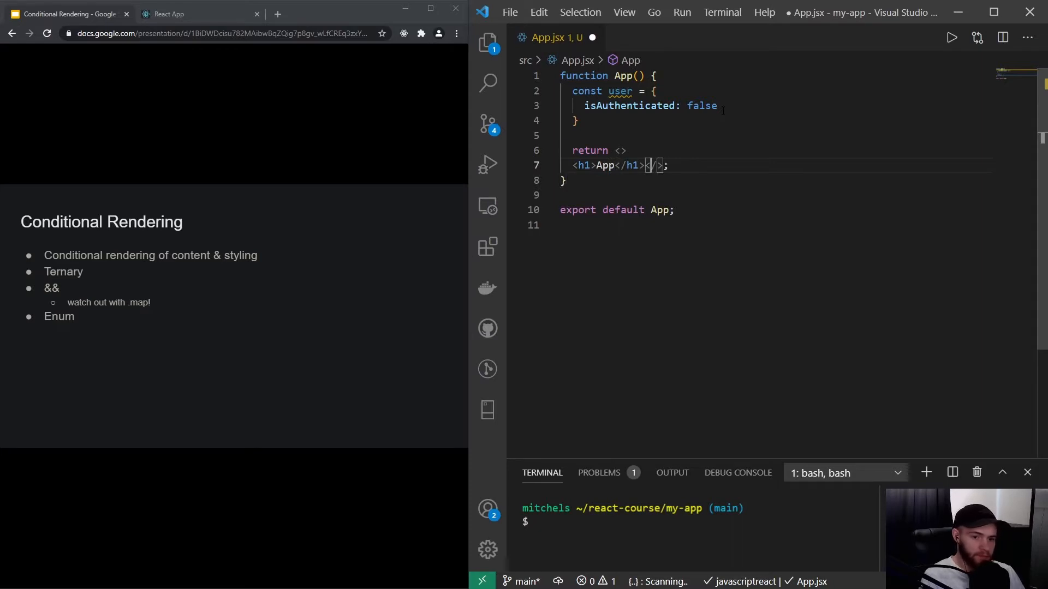
{"action": "type", "text": "p"}
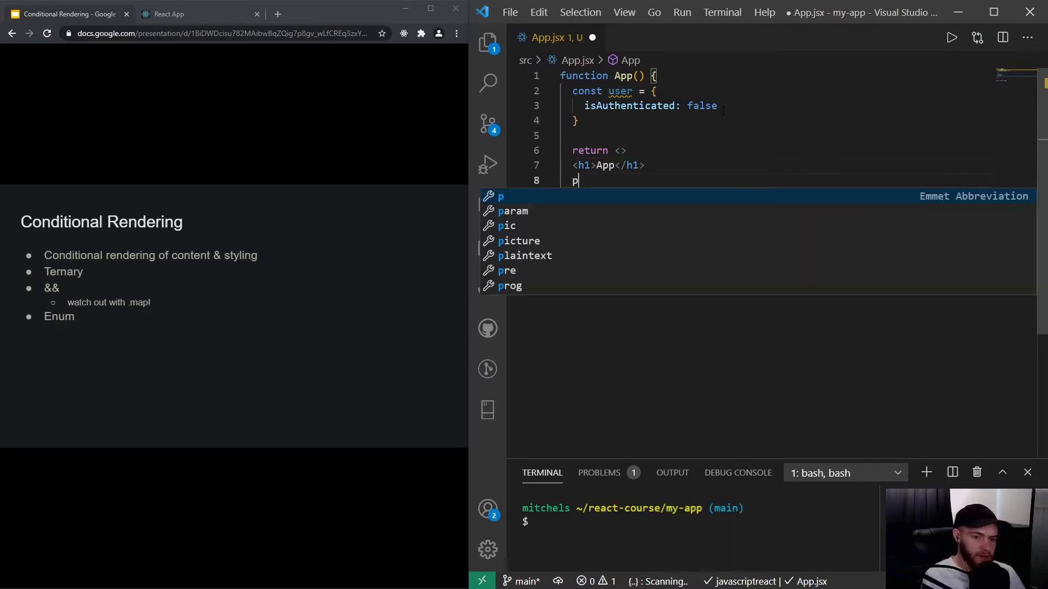
{"action": "type", "text": "Welc</p>"}
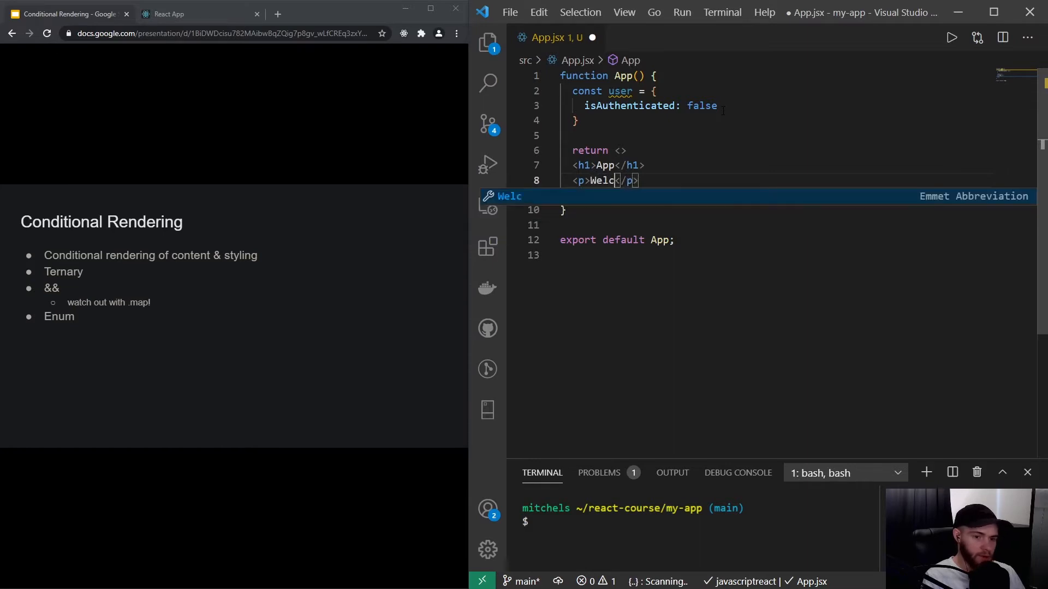
{"action": "type", "text": "ome"}
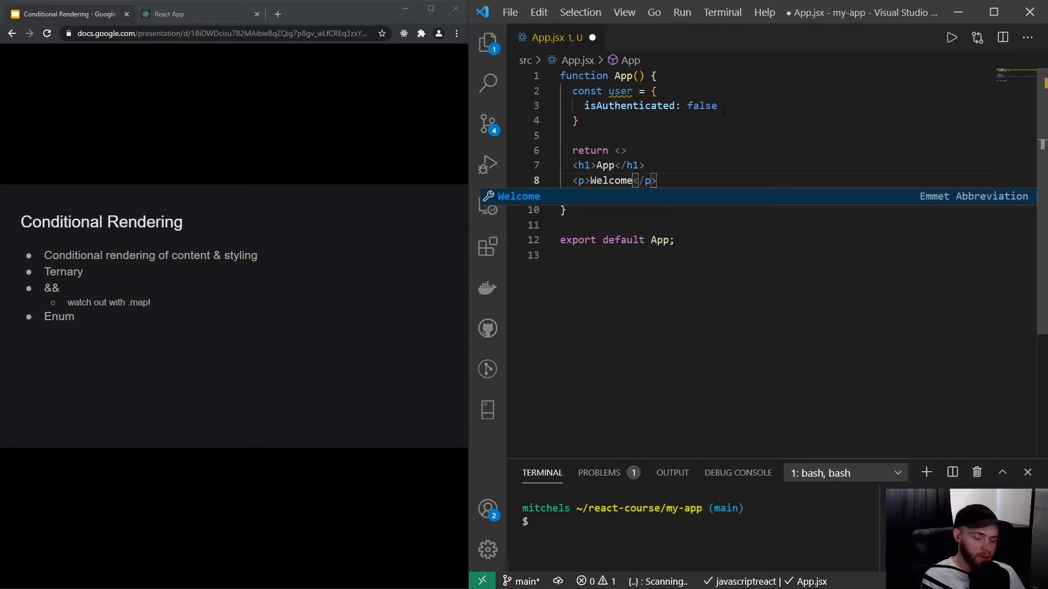
{"action": "type", "text": ", {"}
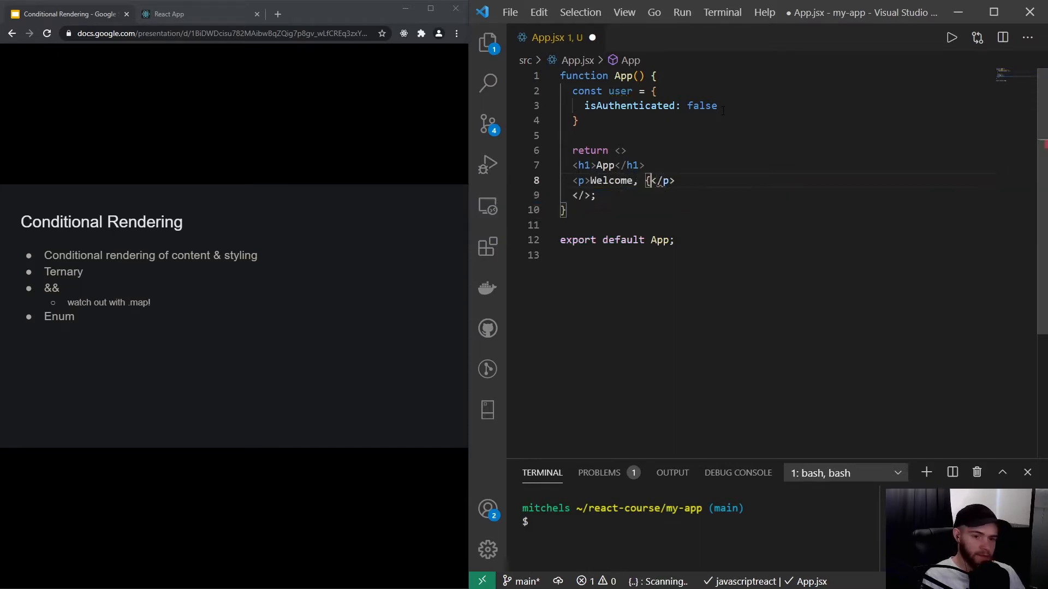
Step: Add name: 'Mitchel' to the user object and finish the greeting with user.name
{"action": "left_click", "coordinate": [654, 91]}
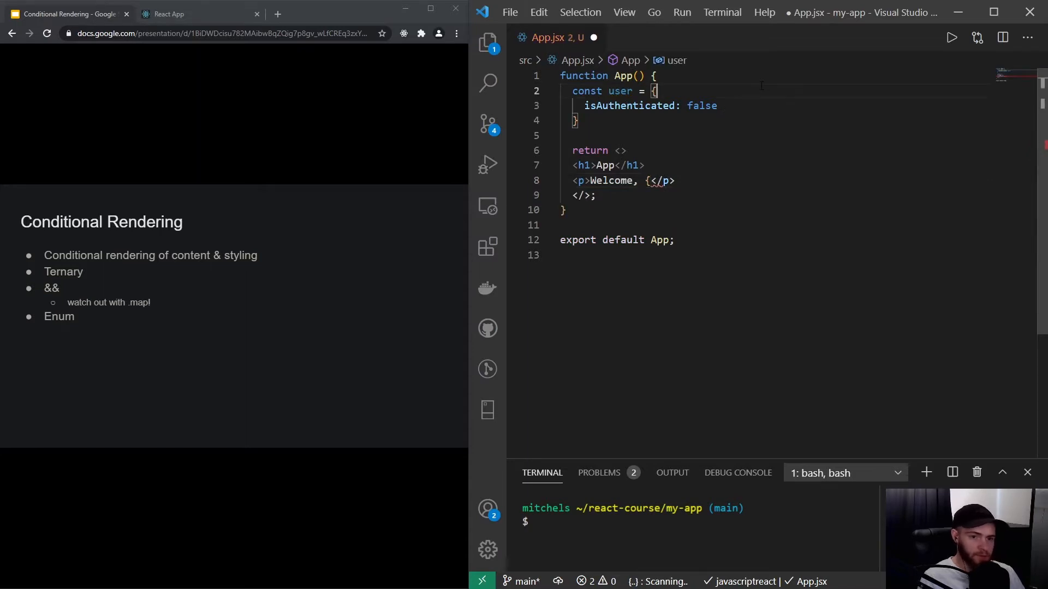
{"action": "type", "text": "name: 'M'"}
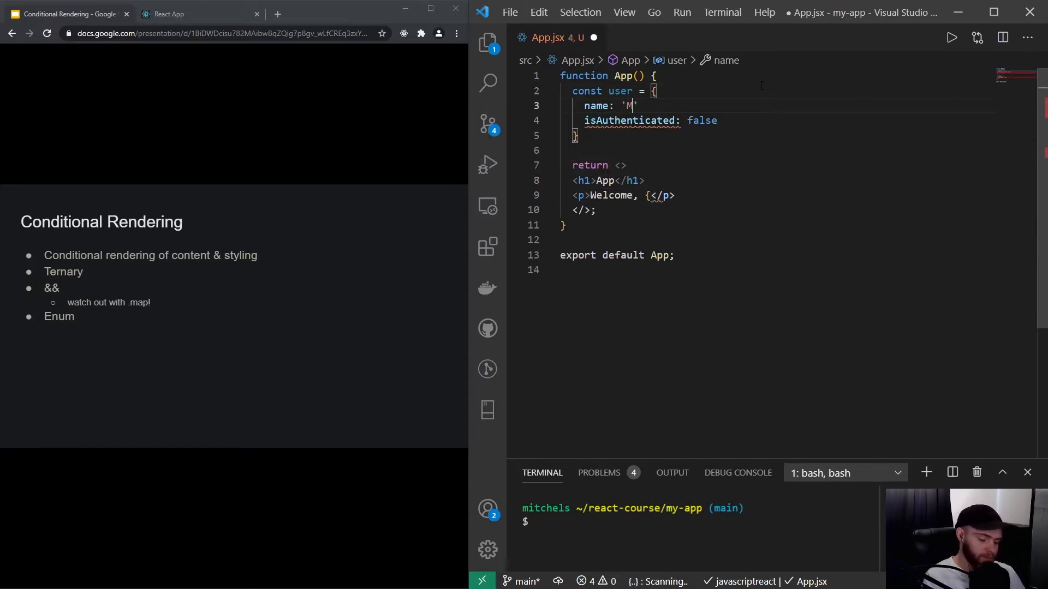
{"action": "type", "text": "itchel"}
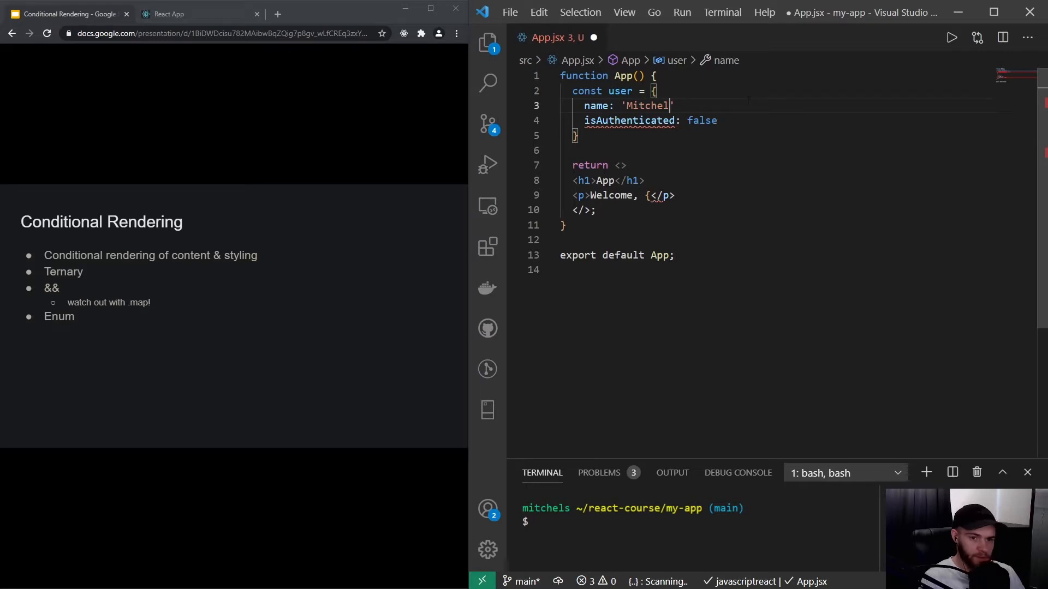
{"action": "type", "text": ","}
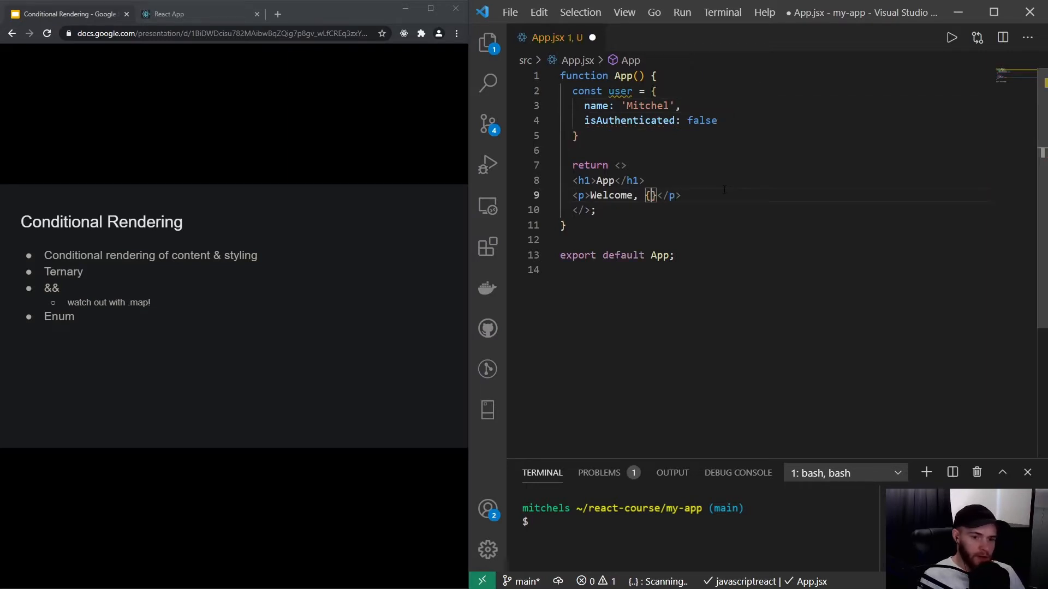
{"action": "type", "text": "user.name"}
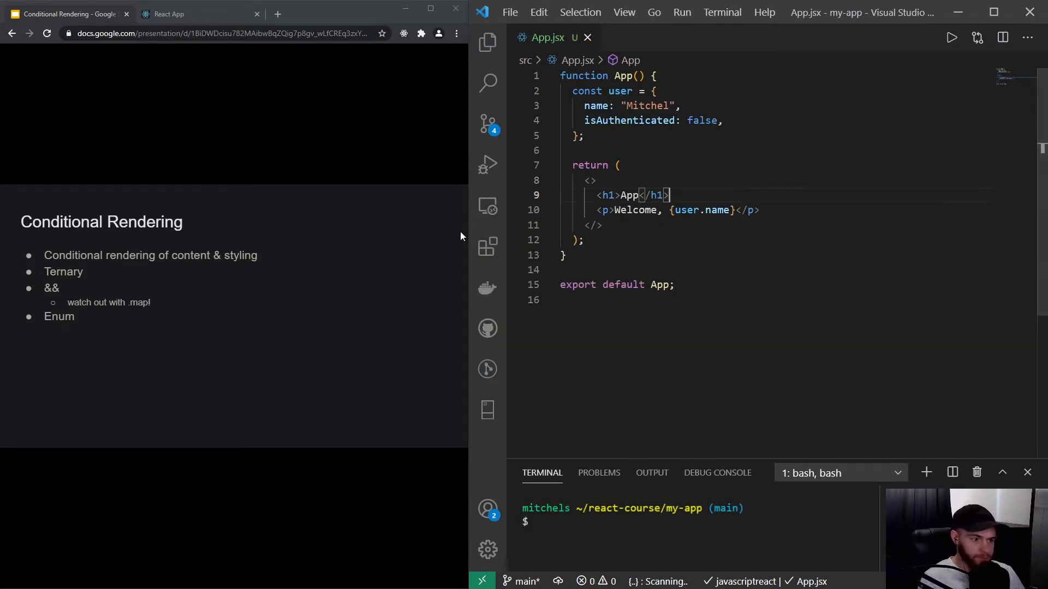
Step: View the running React app in the browser showing 'Welcome, Mitchel'
{"action": "left_click", "coordinate": [198, 13]}
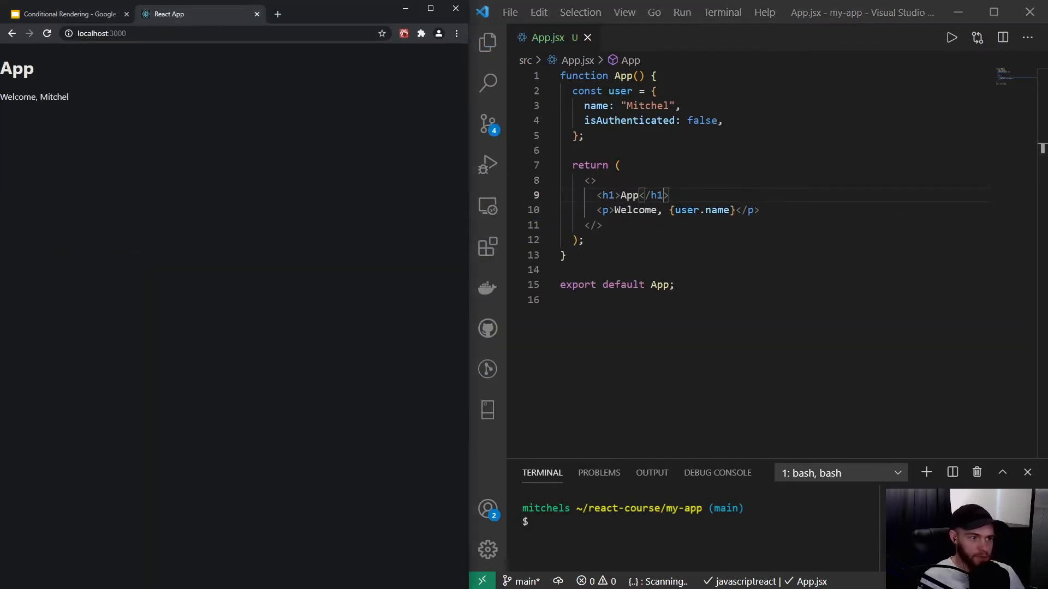
{"action": "mouse_move", "coordinate": [98, 121]}
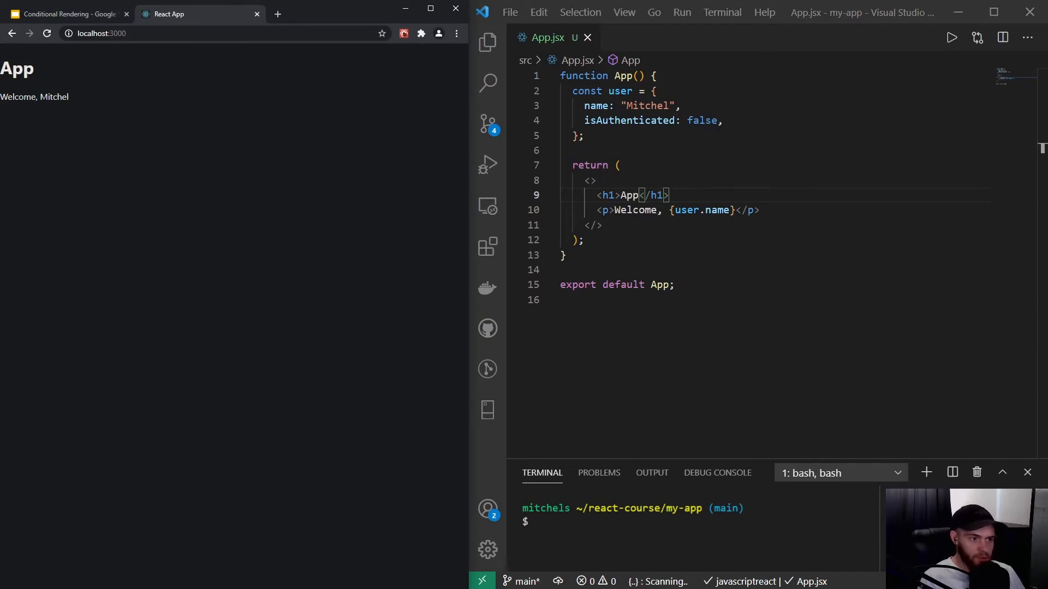
{"action": "mouse_move", "coordinate": [79, 110]}
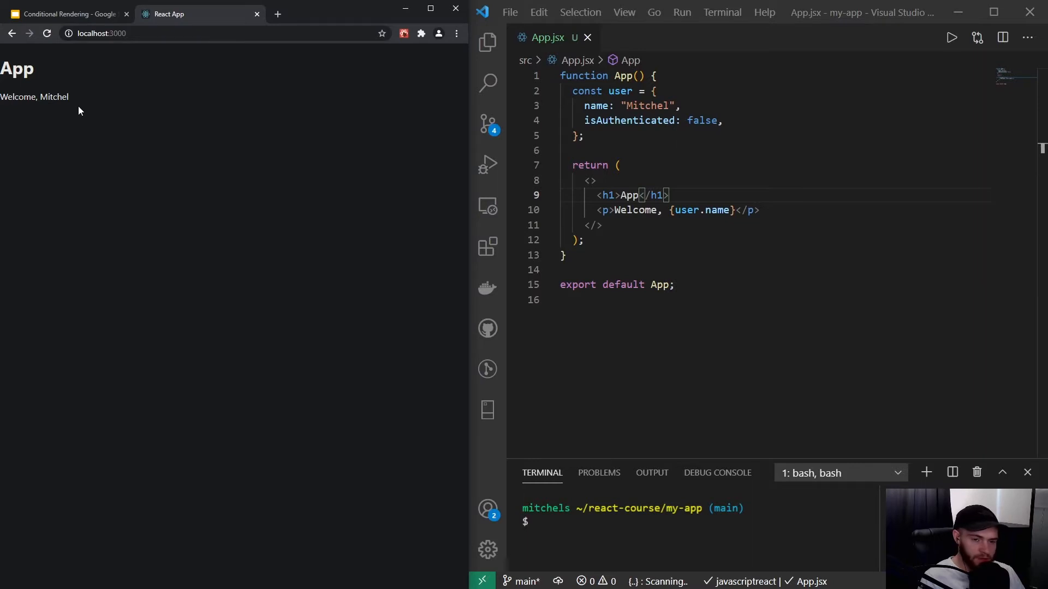
{"action": "mouse_move", "coordinate": [41, 110]}
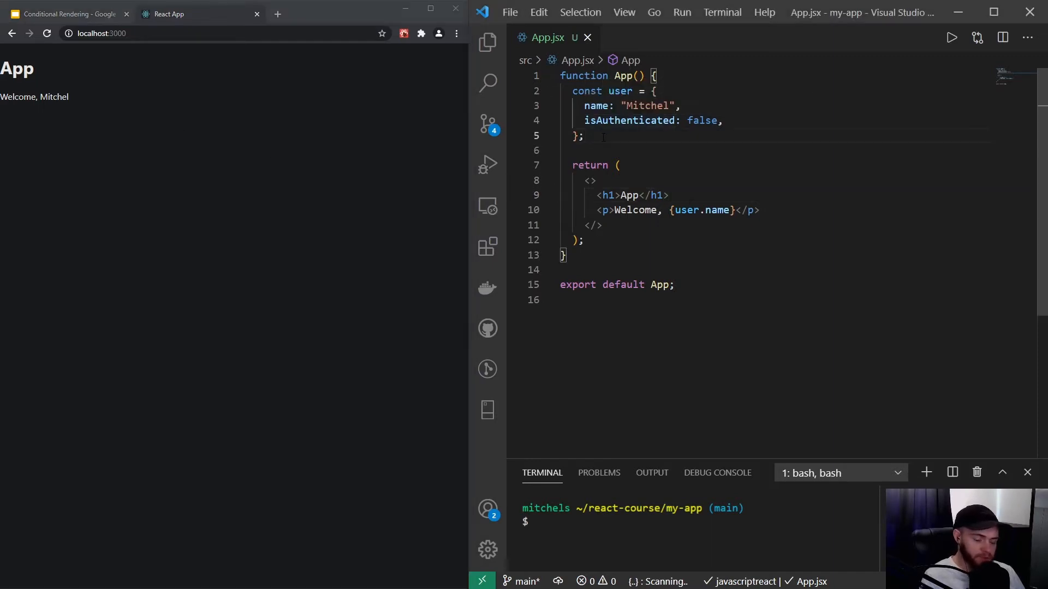
Step: Destructure { name, isAuthenticated } from user and use name in the welcome paragraph
{"action": "type", "text": "const {} = u"}
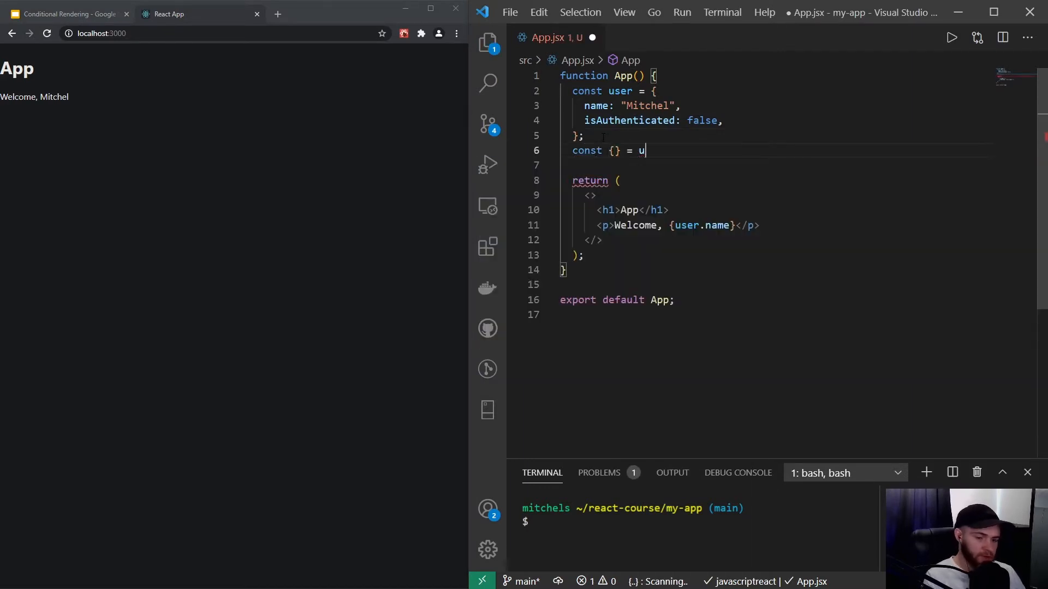
{"action": "type", "text": "ser"}
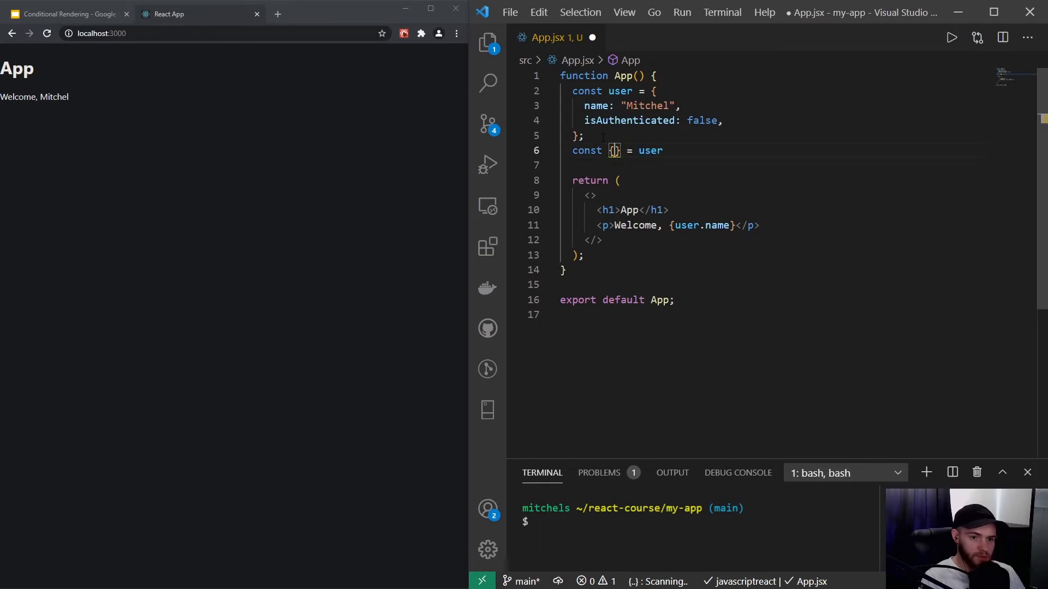
{"action": "left_click", "coordinate": [612, 150]}
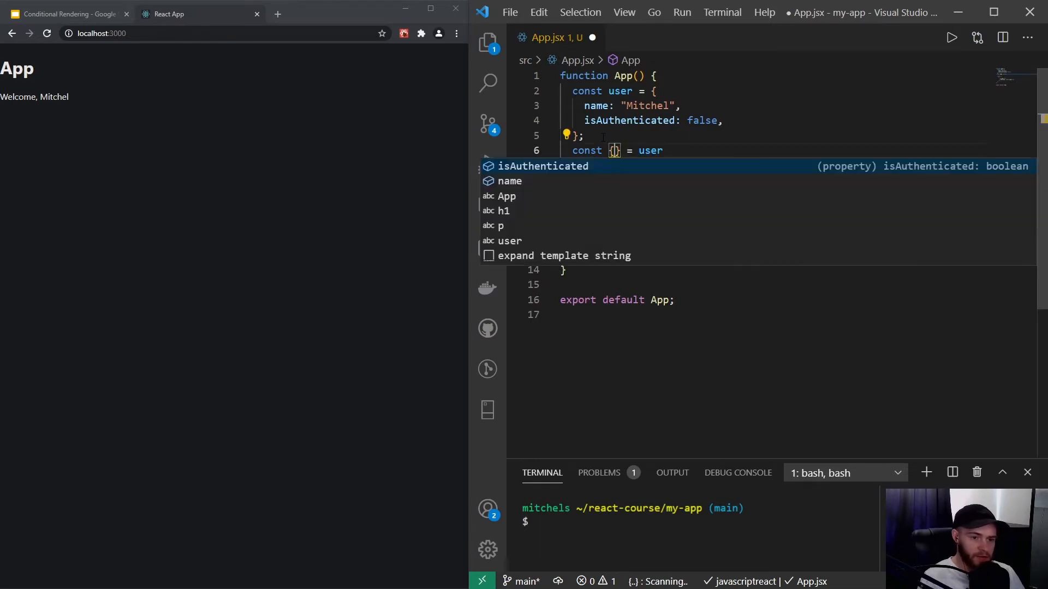
{"action": "type", "text": "name, isAuthenticated"}
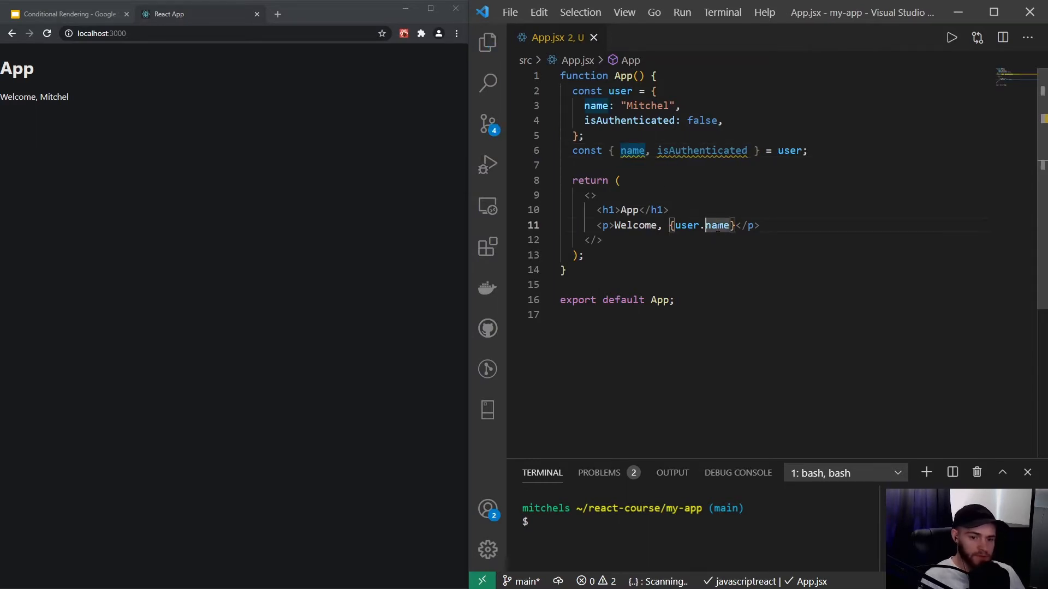
{"action": "type", "text": "name"}
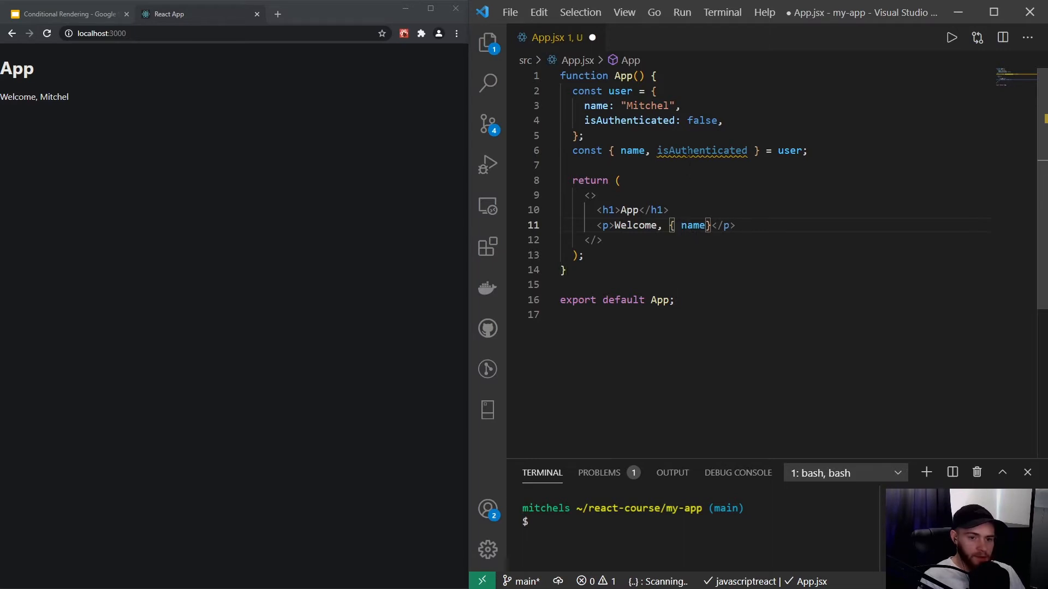
Step: Select isAuthenticated and position the cursor before name in the welcome expression
{"action": "double_click", "coordinate": [702, 150]}
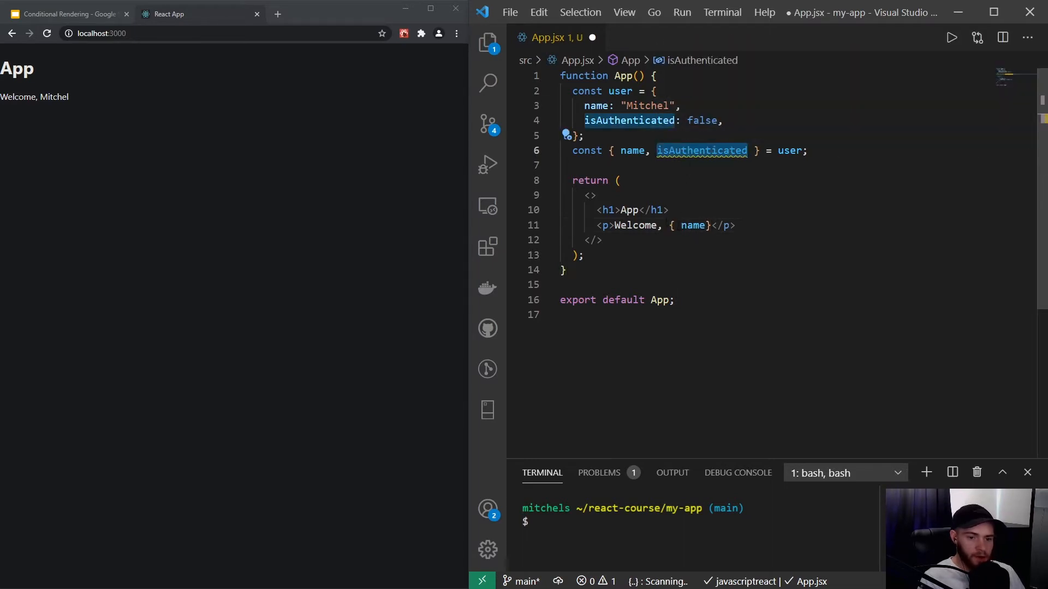
{"action": "left_click", "coordinate": [702, 225]}
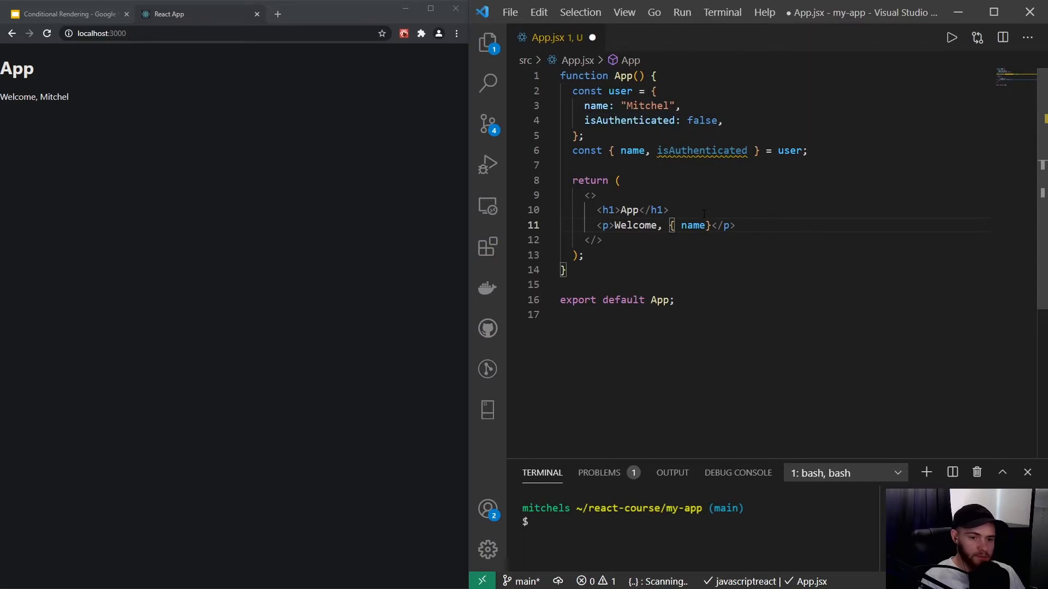
Step: Make the greeting isAuthenticated ? name : 'please log in' and set isAuthenticated to true
{"action": "type", "text": "isAuthenticated"}
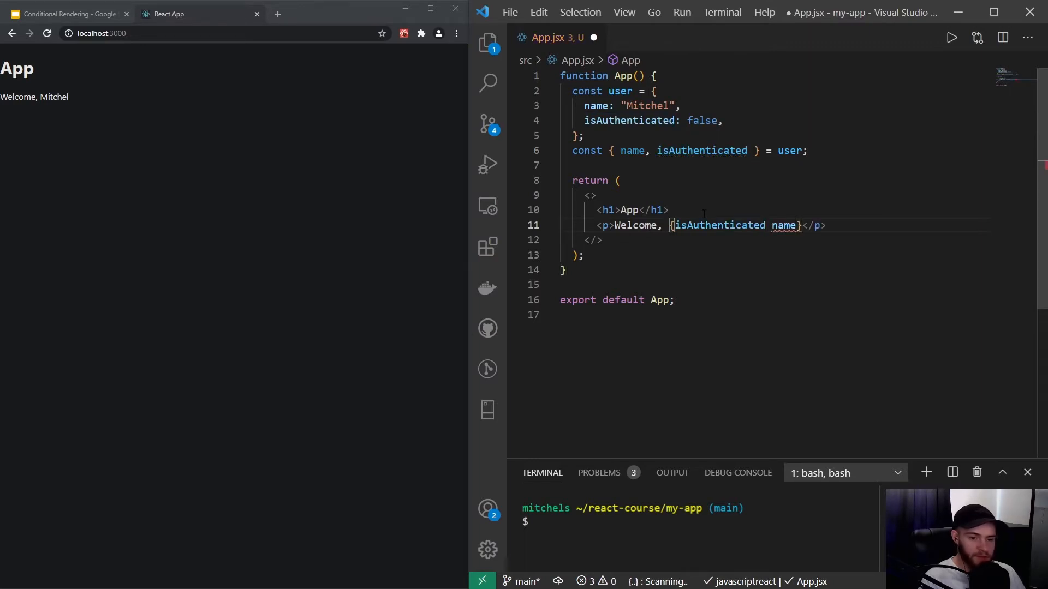
{"action": "type", "text": "?"}
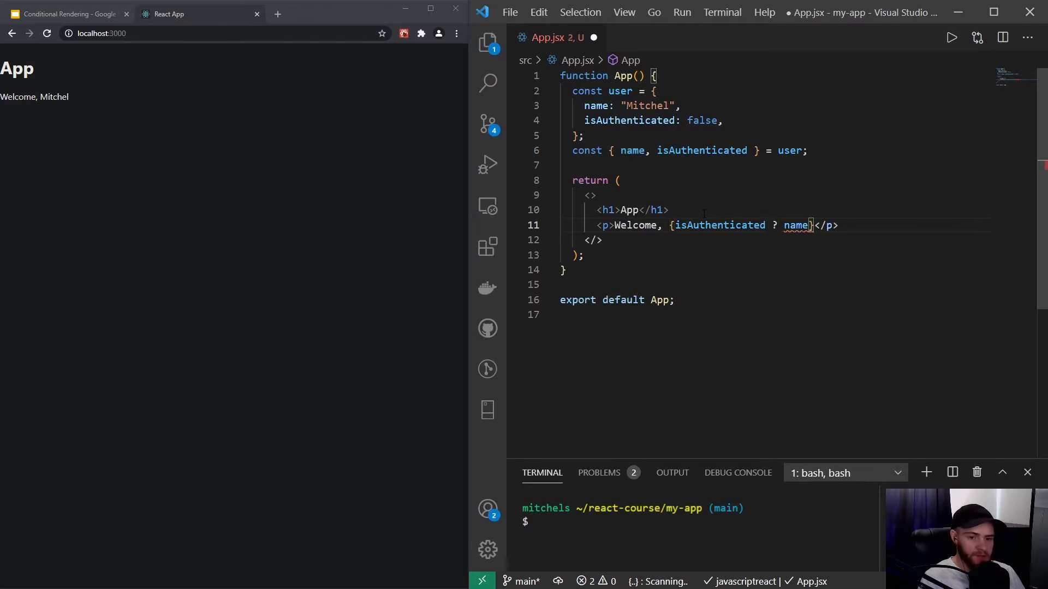
{"action": "type", "text": ":"}
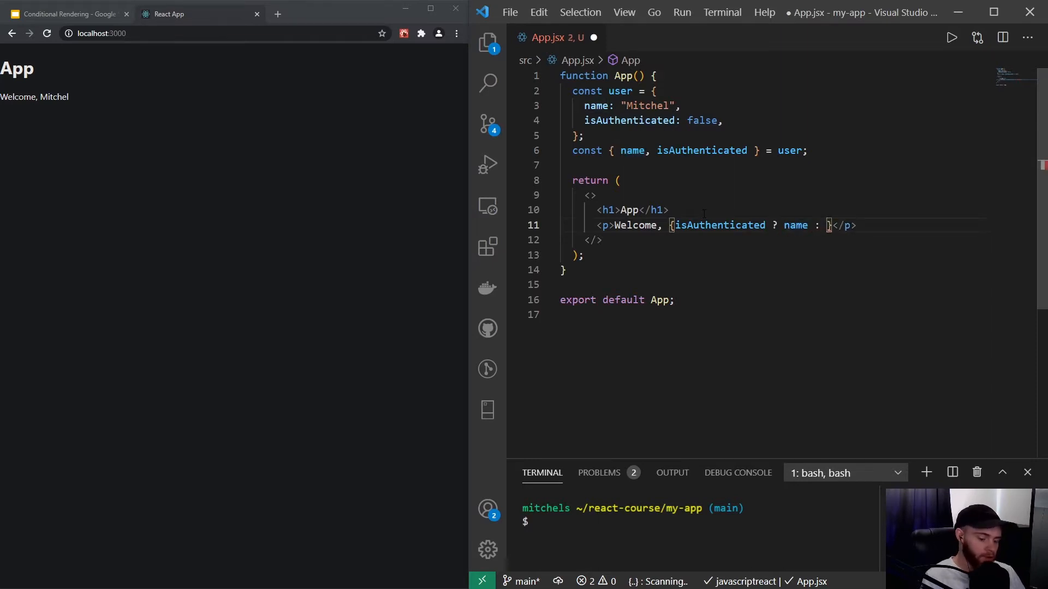
{"action": "type", "text": "''"}
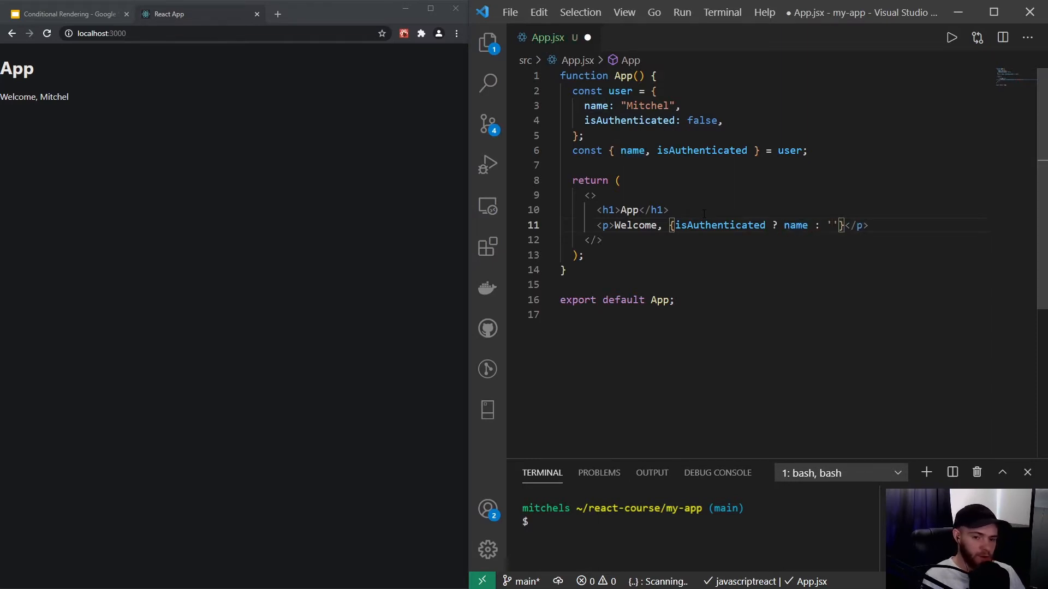
{"action": "type", "text": "please log in\""}
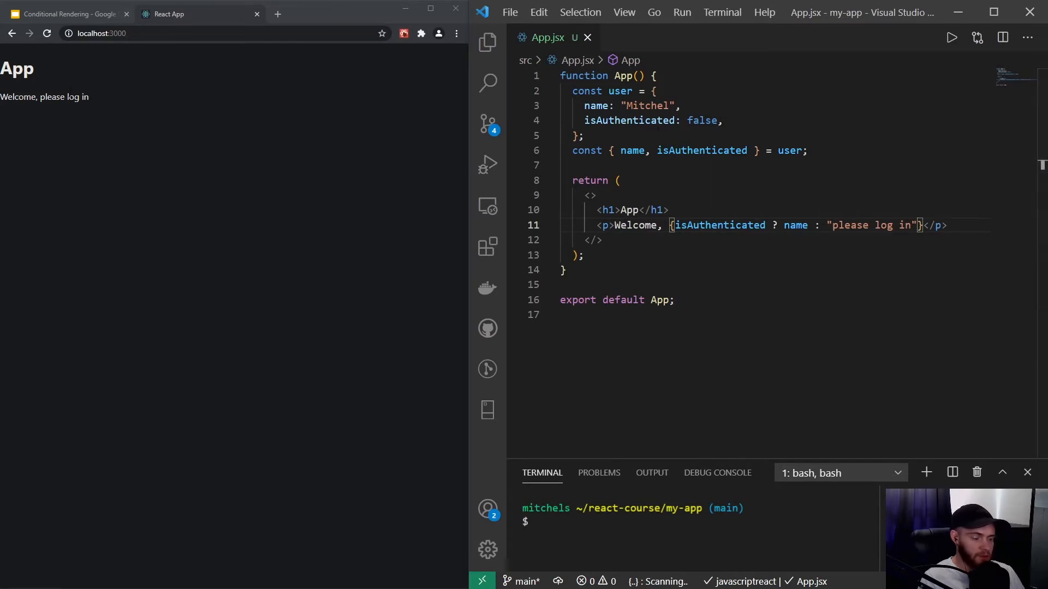
{"action": "double_click", "coordinate": [44, 98]}
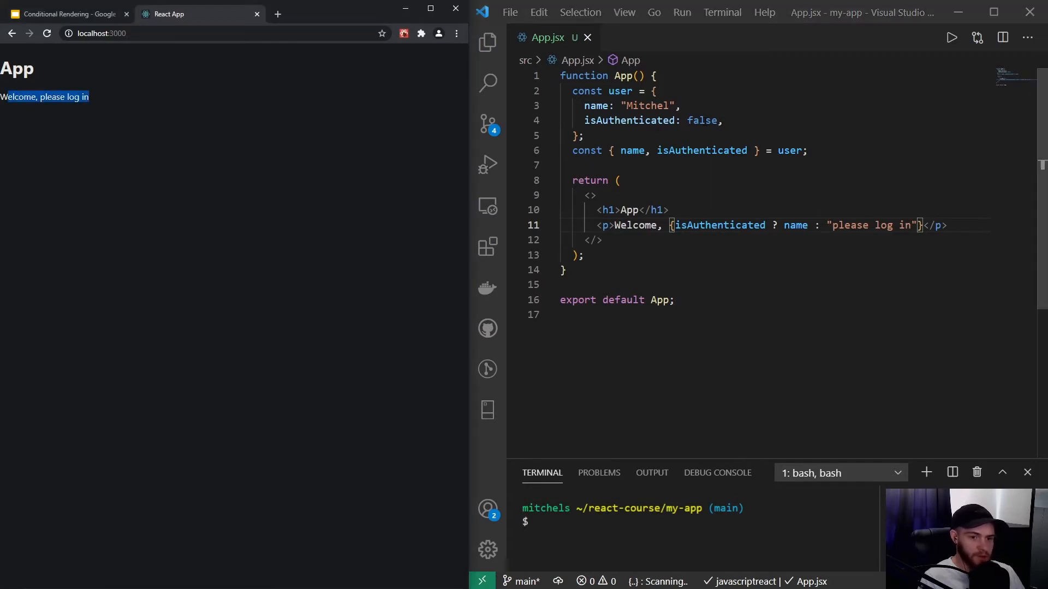
{"action": "type", "text": "true"}
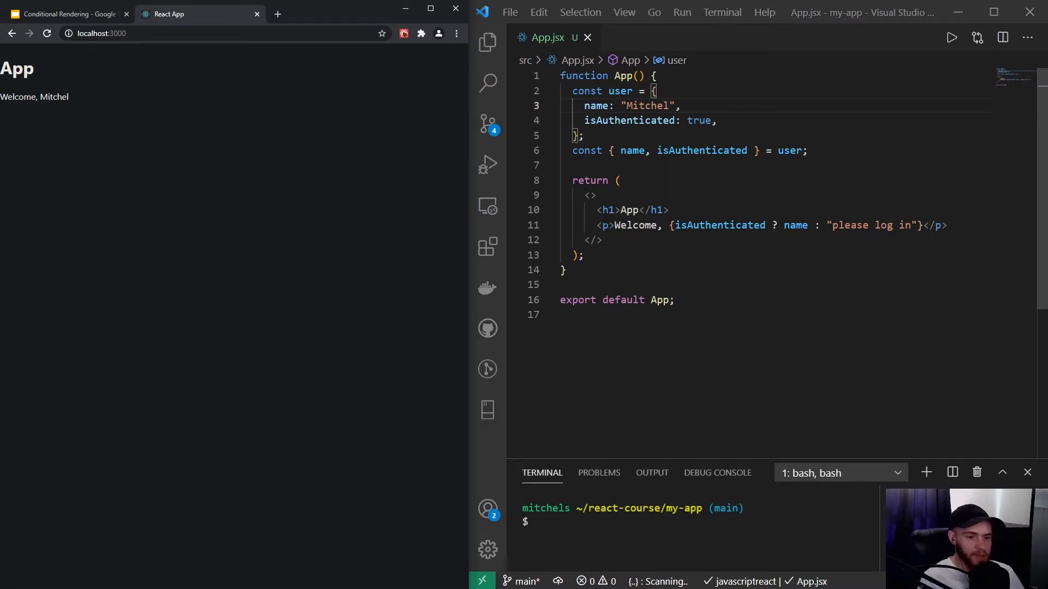
{"action": "mouse_move", "coordinate": [605, 225]}
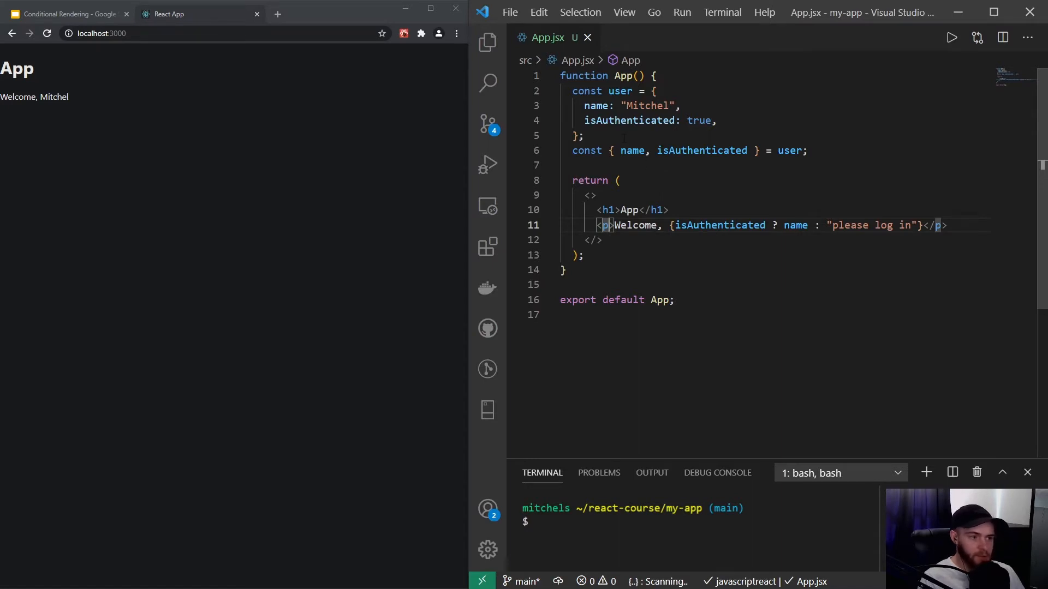
{"action": "mouse_move", "coordinate": [98, 108]}
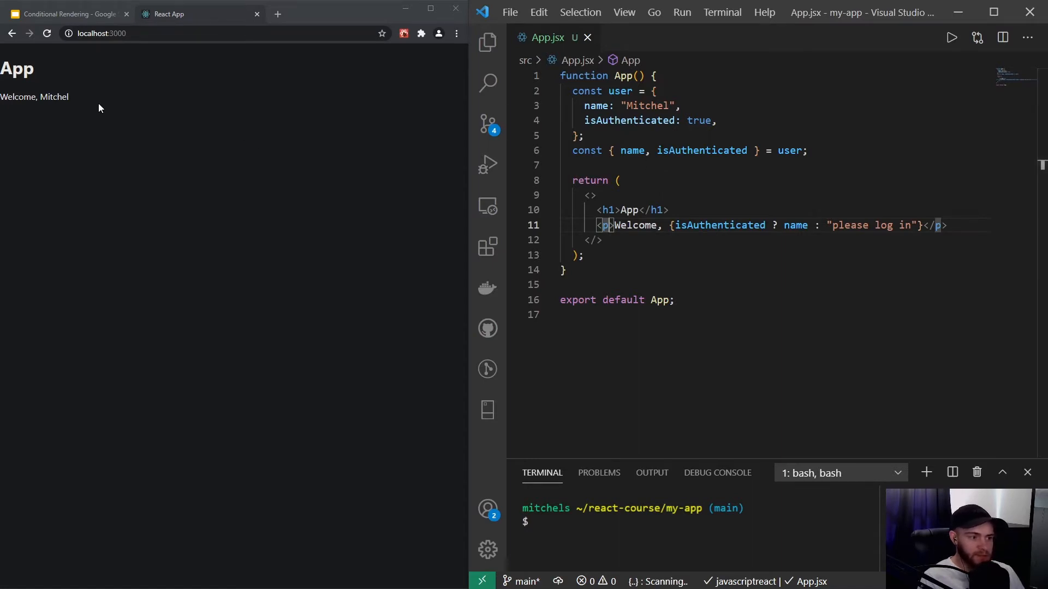
{"action": "mouse_move", "coordinate": [78, 102]}
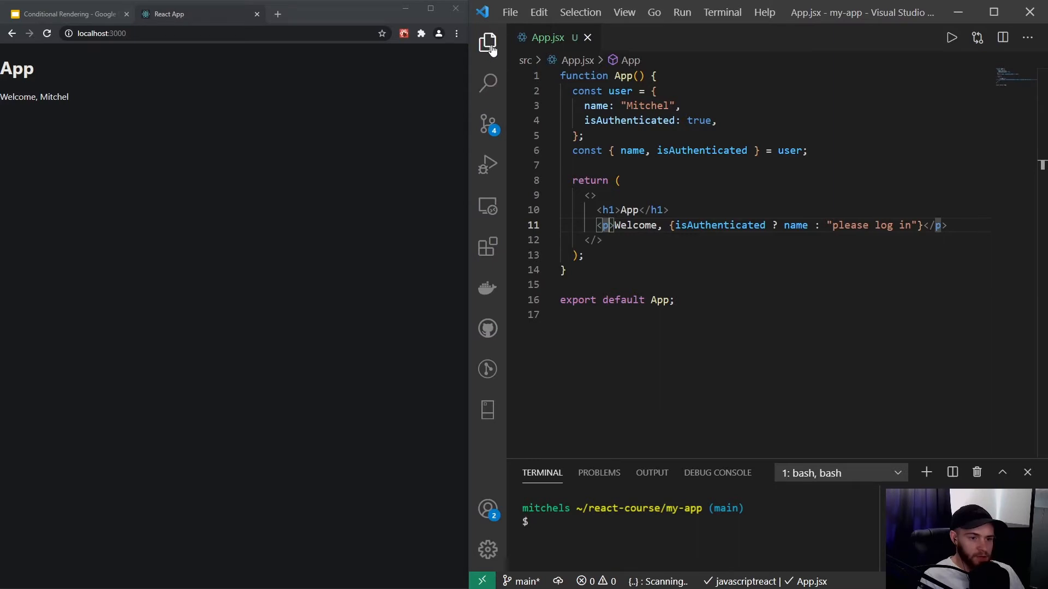
Step: Open App.css from the src folder and hide the Explorer sidebar
{"action": "left_click", "coordinate": [487, 43]}
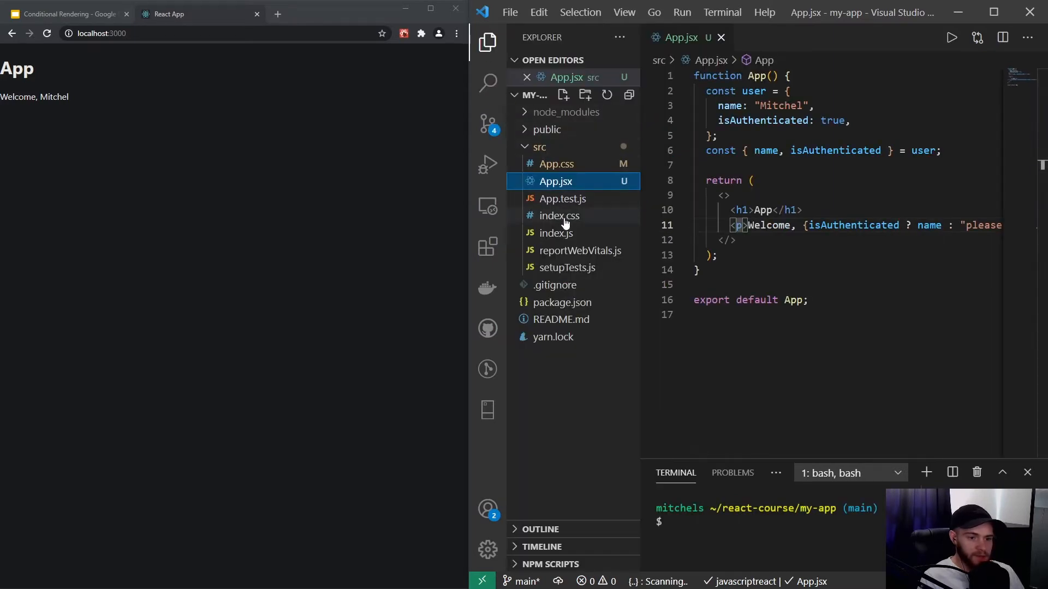
{"action": "left_click", "coordinate": [555, 164]}
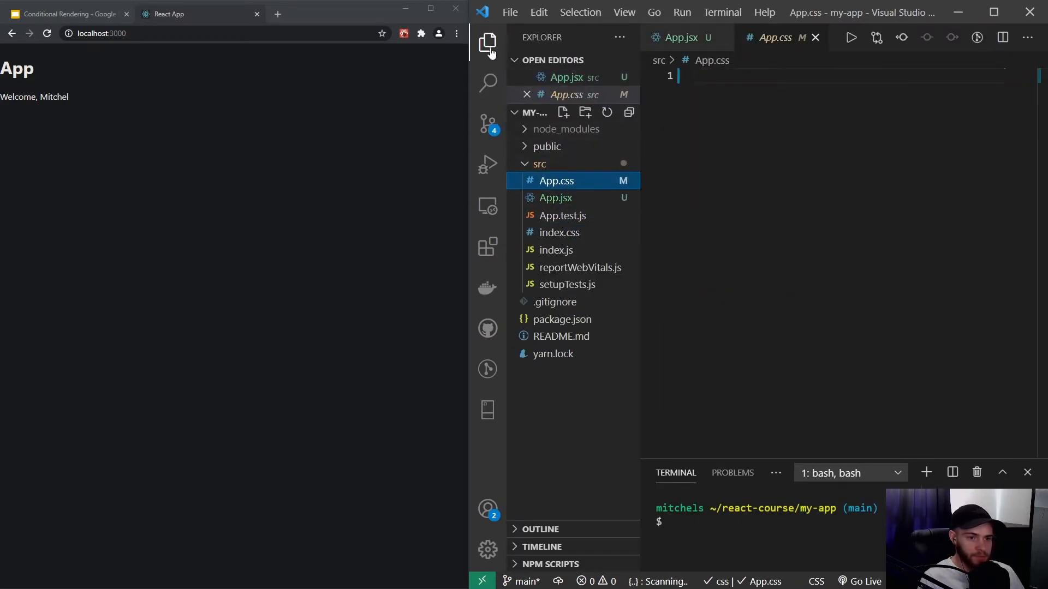
{"action": "left_click", "coordinate": [487, 42]}
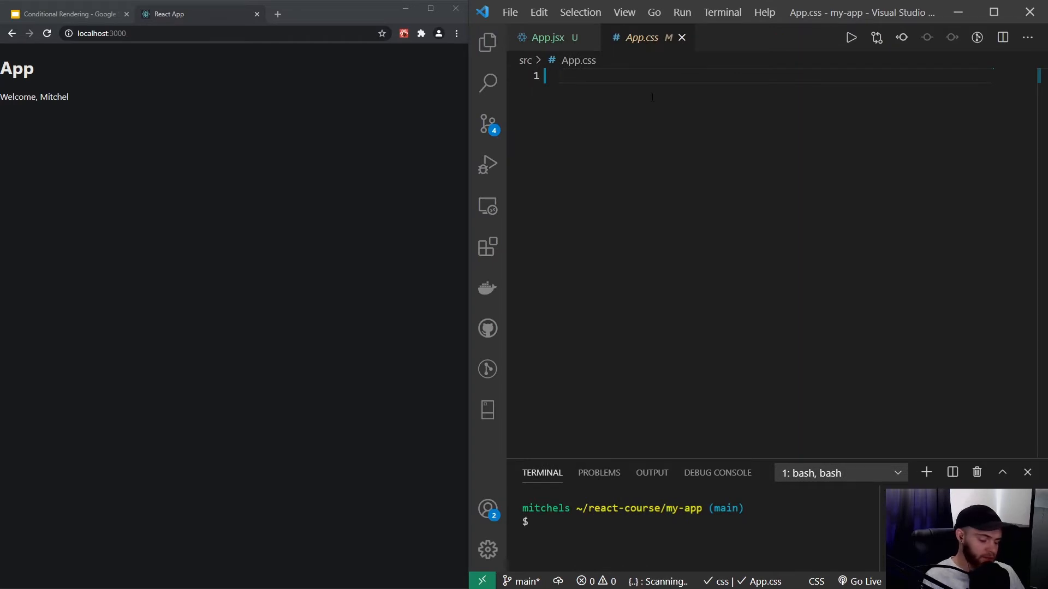
Step: Add .welcomeText { color: red } and .welcomeTextAuthed { color: green } classes
{"action": "type", "text": ".welc"}
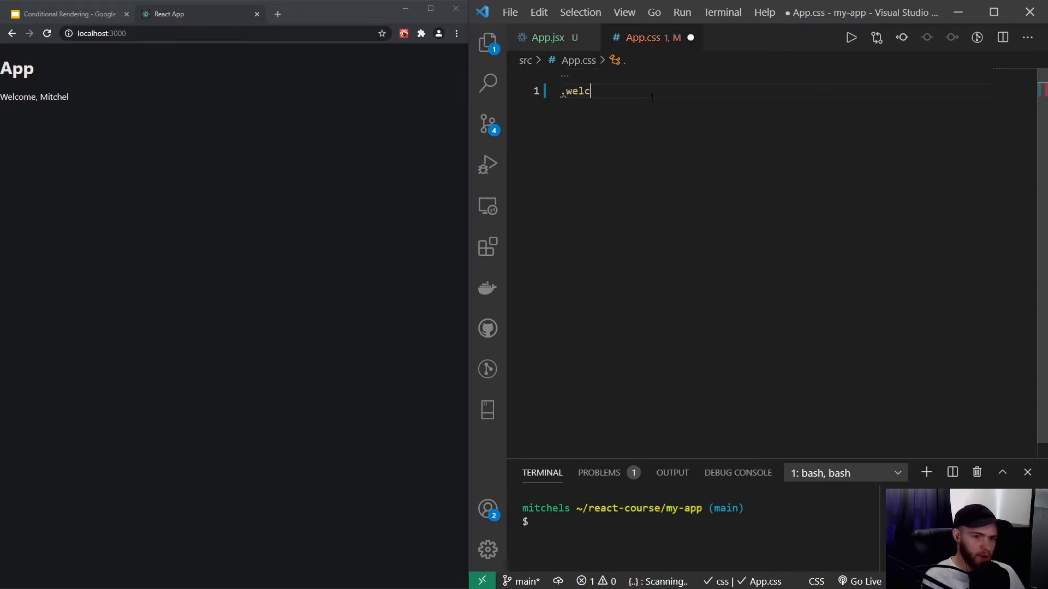
{"action": "type", "text": "omeText"}
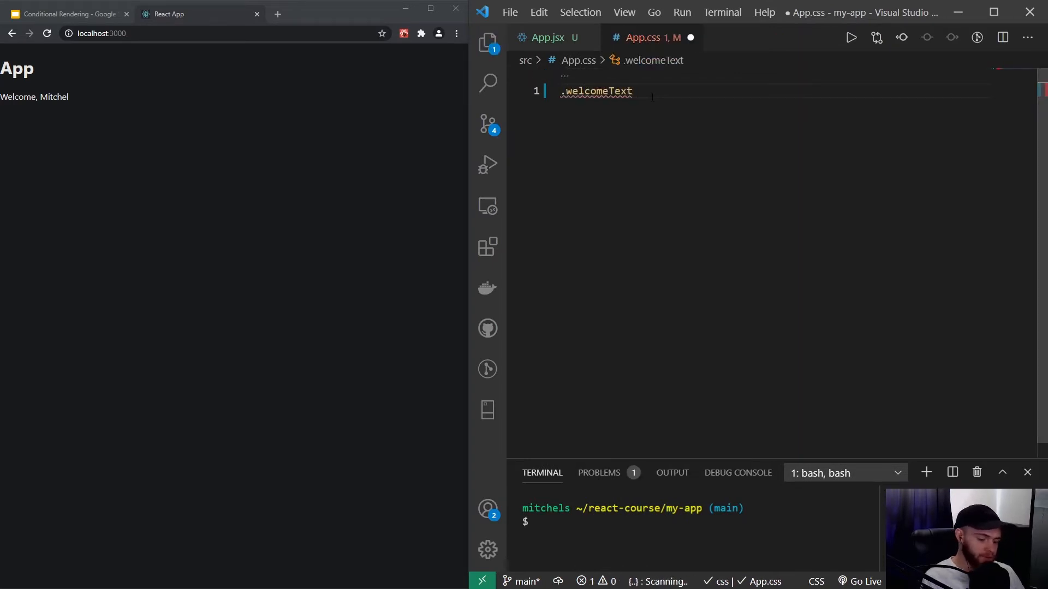
{"action": "type", "text": "{"}
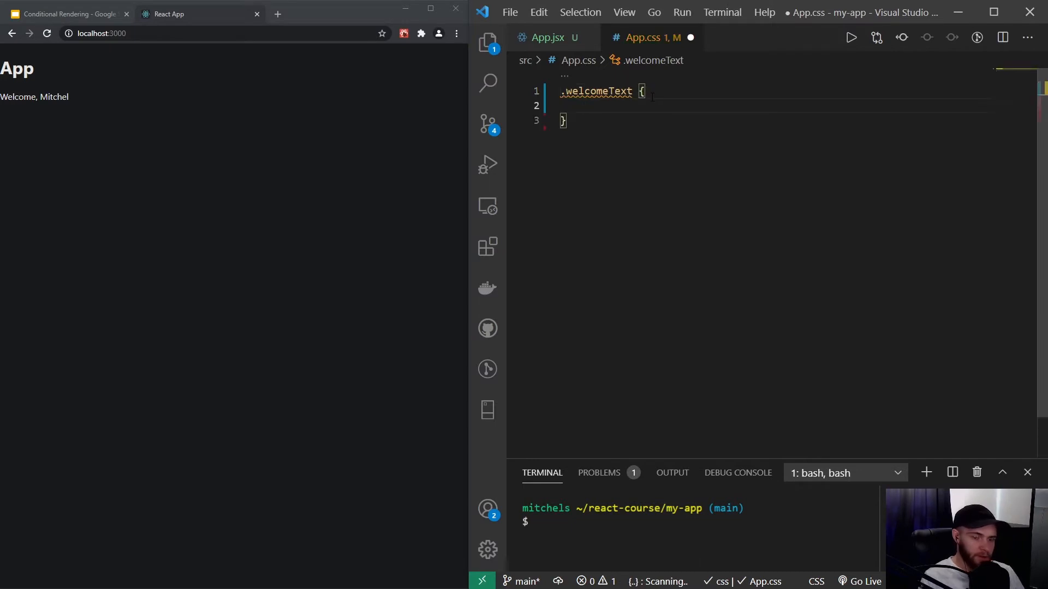
{"action": "type", "text": "color: red;"}
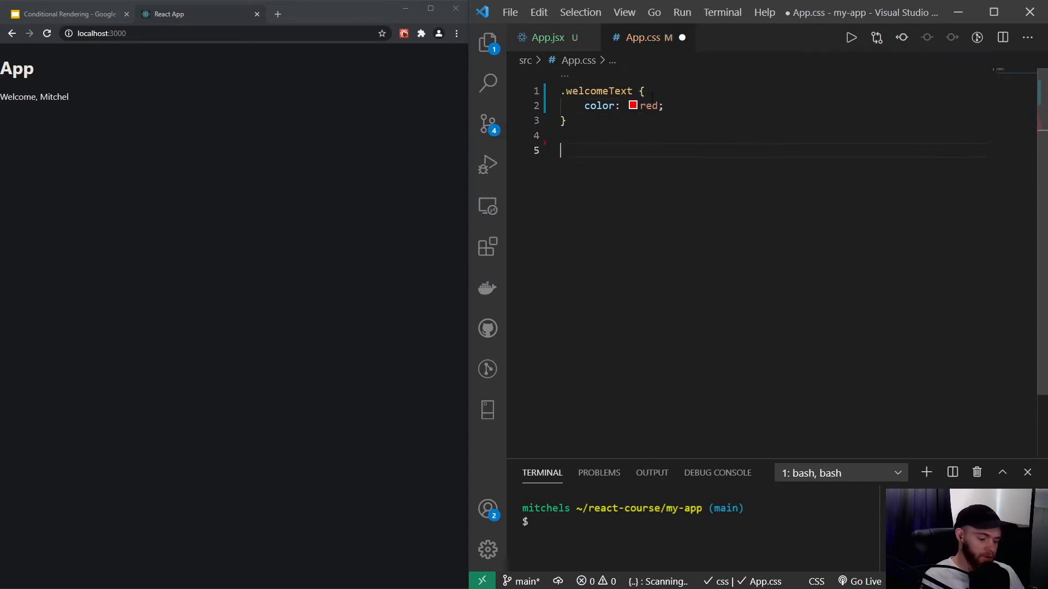
{"action": "type", "text": ".welcomeText"}
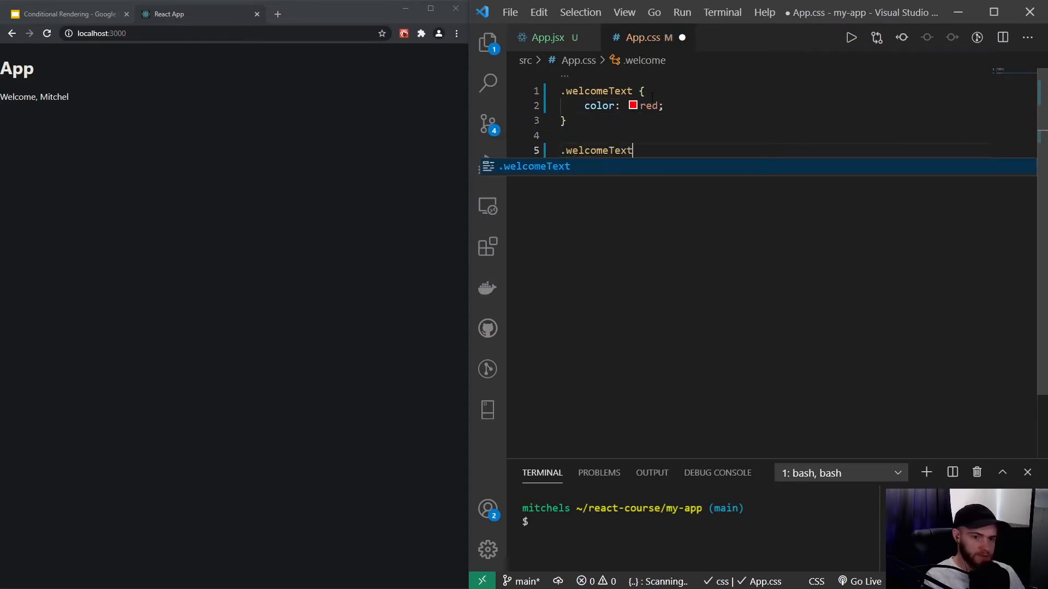
{"action": "type", "text": "Auth"}
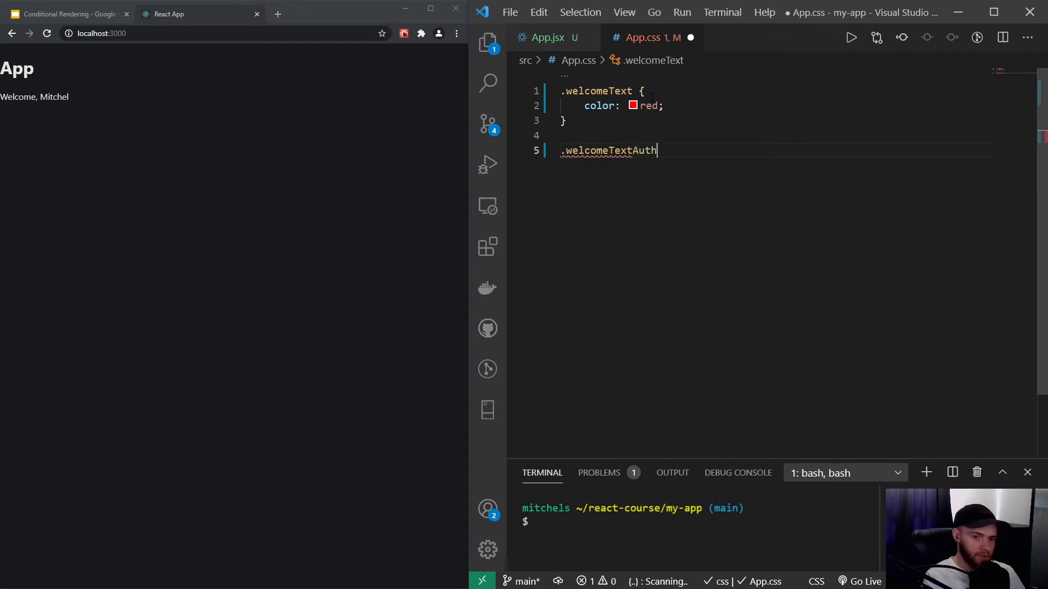
{"action": "type", "text": "ed"}
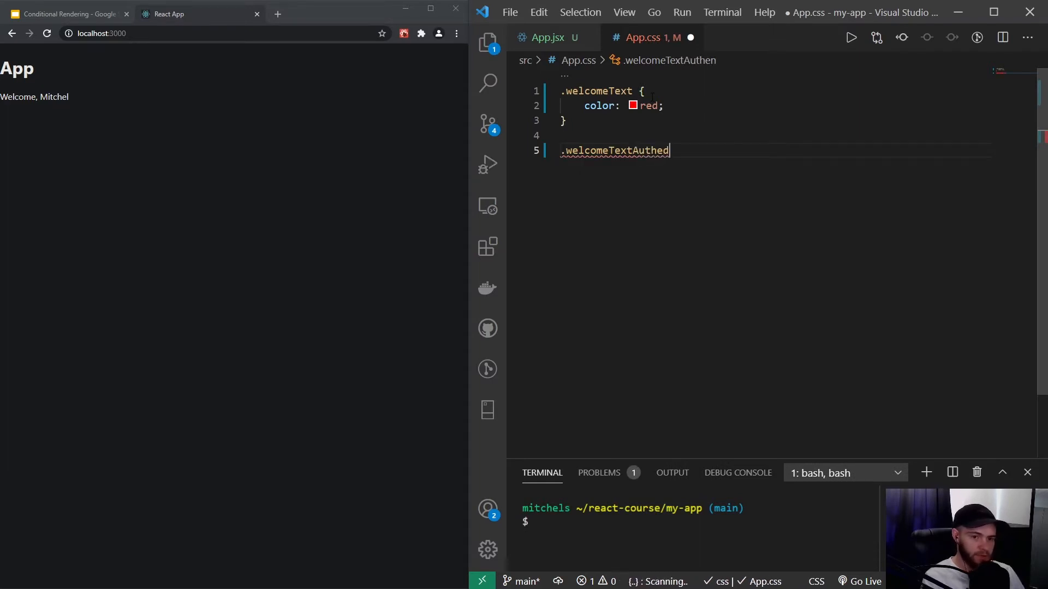
{"action": "type", "text": "{"}
{"action": "type", "text": "color: green;"}
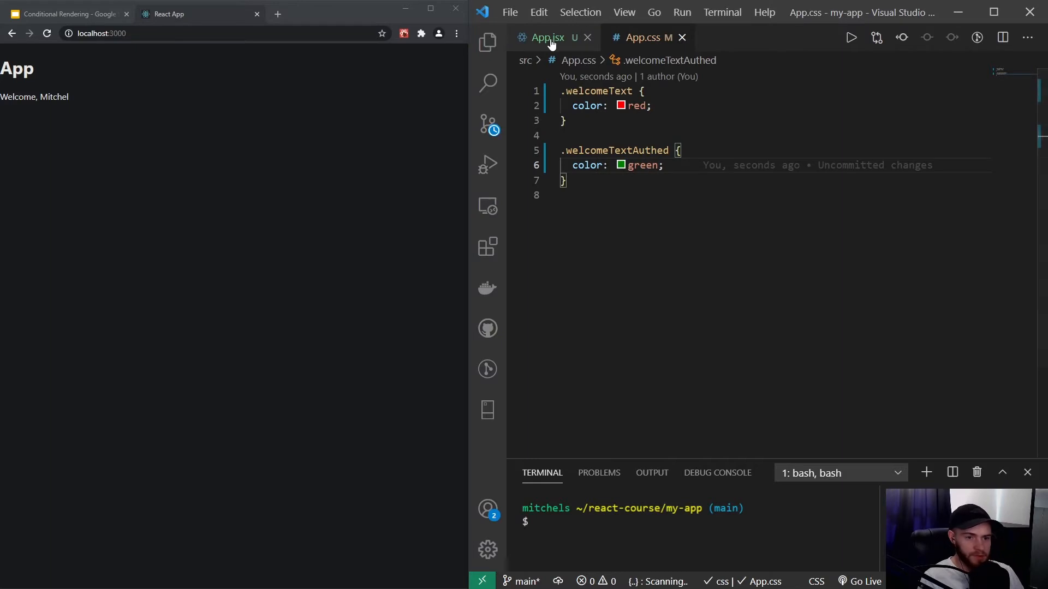
Step: Import './App.css' at the top of App.jsx
{"action": "left_click", "coordinate": [546, 38]}
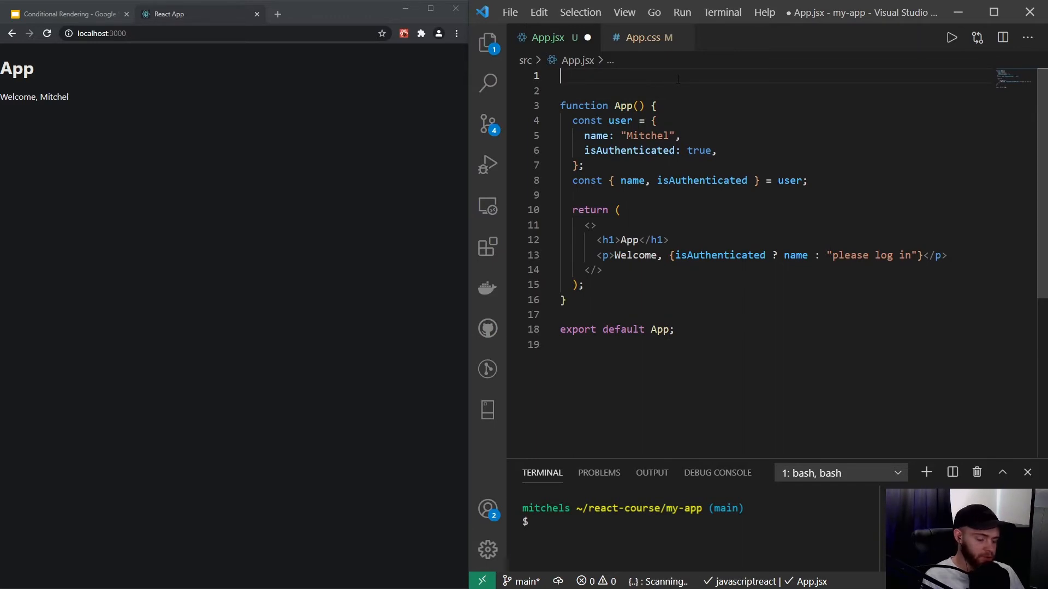
{"action": "type", "text": "import './"}
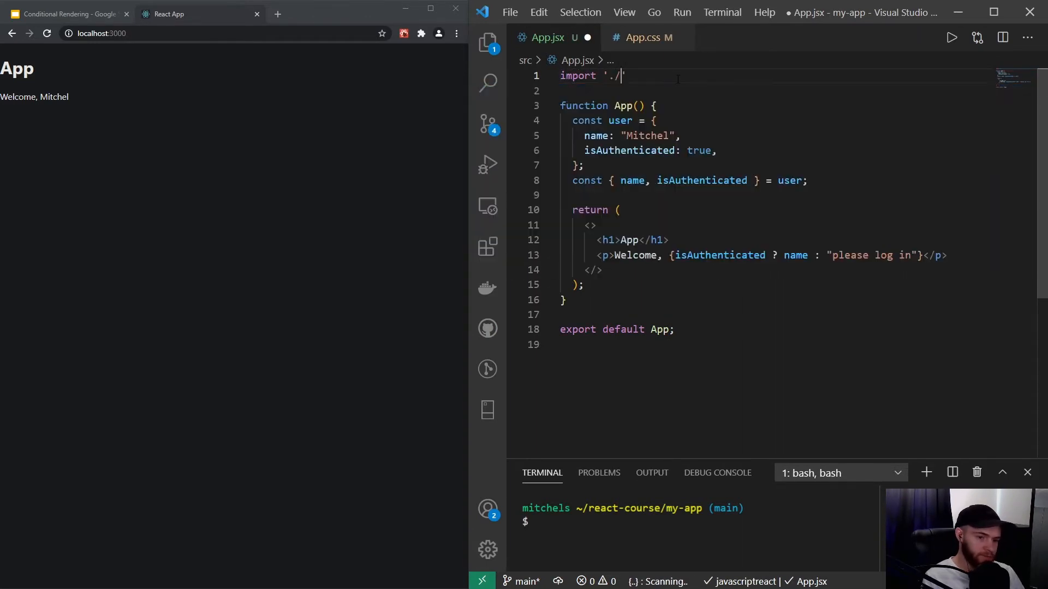
{"action": "type", "text": "App.css"}
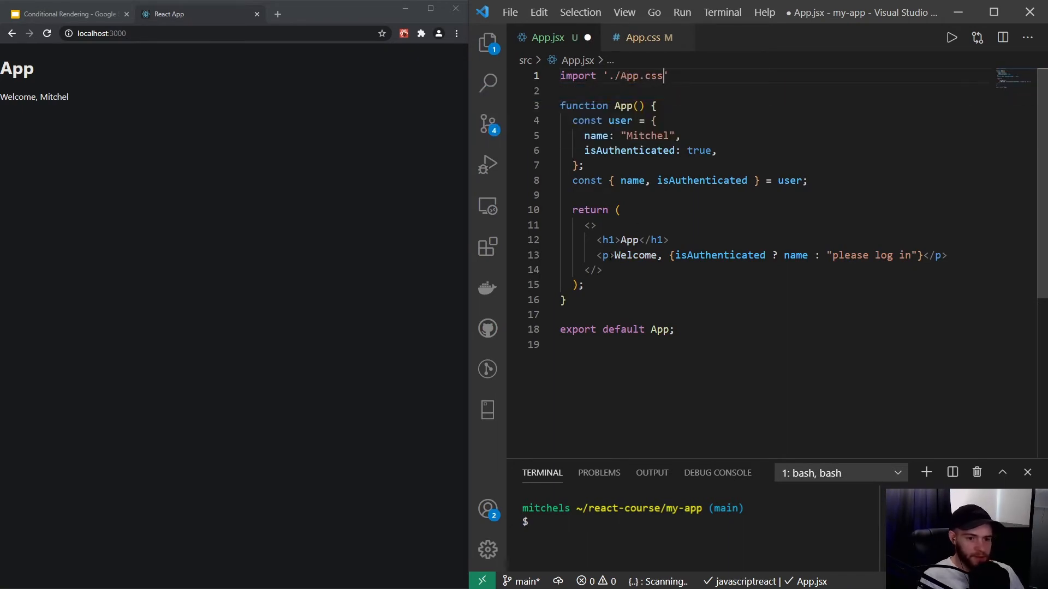
Step: Give the <p> className={isAuthenticated ? 'welcomeTextAuthed' : 'welcomeText'}, checking names in App.css
{"action": "left_click", "coordinate": [613, 256]}
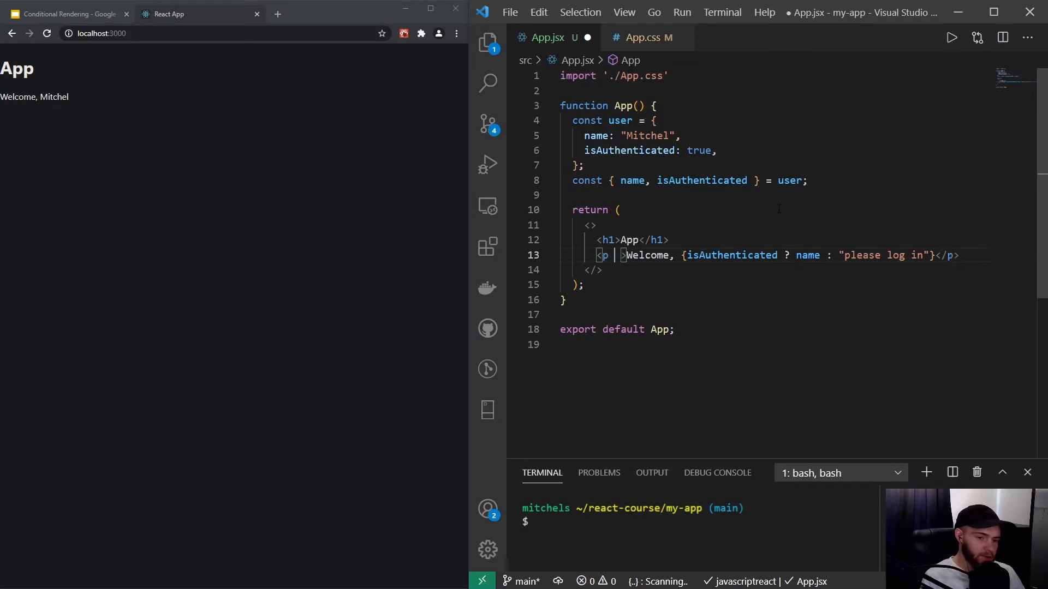
{"action": "type", "text": "cl"}
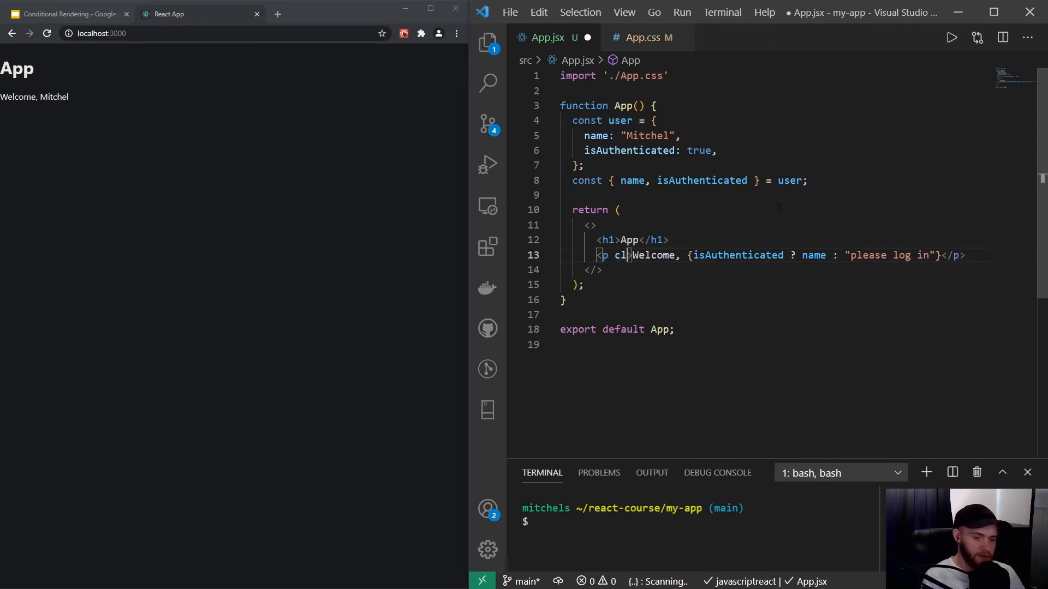
{"action": "type", "text": "className={}"}
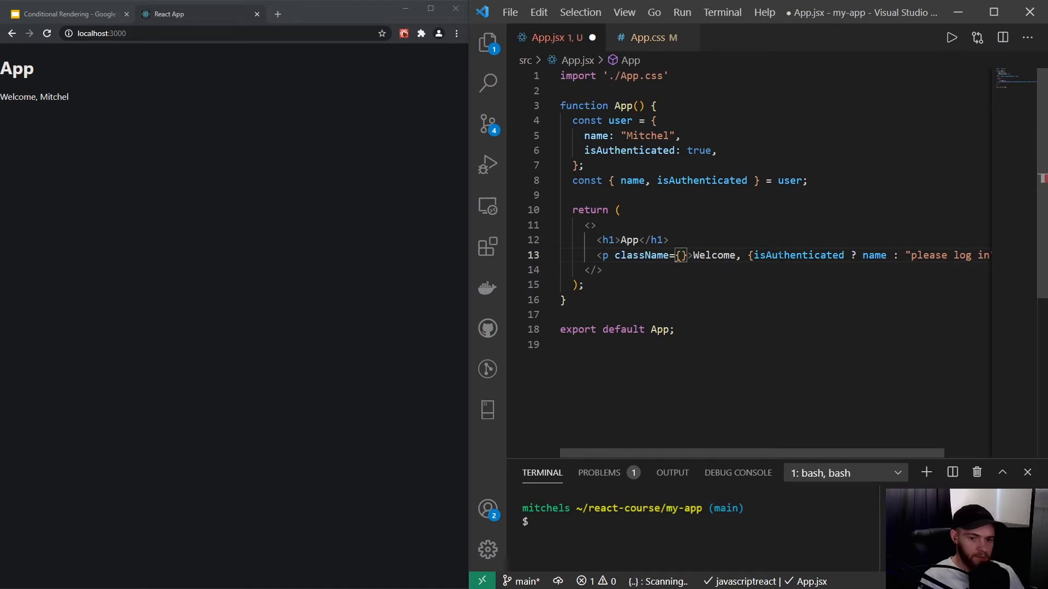
{"action": "type", "text": "isAuthenticated"}
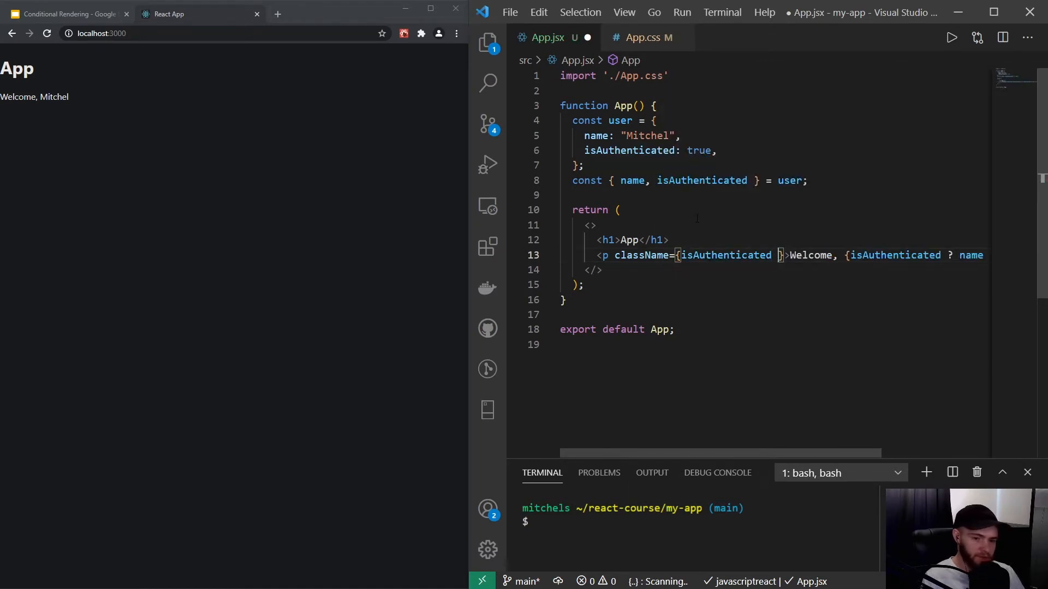
{"action": "type", "text": "?"}
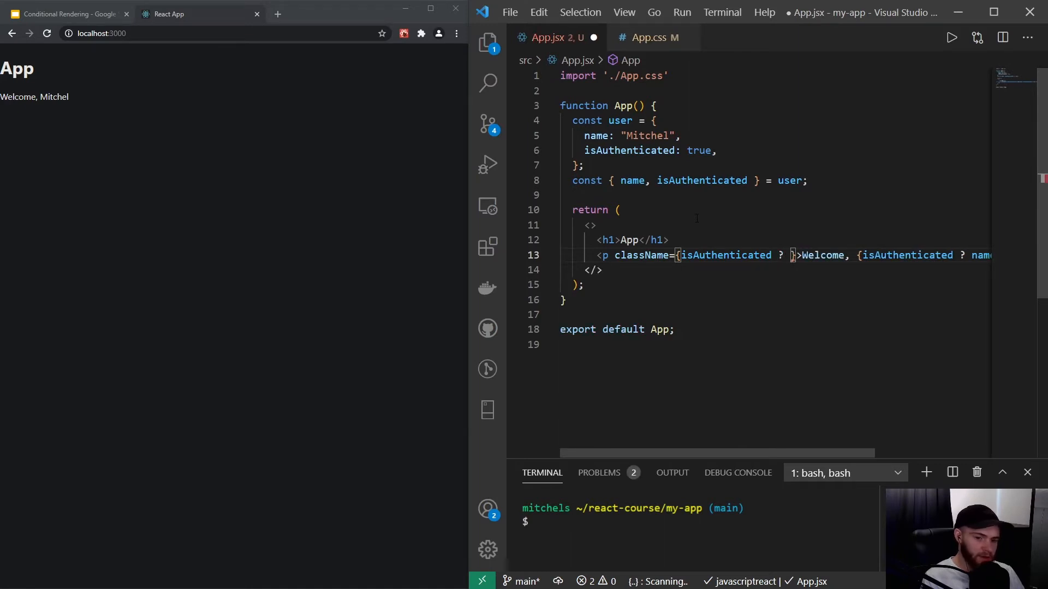
{"action": "type", "text": "'"}
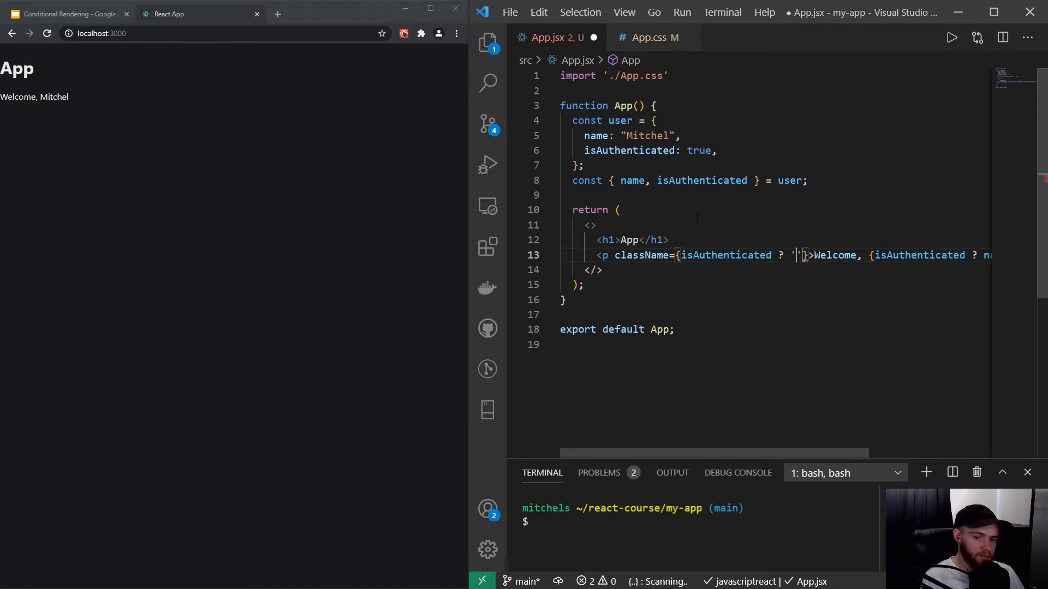
{"action": "left_click", "coordinate": [651, 38]}
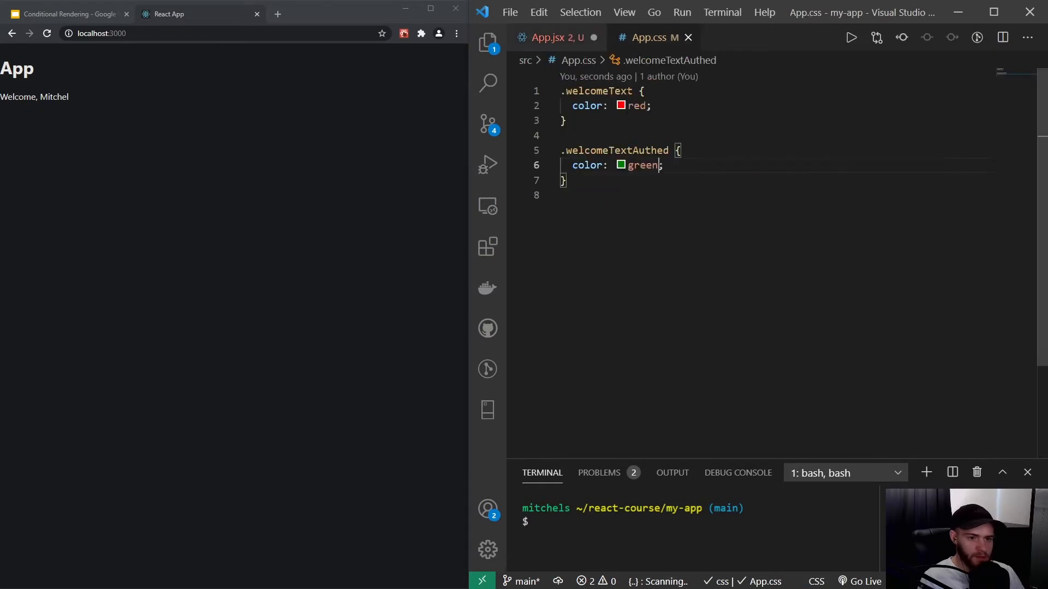
{"action": "left_click", "coordinate": [551, 37]}
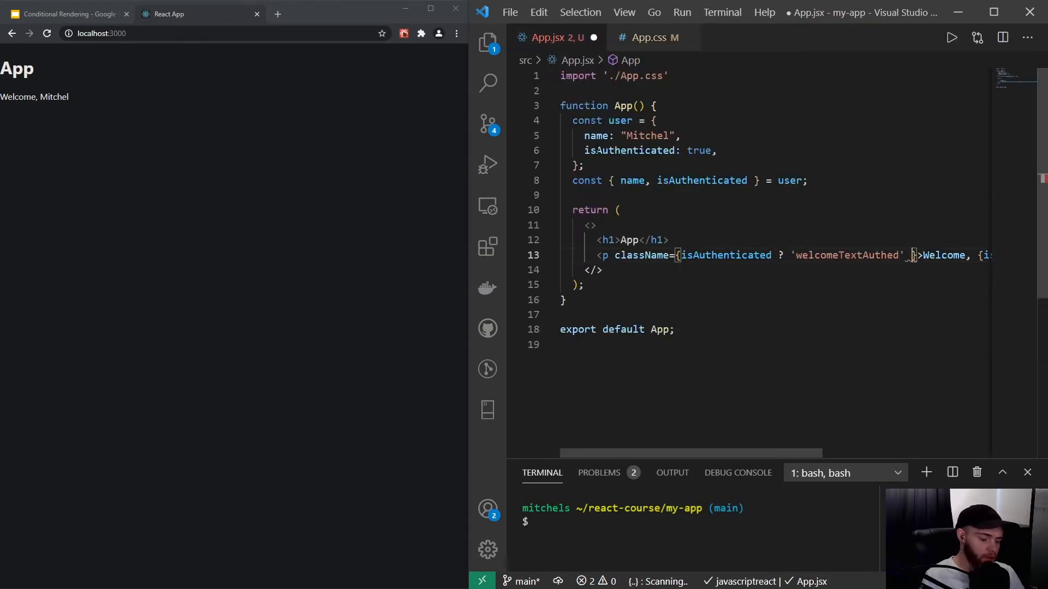
{"action": "left_click", "coordinate": [645, 37]}
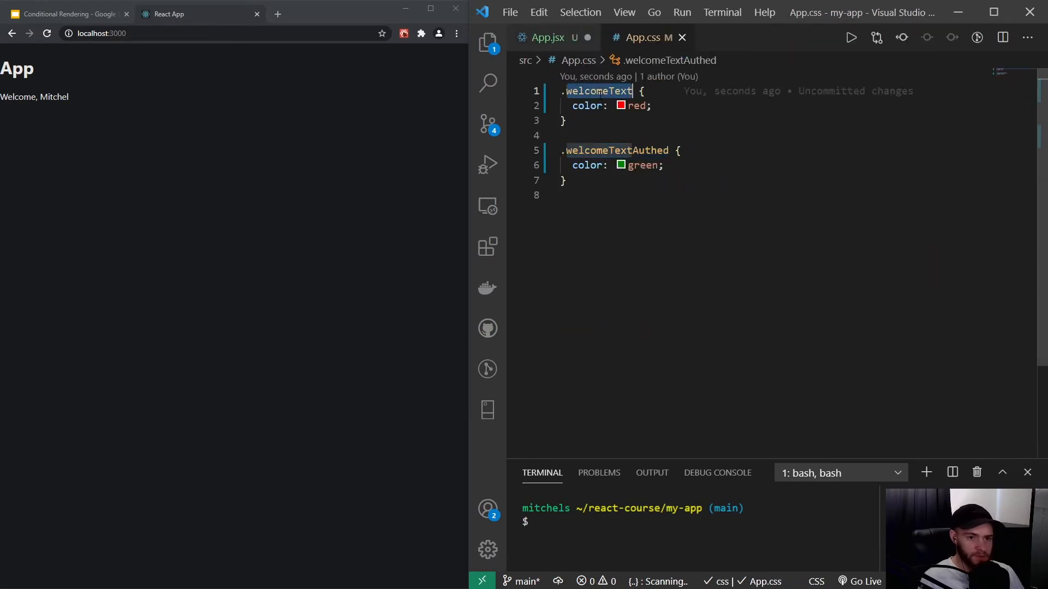
{"action": "left_click", "coordinate": [547, 37]}
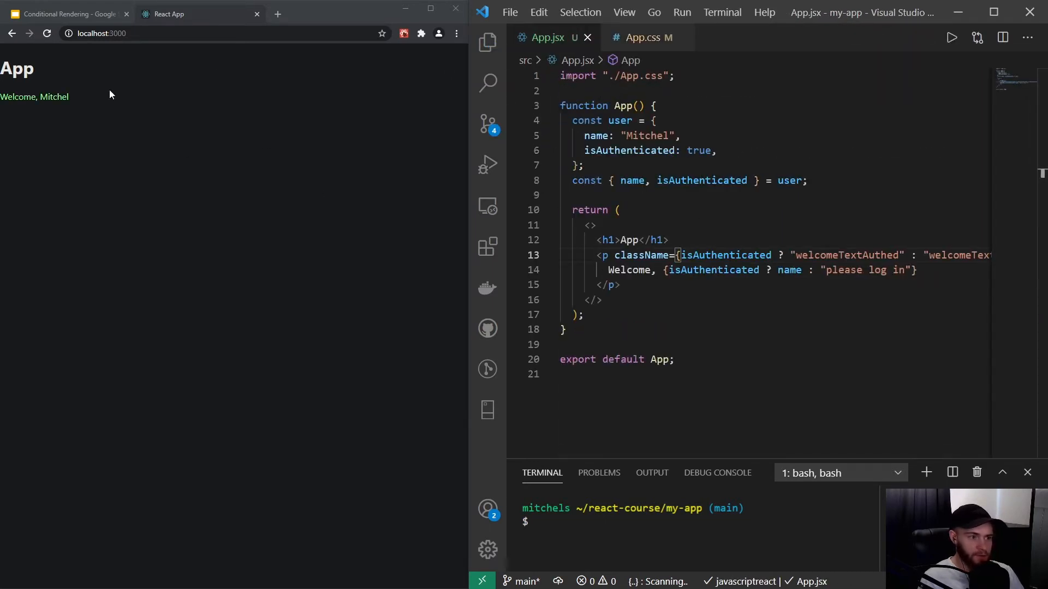
Step: Set isAuthenticated to false in the user object and save
{"action": "double_click", "coordinate": [698, 150]}
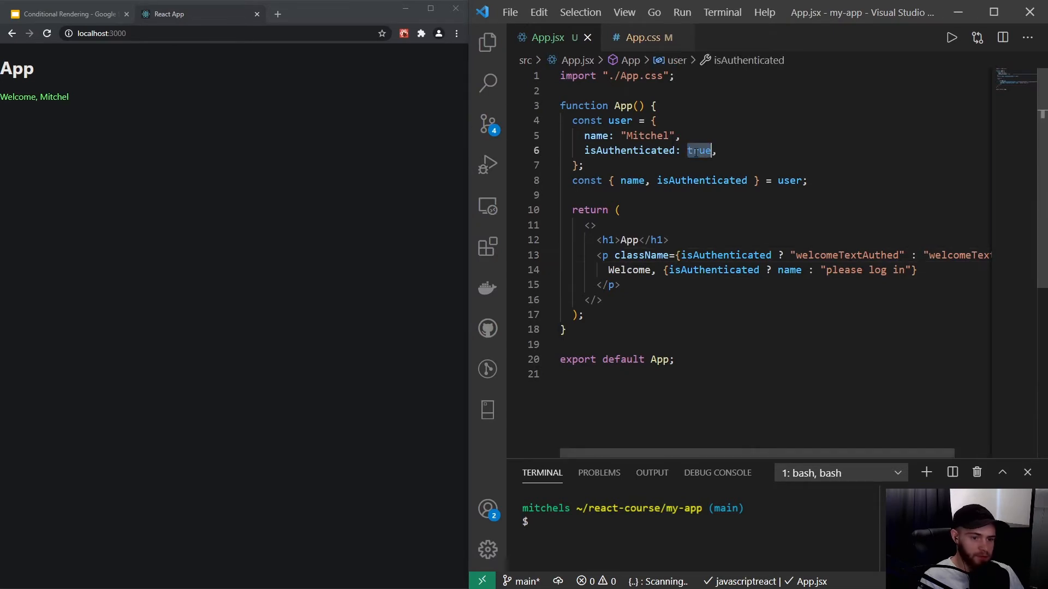
{"action": "type", "text": "false"}
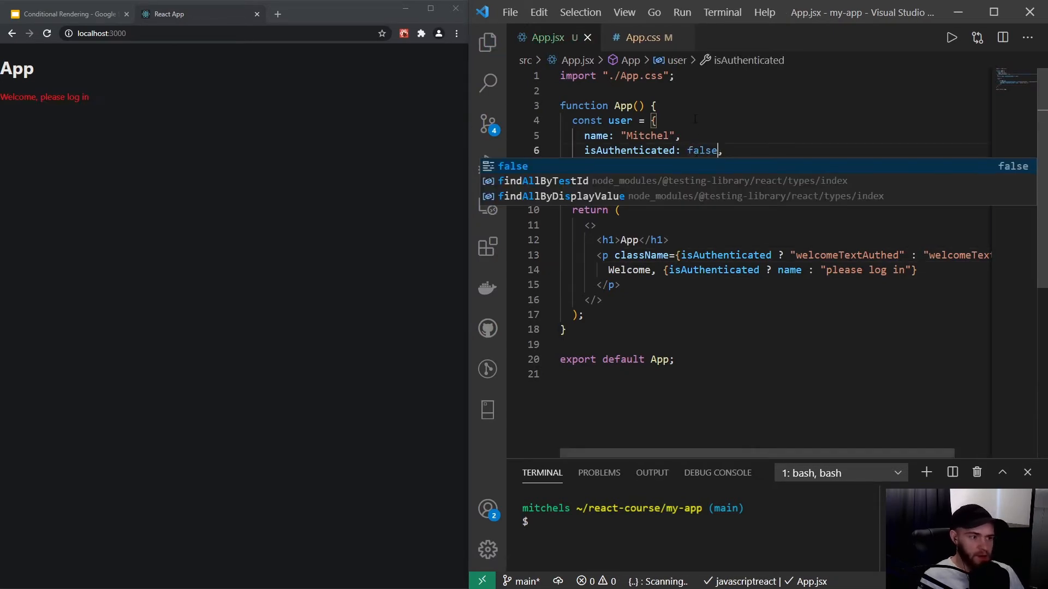
{"action": "key", "text": "Escape"}
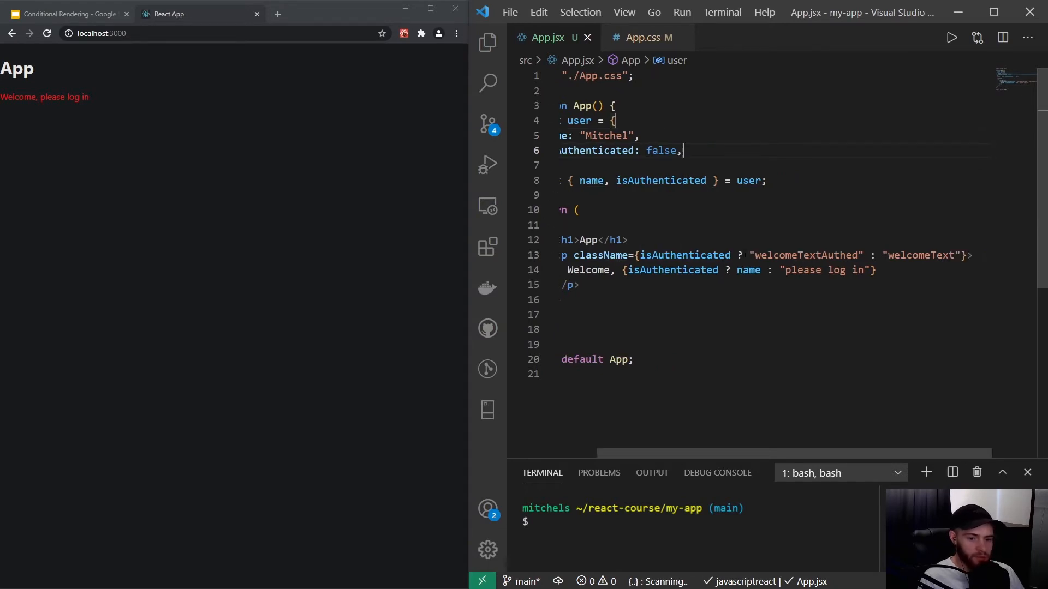
{"action": "mouse_move", "coordinate": [220, 107]}
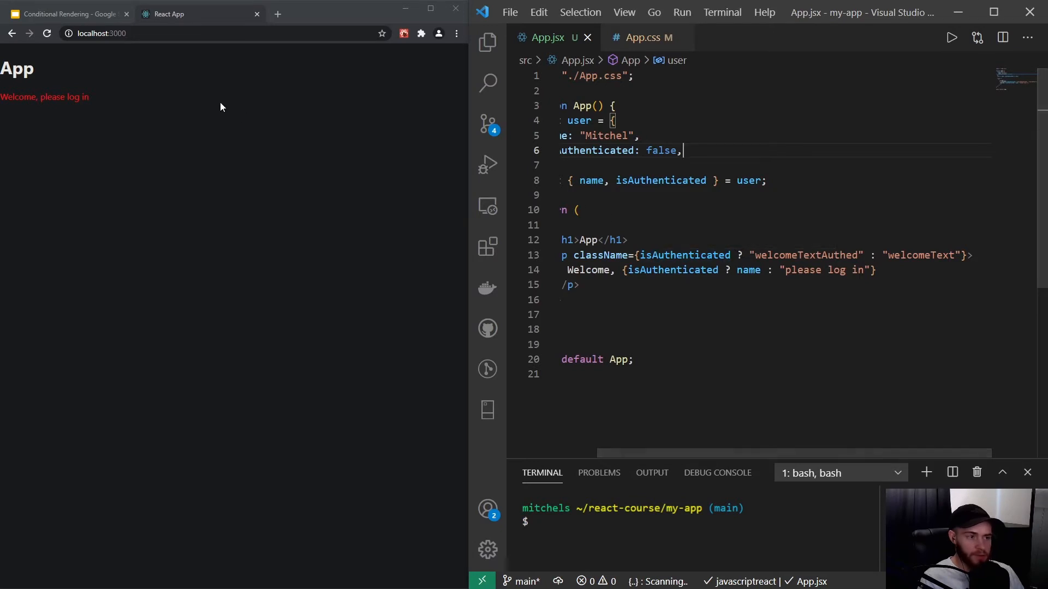
Step: Check the Conditional Rendering slides and the browser's red 'Welcome, please log in'
{"action": "left_click", "coordinate": [63, 13]}
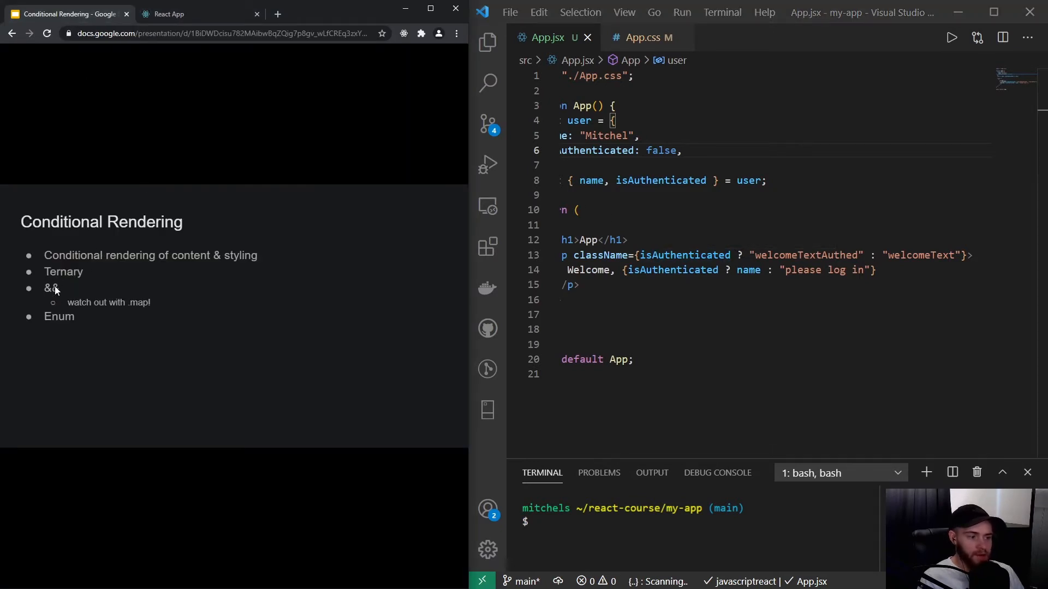
{"action": "left_click", "coordinate": [187, 13]}
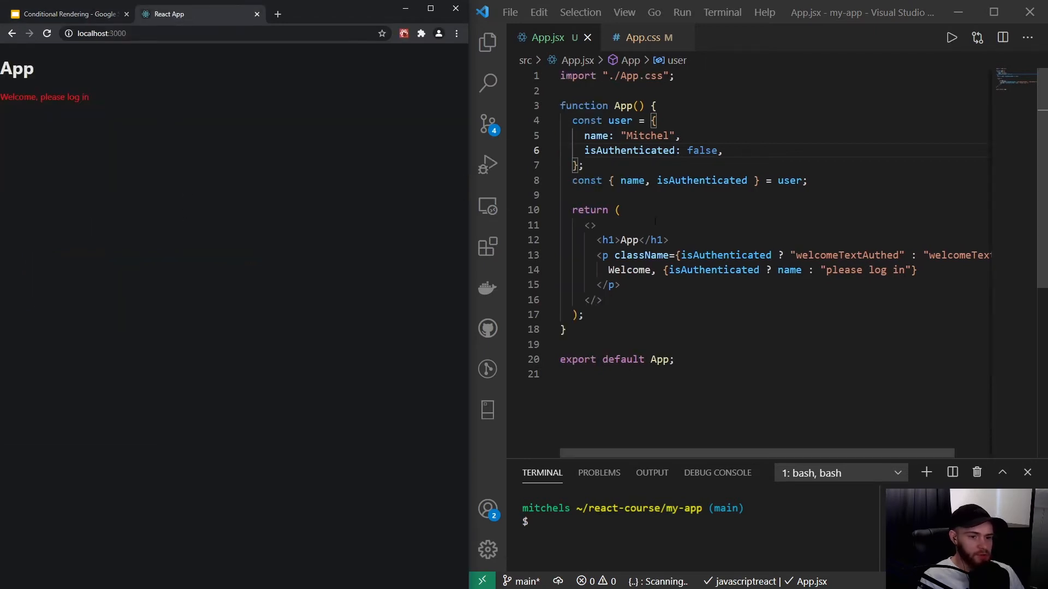
{"action": "mouse_move", "coordinate": [16, 115]}
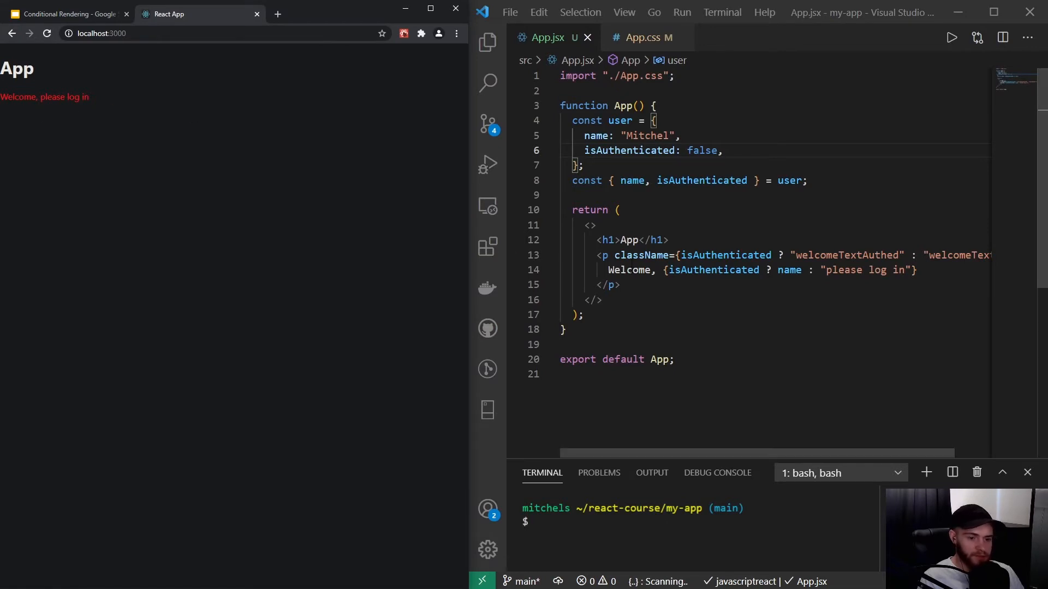
Step: Add {!isAuthenticated && <button type="button">Log in</button>} below the paragraph
{"action": "key", "text": "enter"}
{"action": "type", "text": "<button></button>"}
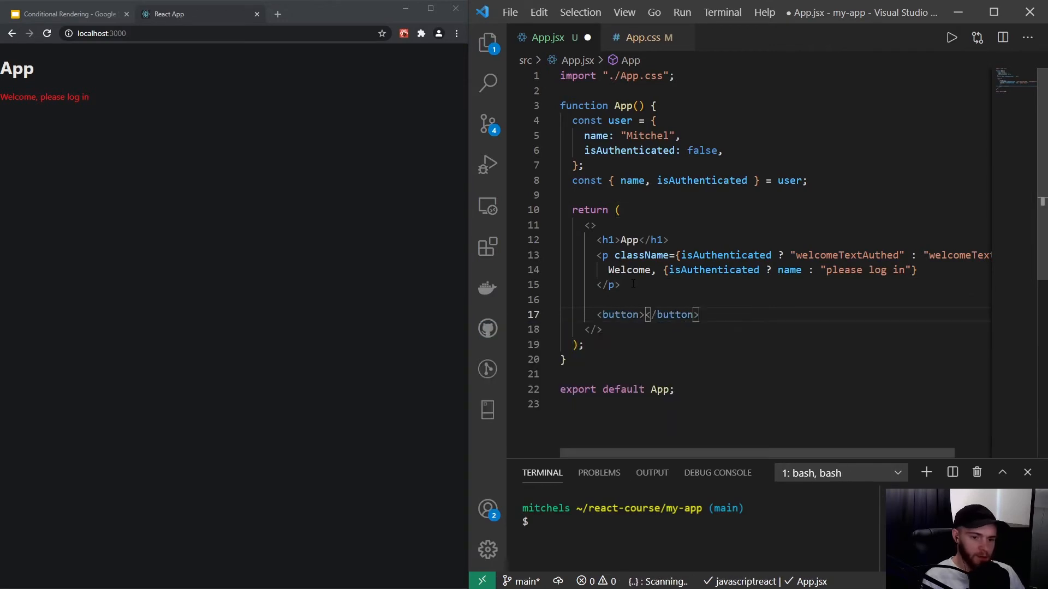
{"action": "type", "text": "Log in"}
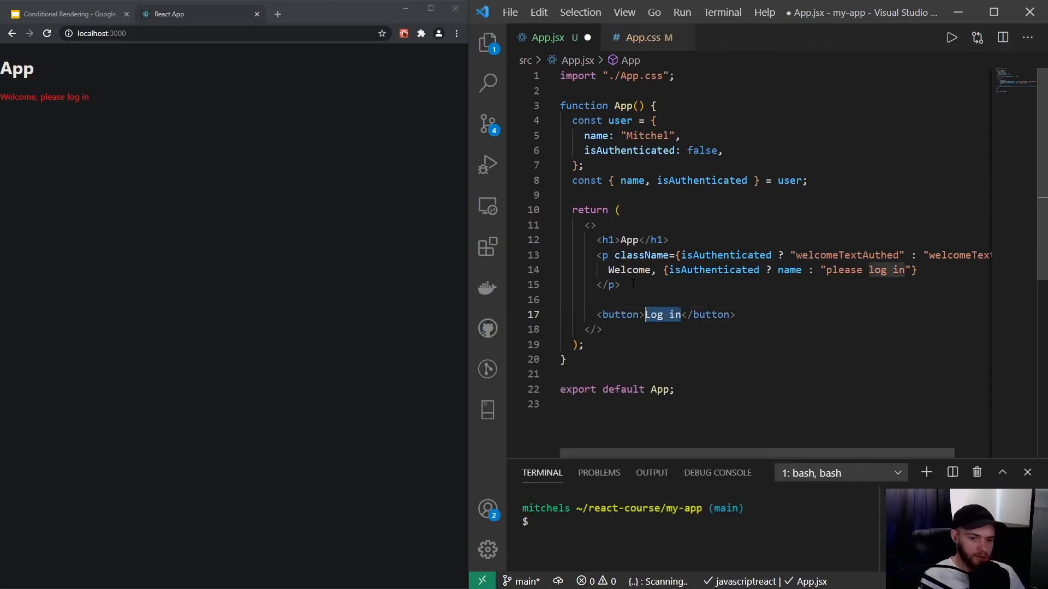
{"action": "type", "text": "type=\"\""}
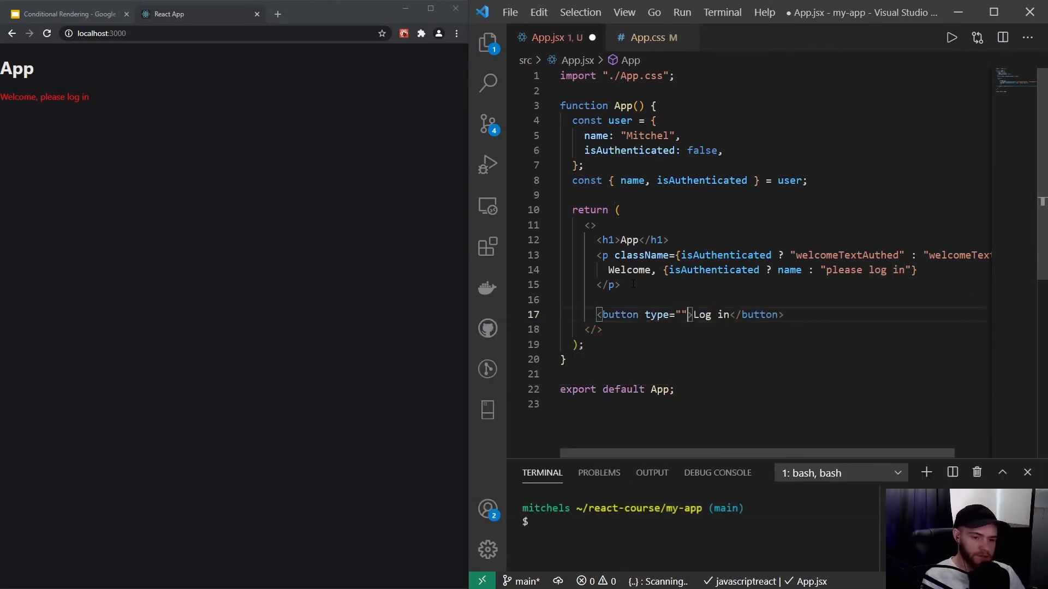
{"action": "type", "text": "button"}
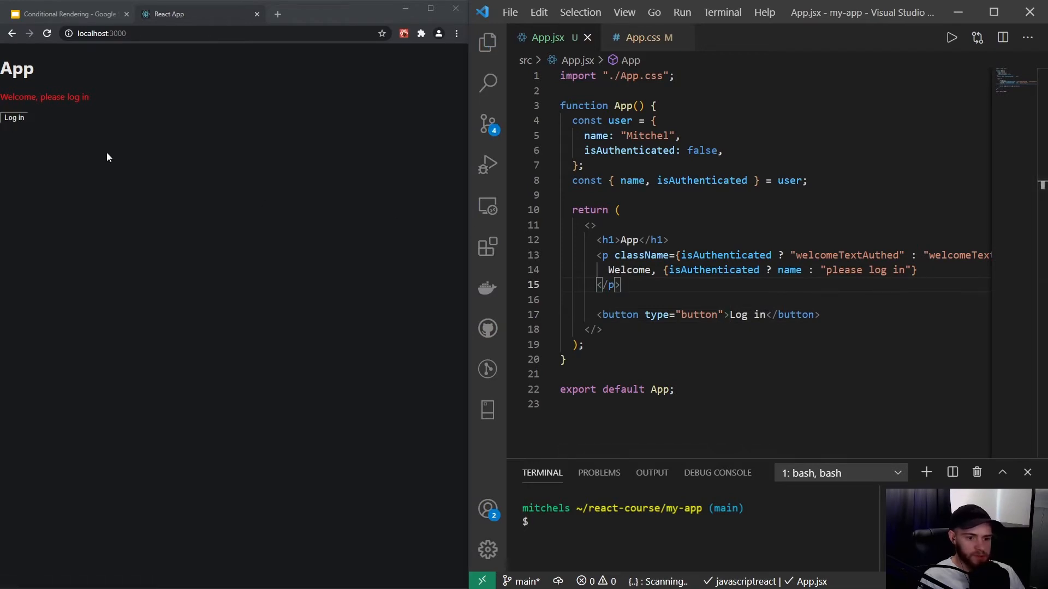
{"action": "mouse_move", "coordinate": [213, 157]}
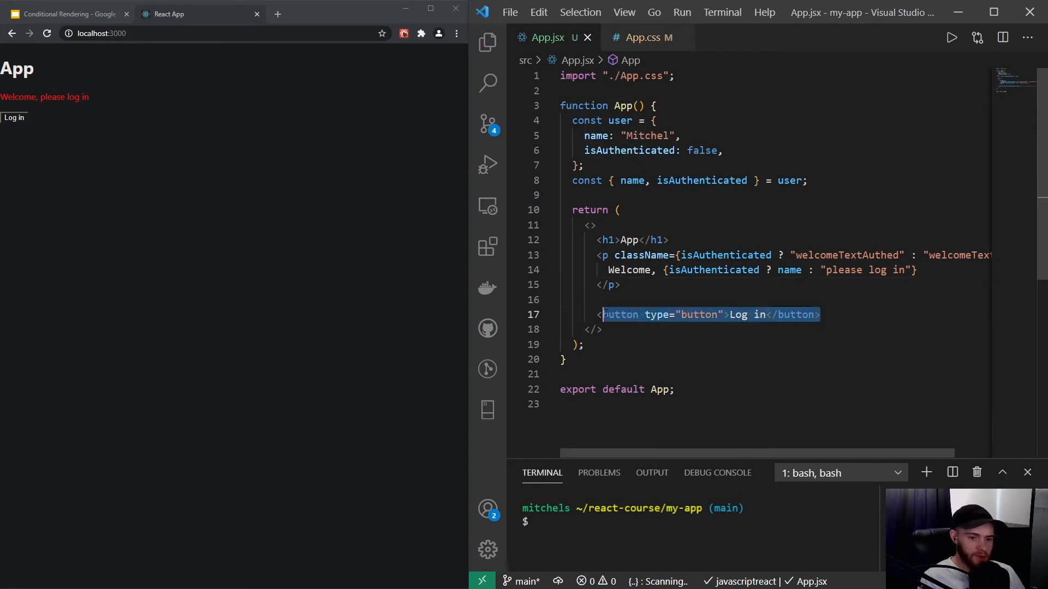
{"action": "type", "text": "{"}
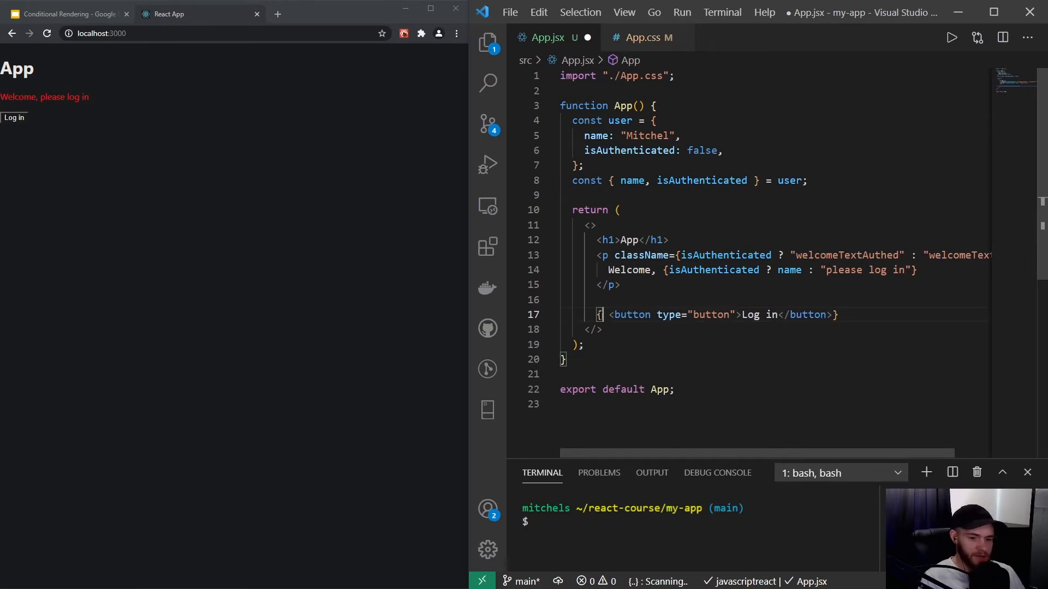
{"action": "type", "text": "!isAuthenticated &&"}
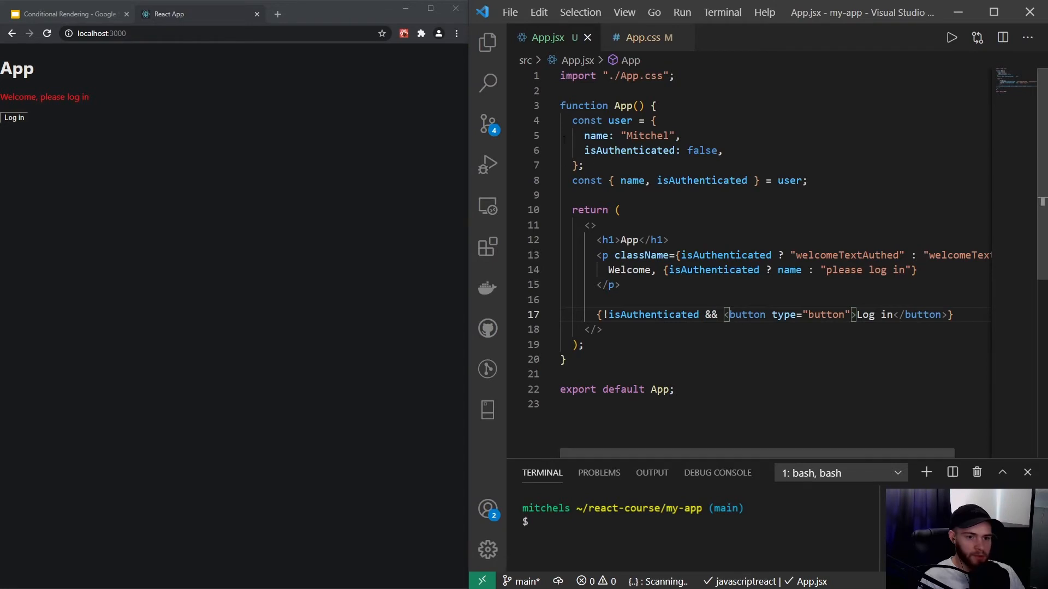
Step: Set isAuthenticated back to true and save, showing green 'Welcome, Mitchel'
{"action": "type", "text": "true"}
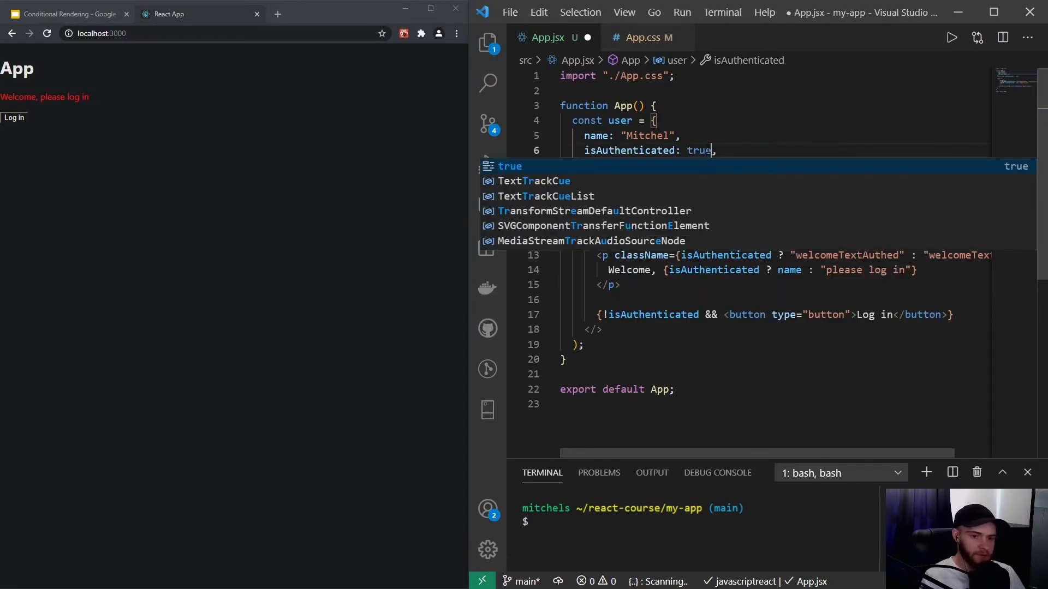
{"action": "key", "text": "ctrl+s"}
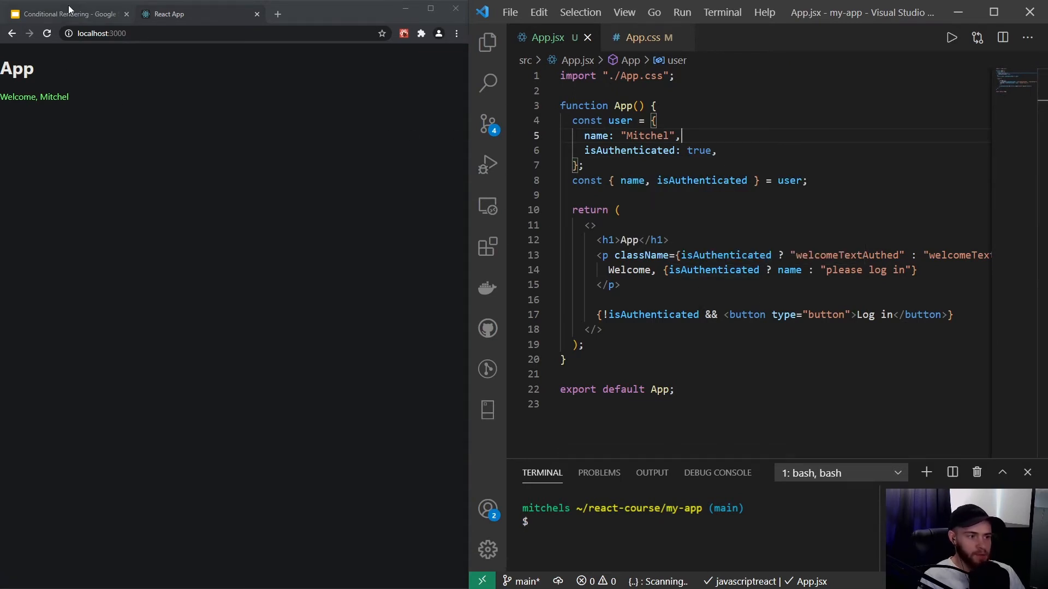
Step: After checking the slides, add role: 'customer' to the user object
{"action": "left_click", "coordinate": [67, 13]}
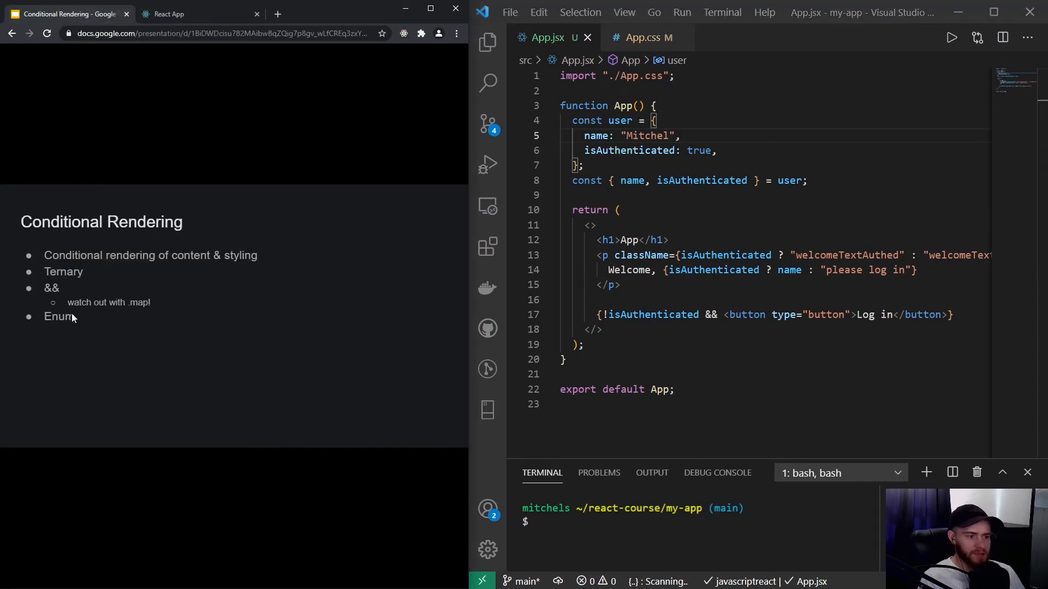
{"action": "left_click", "coordinate": [169, 13]}
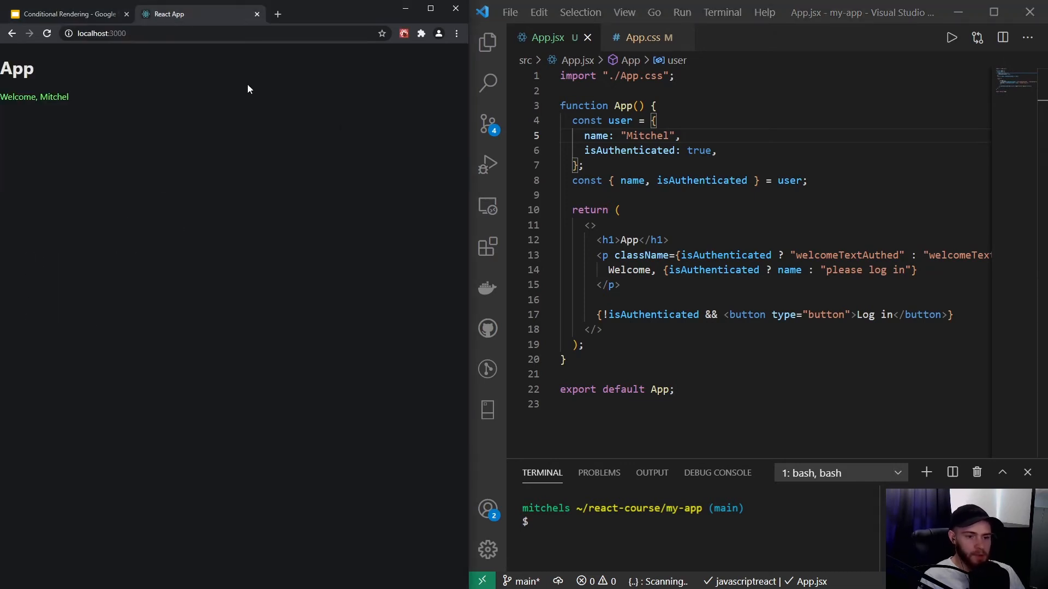
{"action": "left_click", "coordinate": [656, 120]}
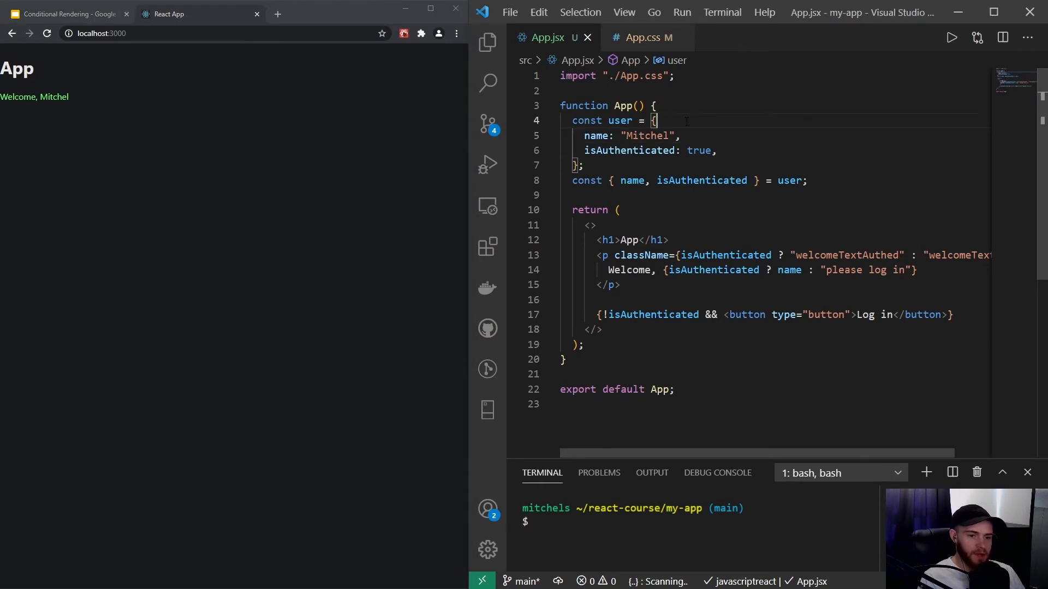
{"action": "key", "text": "Enter"}
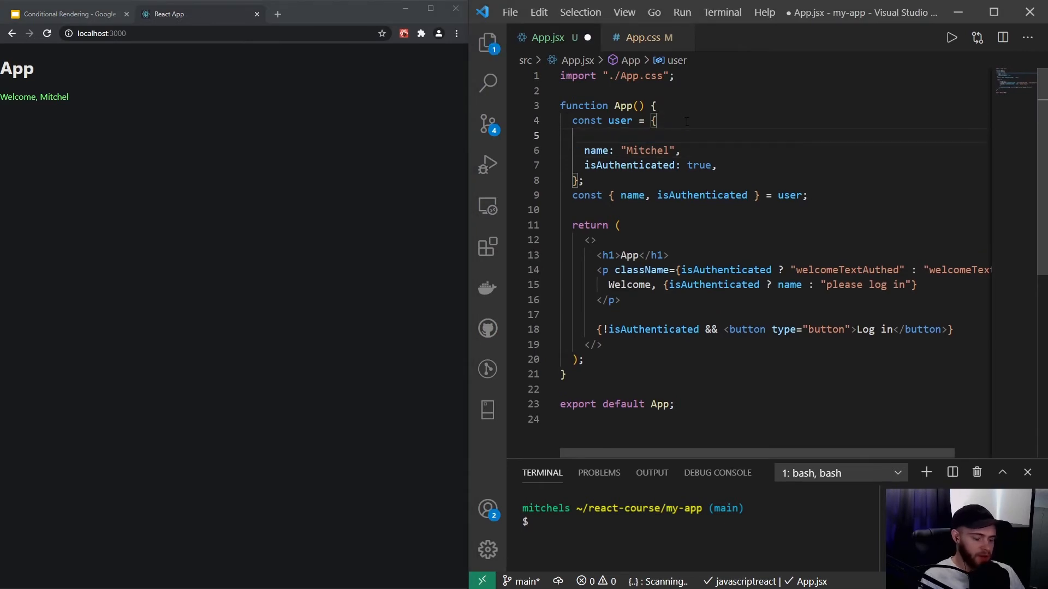
{"action": "type", "text": "role"}
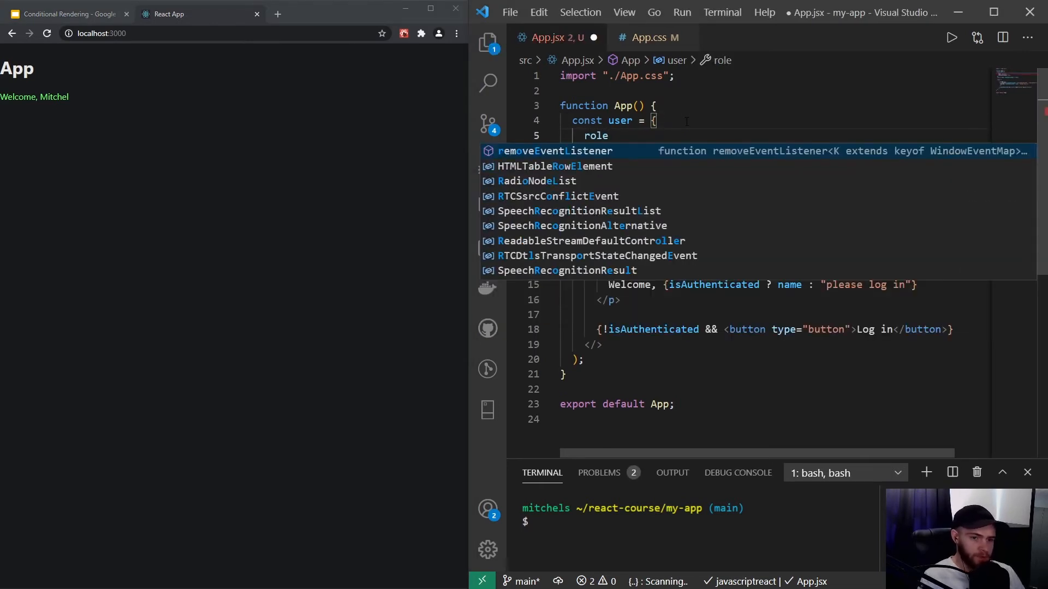
{"action": "type", "text": "="}
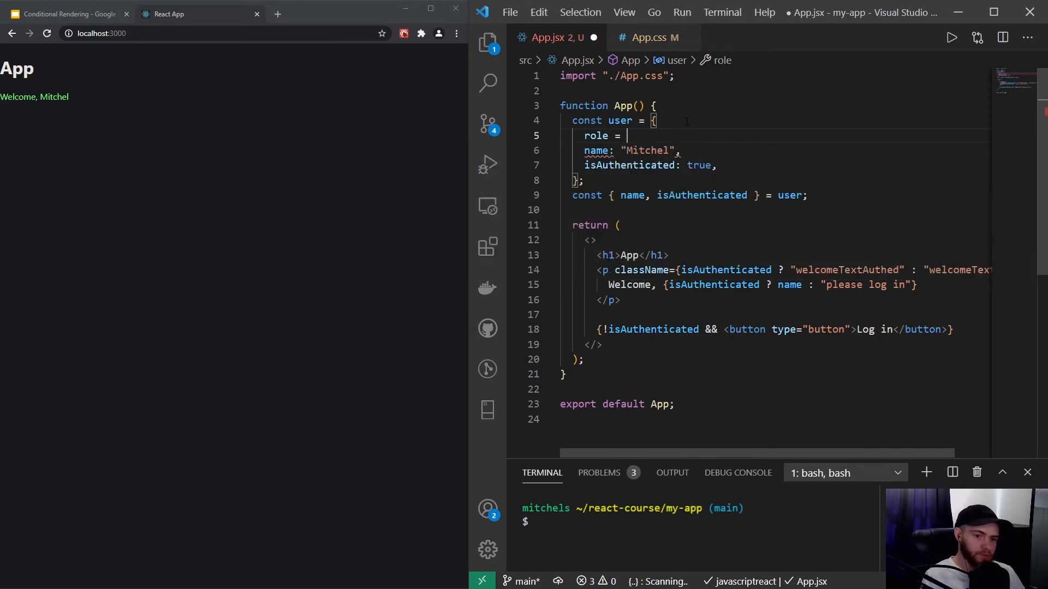
{"action": "type", "text": "'custom'"}
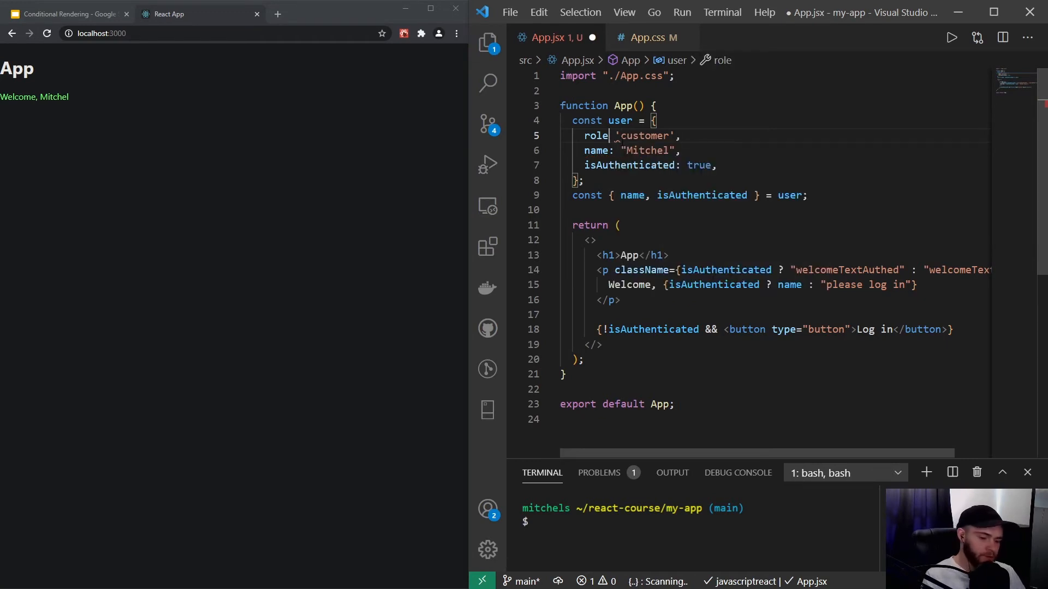
Step: Add a comment above role listing admin, shopManager, customer, guest
{"action": "key", "text": "Enter"}
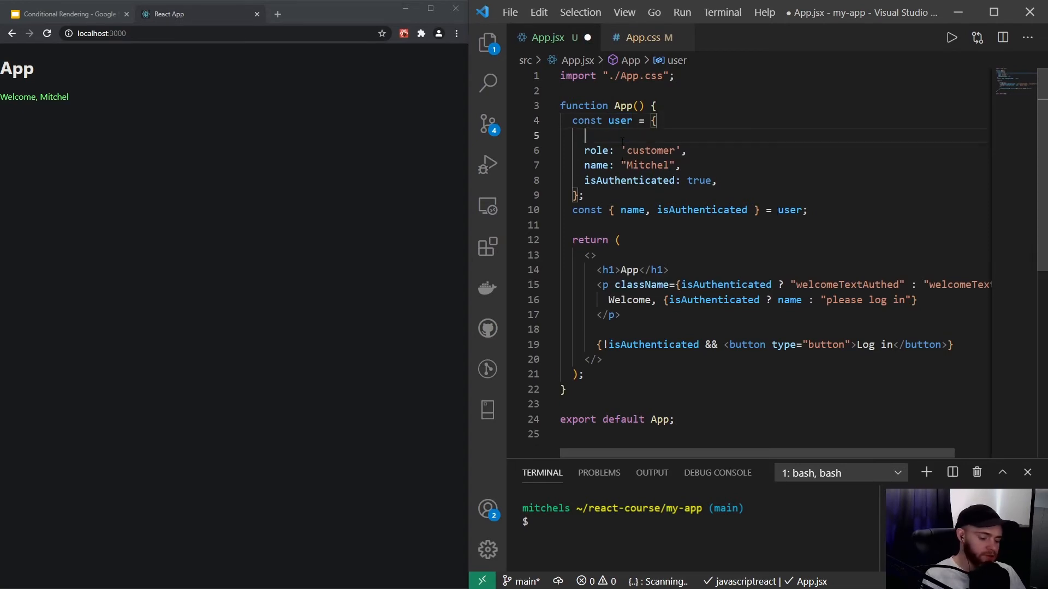
{"action": "type", "text": "// admin, s"}
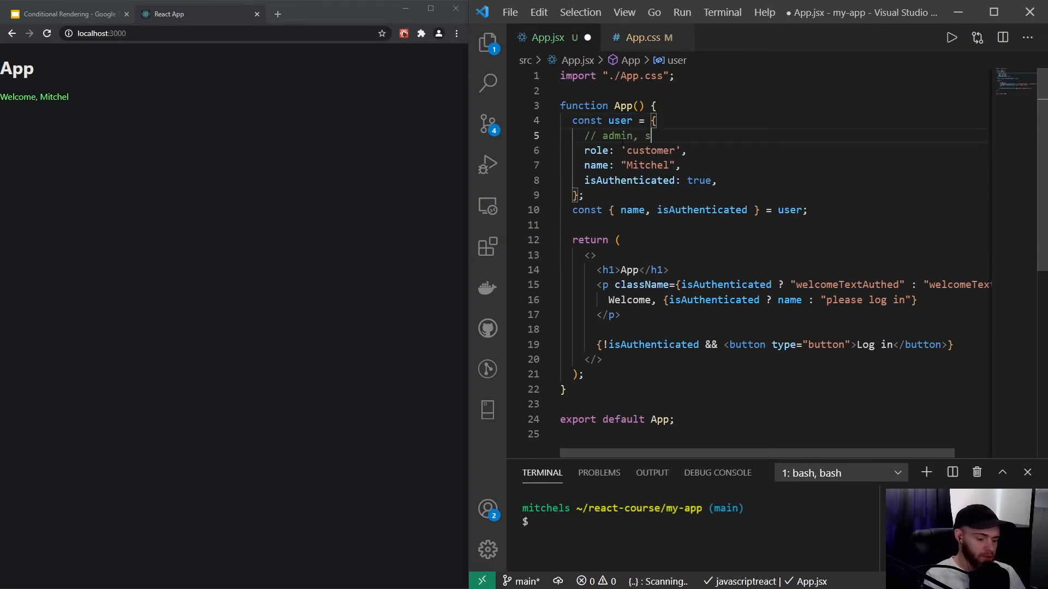
{"action": "type", "text": "hopManager"}
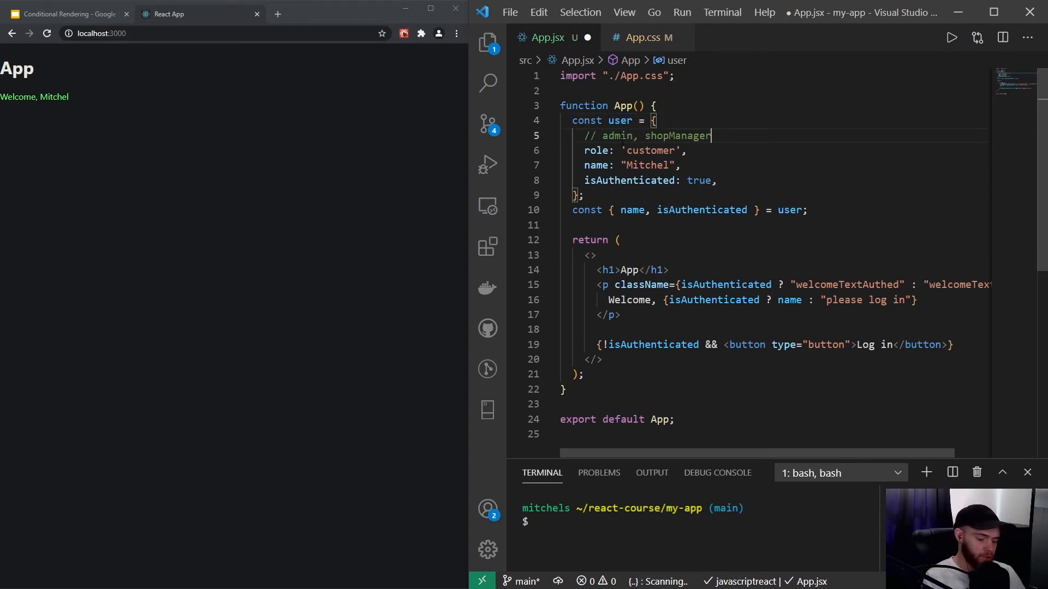
{"action": "type", "text": ", customer"}
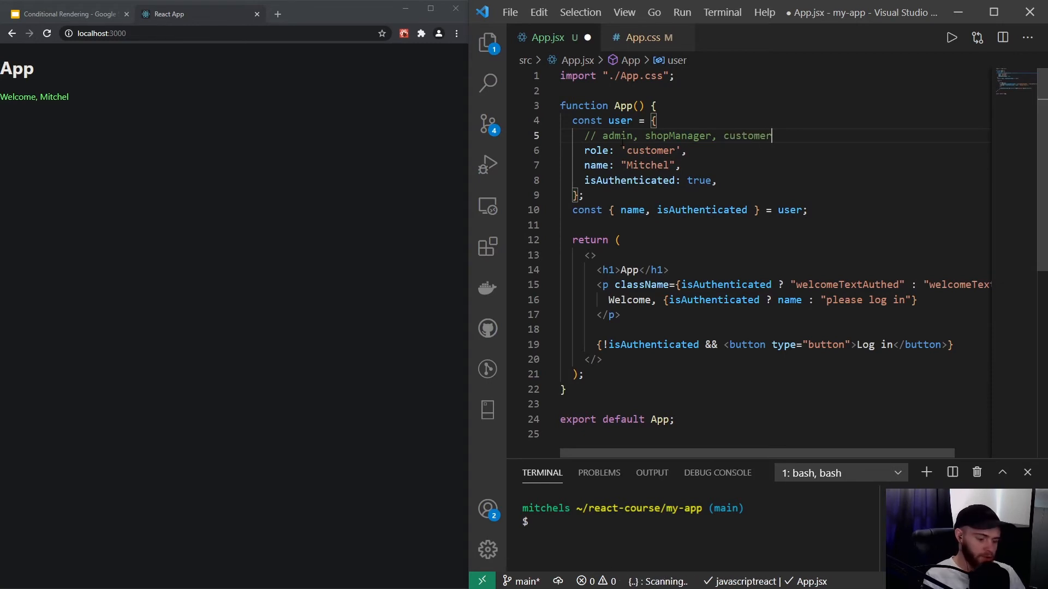
{"action": "type", "text": ", guest"}
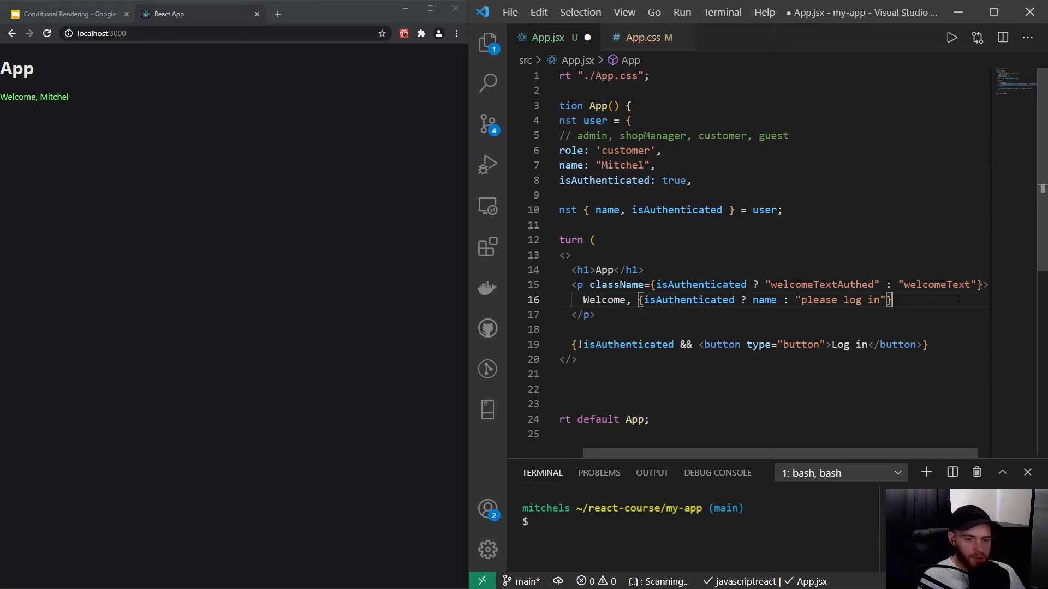
Step: Replace the greeting with role === 'admin' ? 'Hi admin' : role === 'shopManager' ? 'Hi shop manager'
{"action": "double_click", "coordinate": [841, 299]}
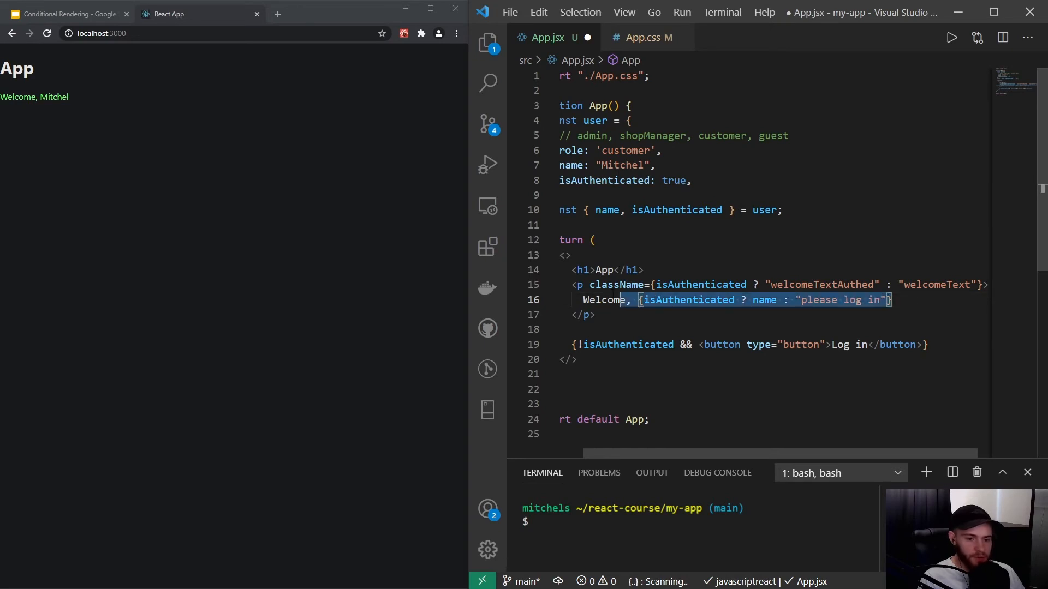
{"action": "mouse_move", "coordinate": [614, 285]}
{"action": "type", "text": "{"}
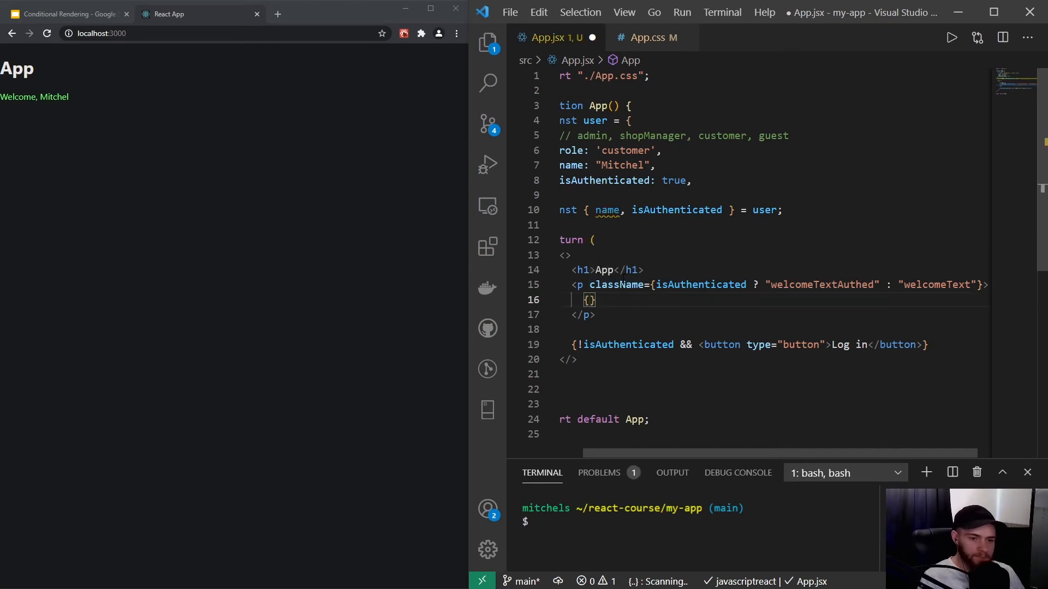
{"action": "type", "text": "role ="}
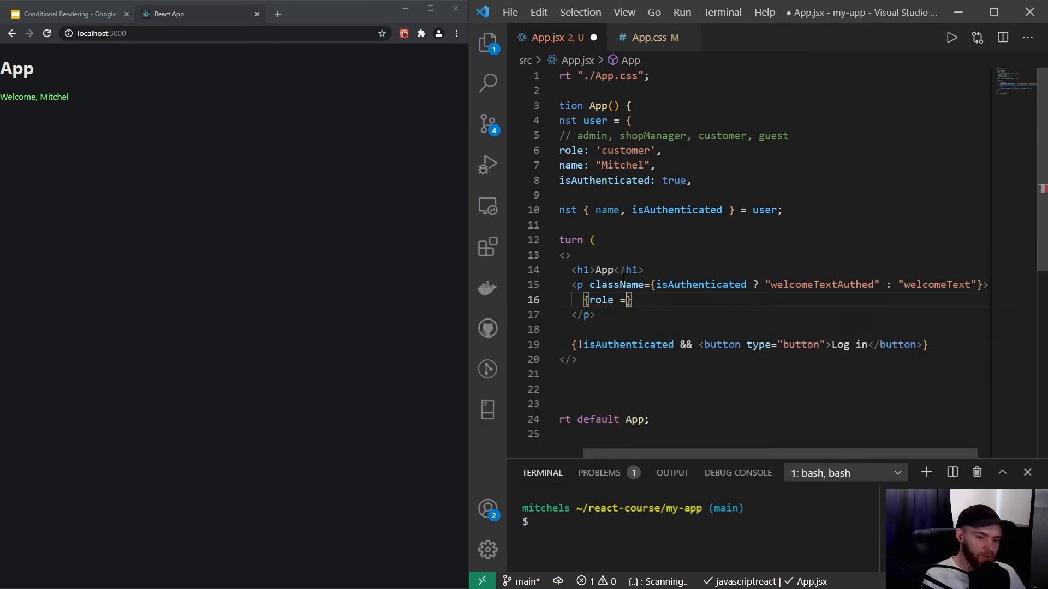
{"action": "type", "text": "=="}
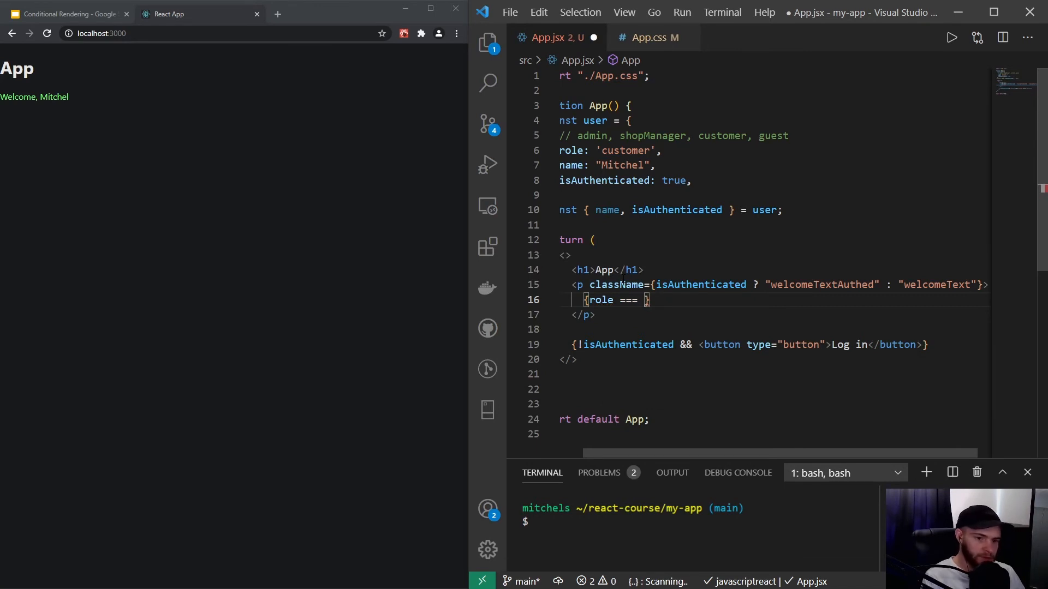
{"action": "type", "text": "'admin' ? 'Hi"}
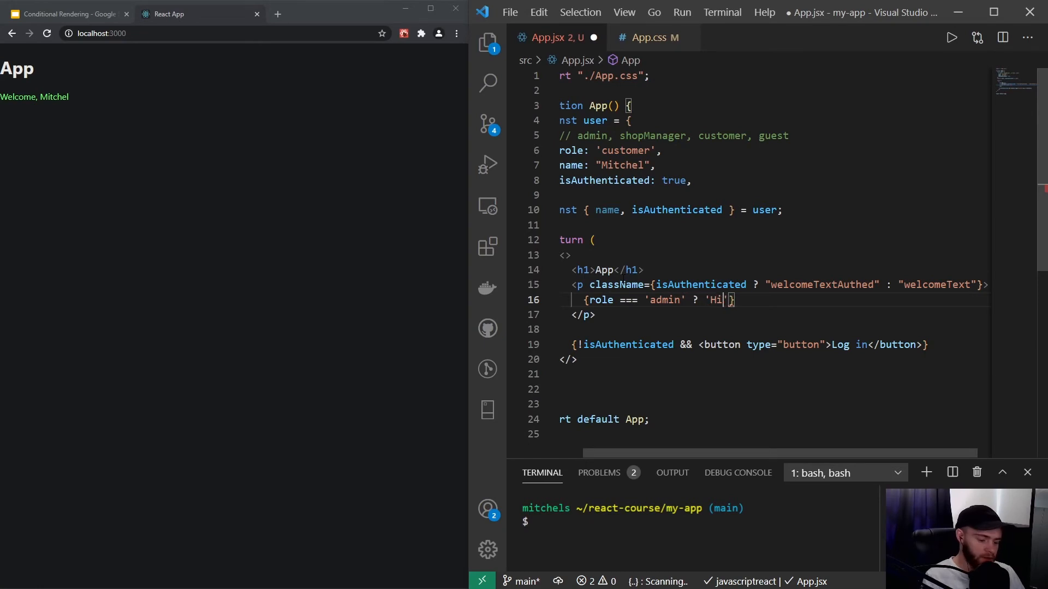
{"action": "type", "text": "admin"}
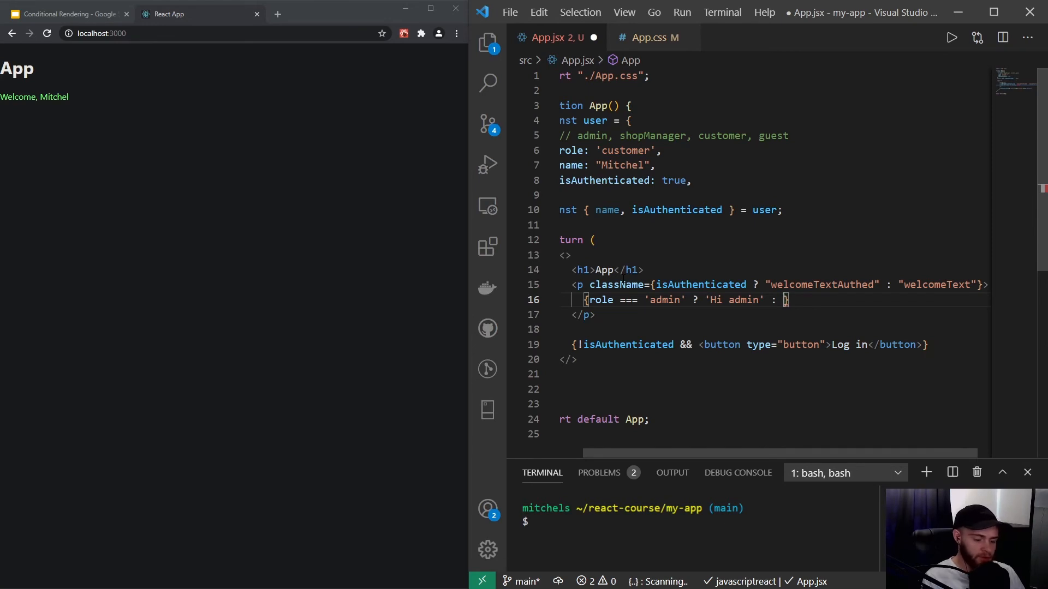
{"action": "type", "text": "role === 'shopManager"}
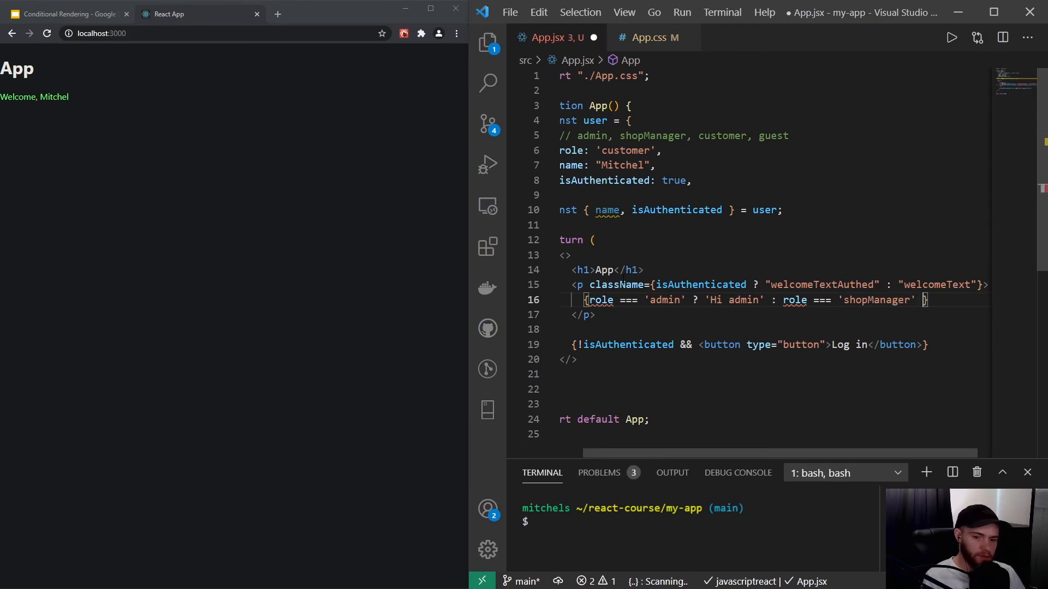
{"action": "type", "text": "? 'Hi shop m"}
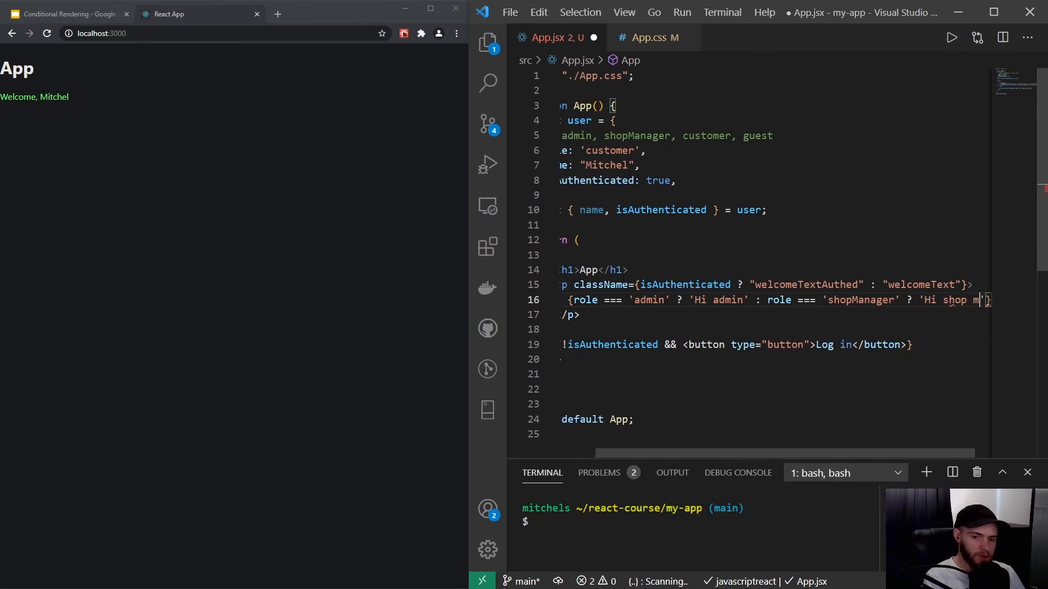
Step: Finish the chain with : role === 'customer' && 'Welcome customer'
{"action": "scroll", "scroll_direction": "right", "scroll_amount": 3}
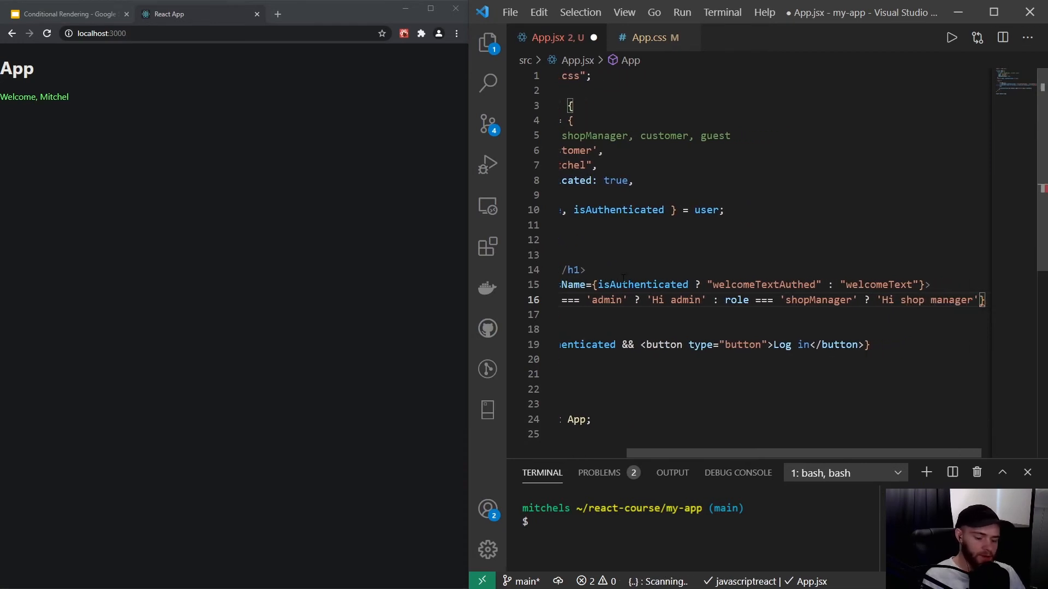
{"action": "scroll", "scroll_direction": "left", "scroll_amount": 3}
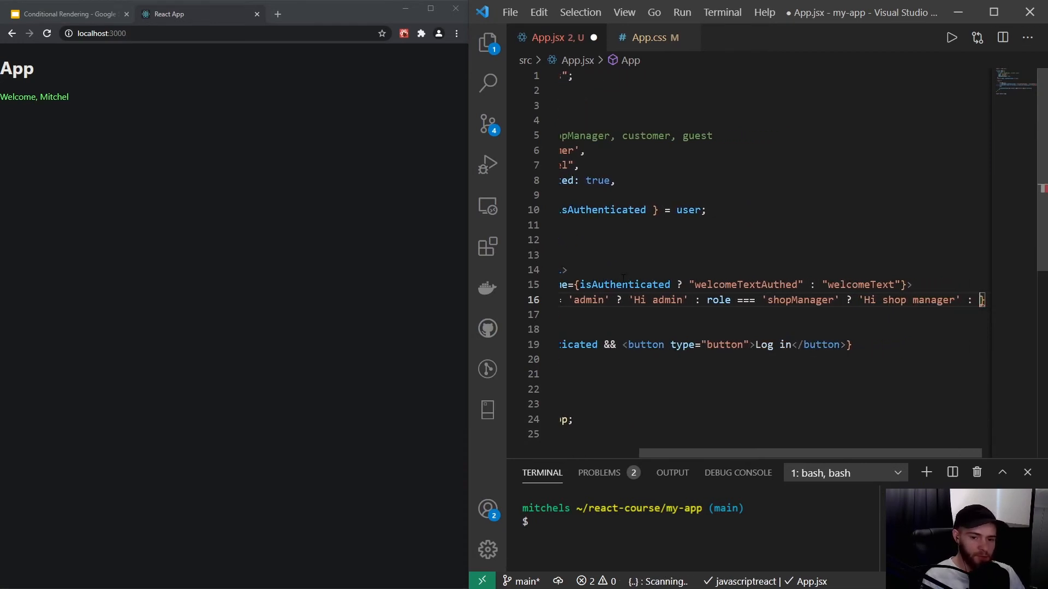
{"action": "type", "text": "role === 'customer' &&"}
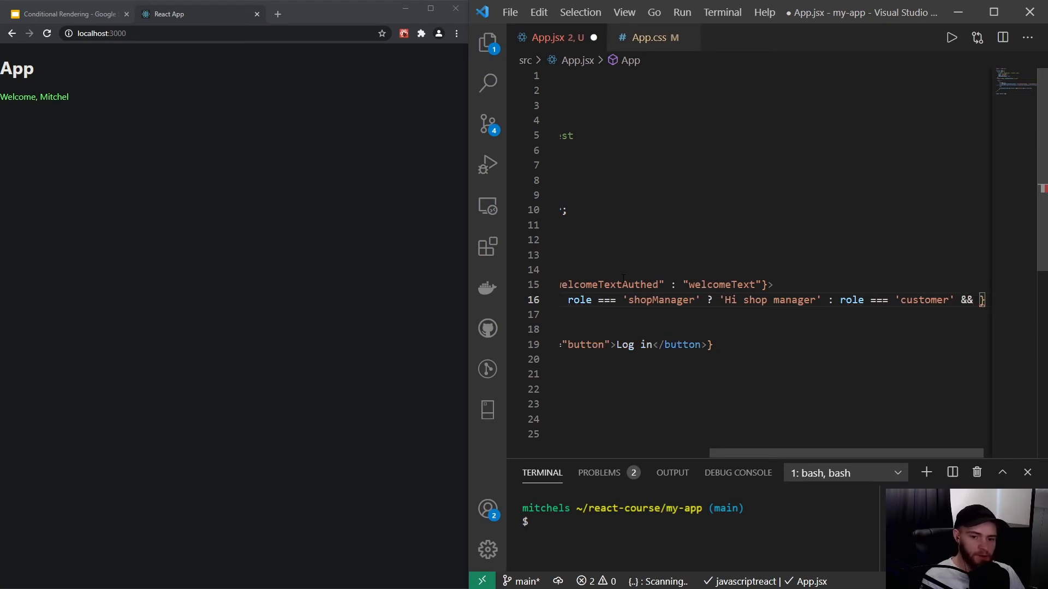
{"action": "type", "text": "'Welcome customer\"}"}
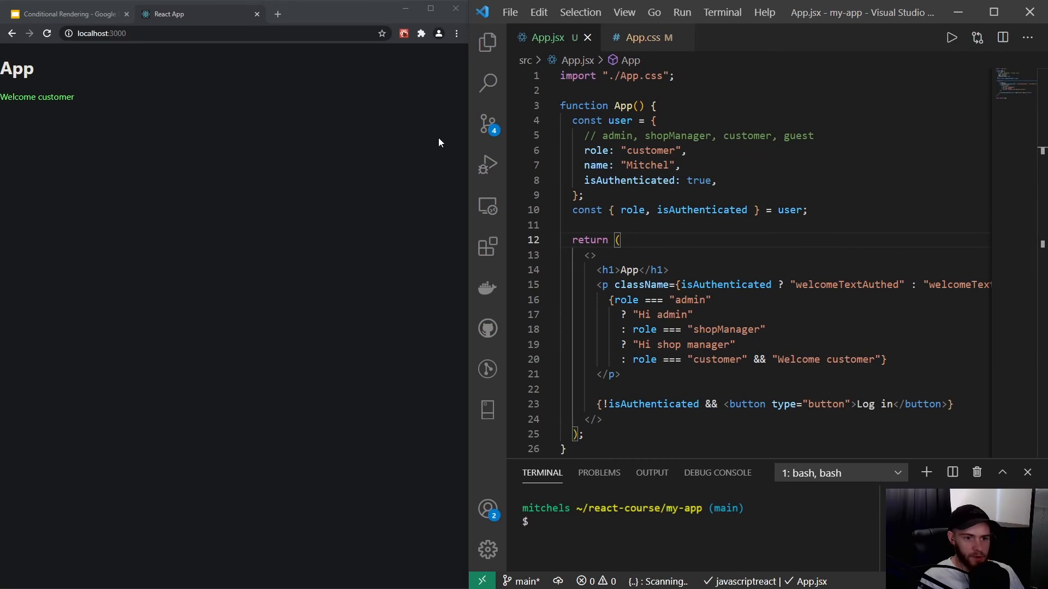
Step: Change the user's role from "customer" to "admin" so the preview greets Hi admin
{"action": "double_click", "coordinate": [649, 151]}
{"action": "type", "text": "admin"}
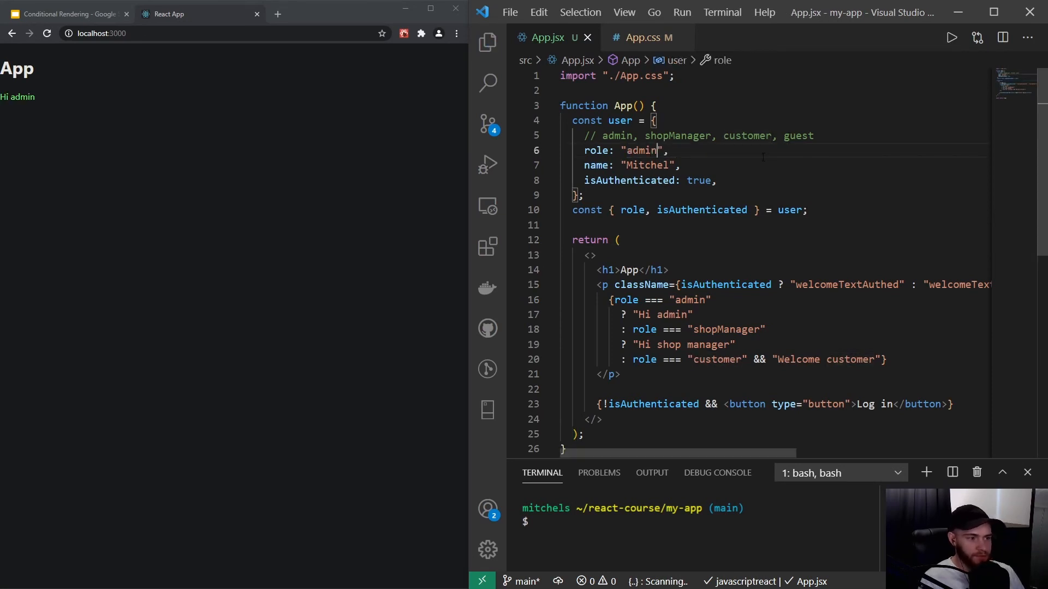
{"action": "scroll", "scroll_direction": "down", "scroll_amount": 3}
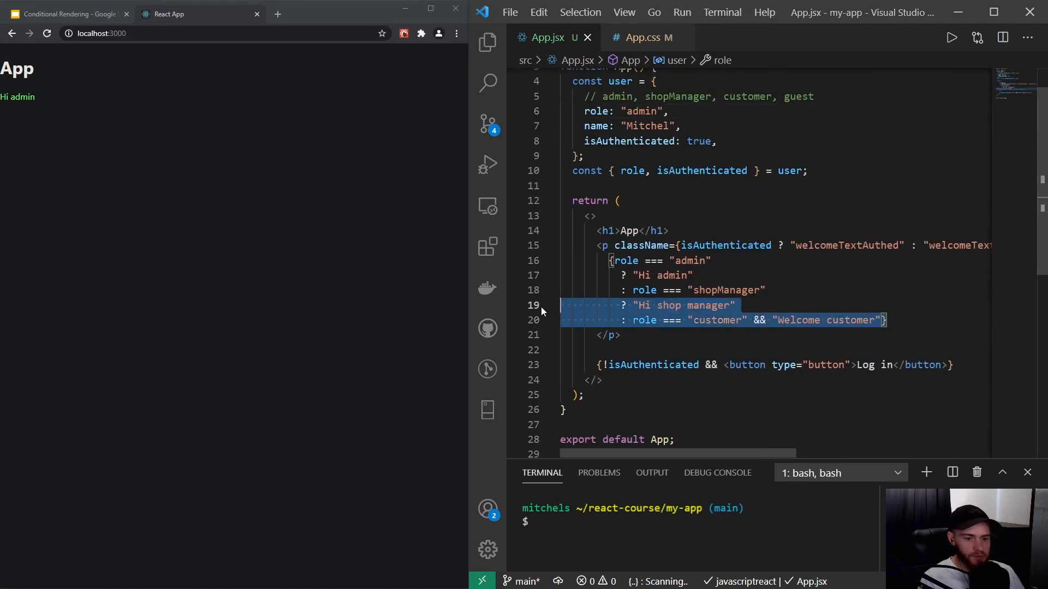
{"action": "scroll", "scroll_direction": "up", "scroll_amount": 3}
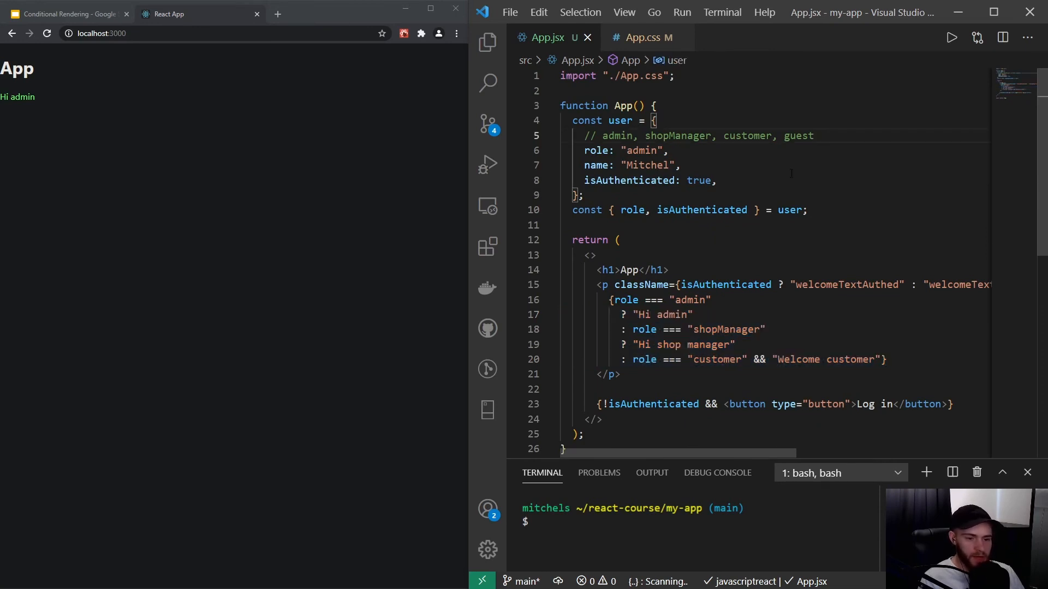
{"action": "scroll", "scroll_direction": "down", "scroll_amount": 3}
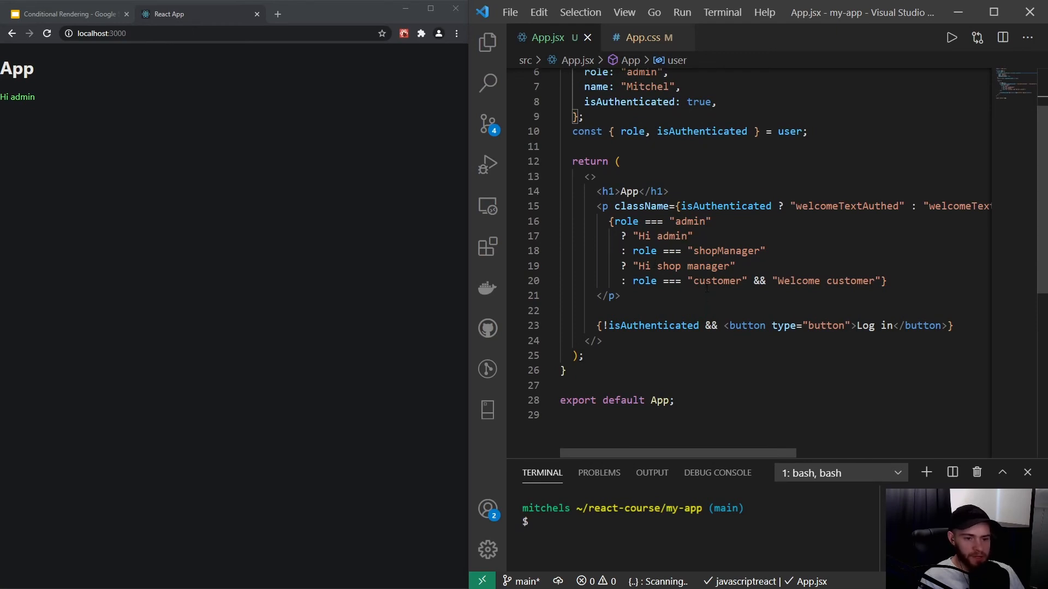
{"action": "left_click", "coordinate": [620, 162]}
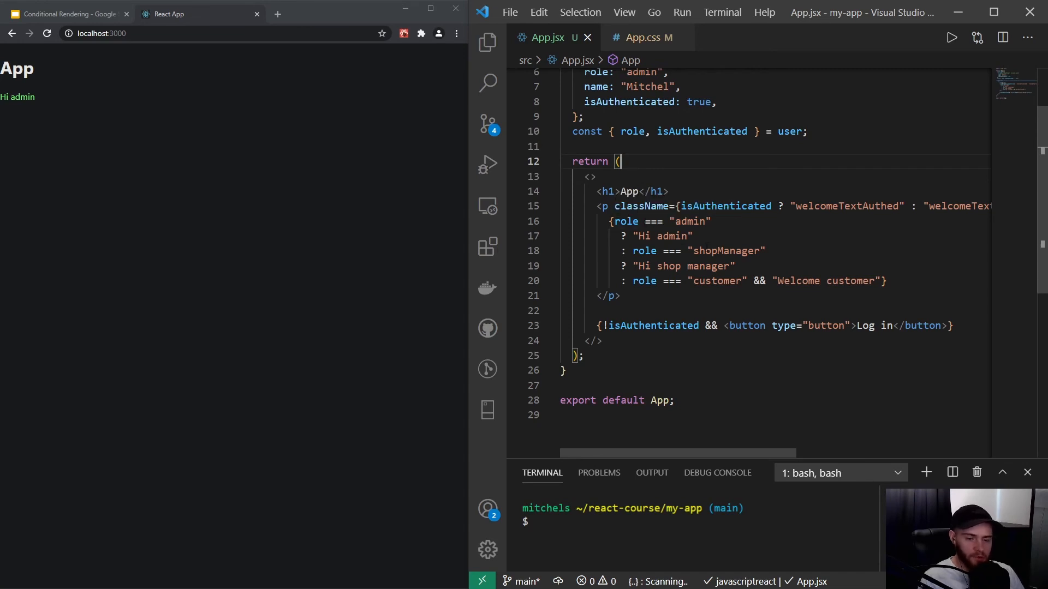
{"action": "scroll", "scroll_direction": "up", "scroll_amount": 3}
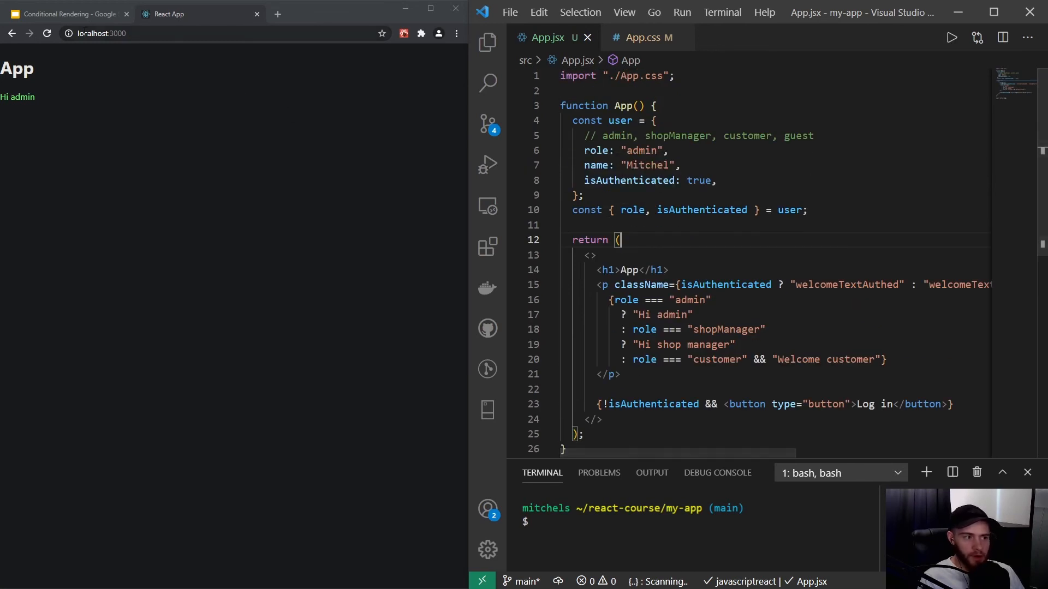
{"action": "left_click", "coordinate": [67, 13]}
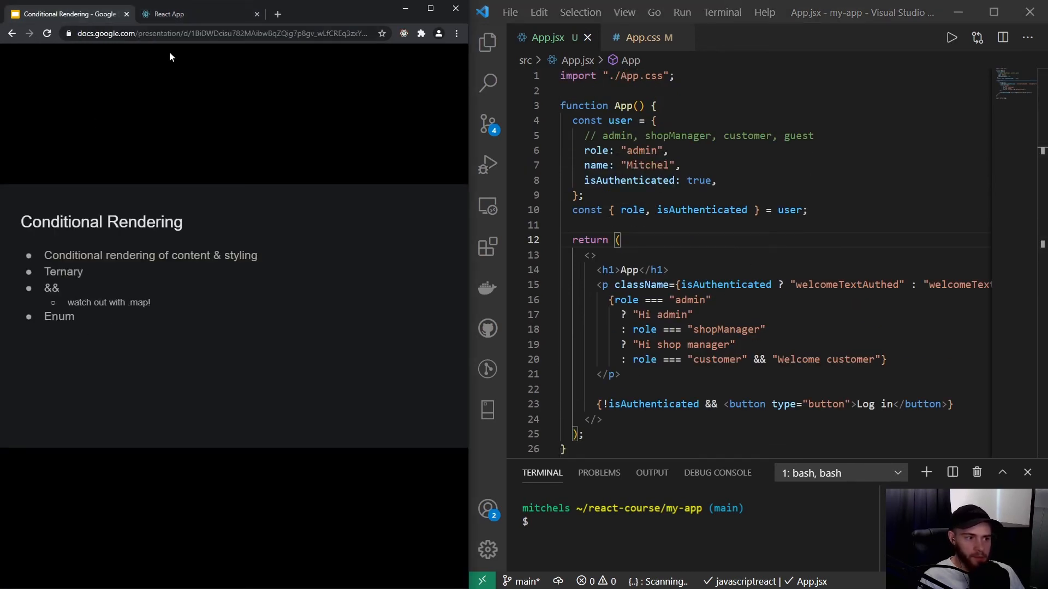
{"action": "mouse_move", "coordinate": [173, 13]}
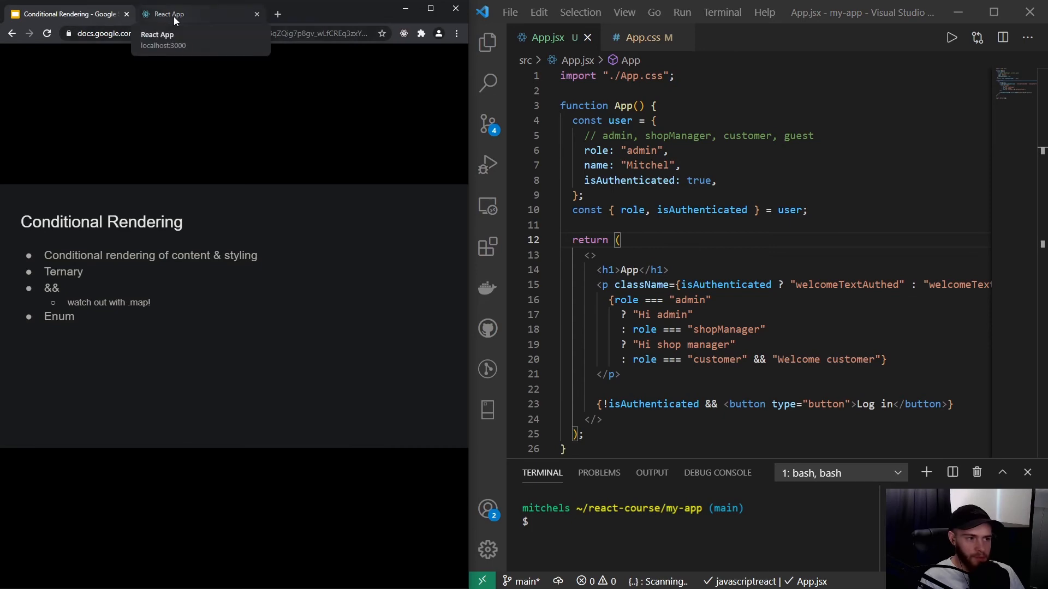
{"action": "left_click", "coordinate": [167, 13]}
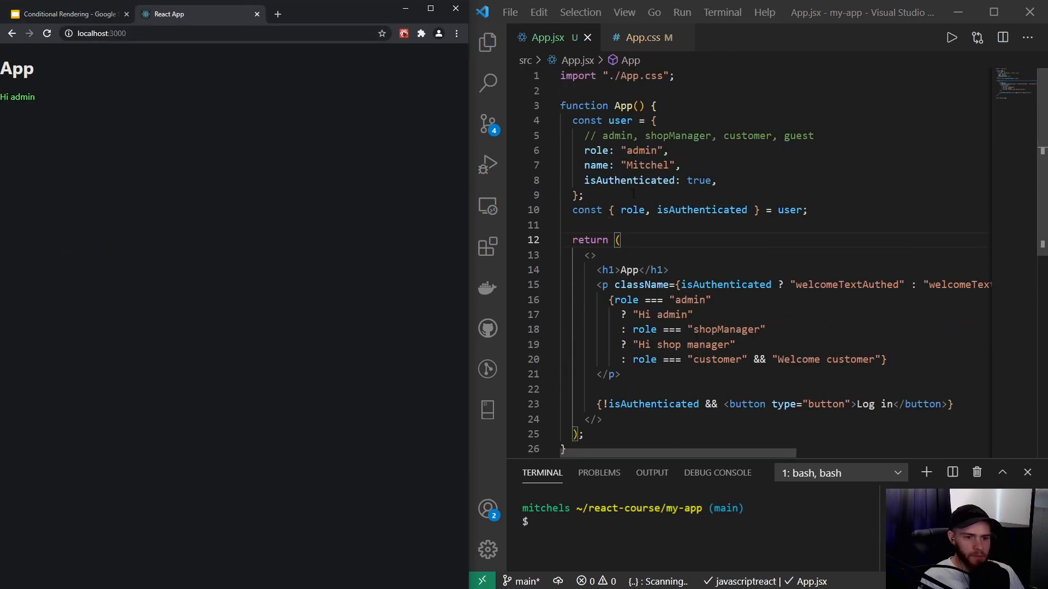
Step: Declare const welcomeTest = {} at the top of App() with the admin: 'Hi admin' entry
{"action": "left_click", "coordinate": [657, 106]}
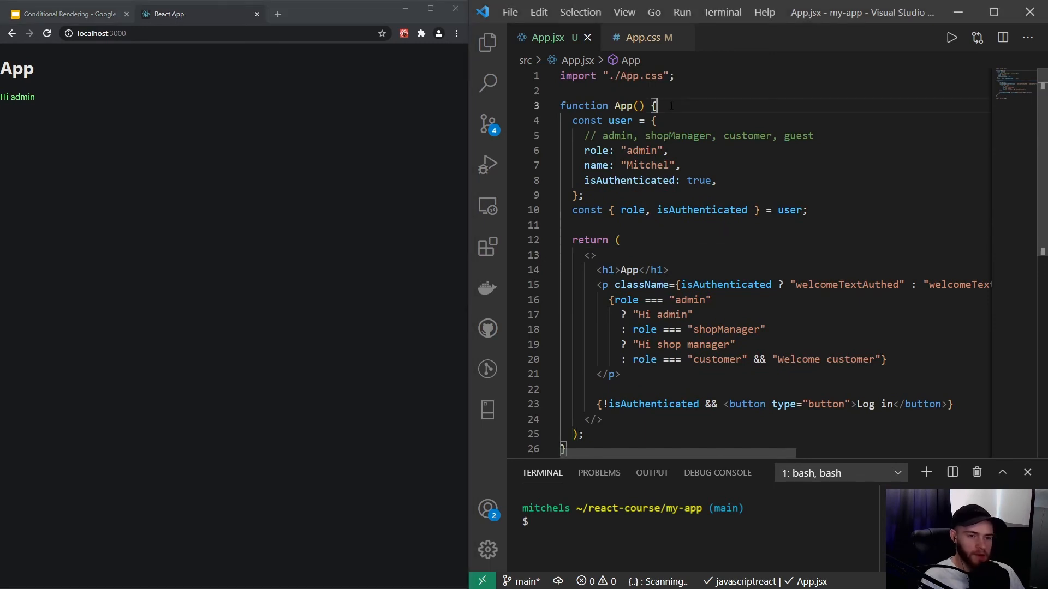
{"action": "key", "text": "Enter"}
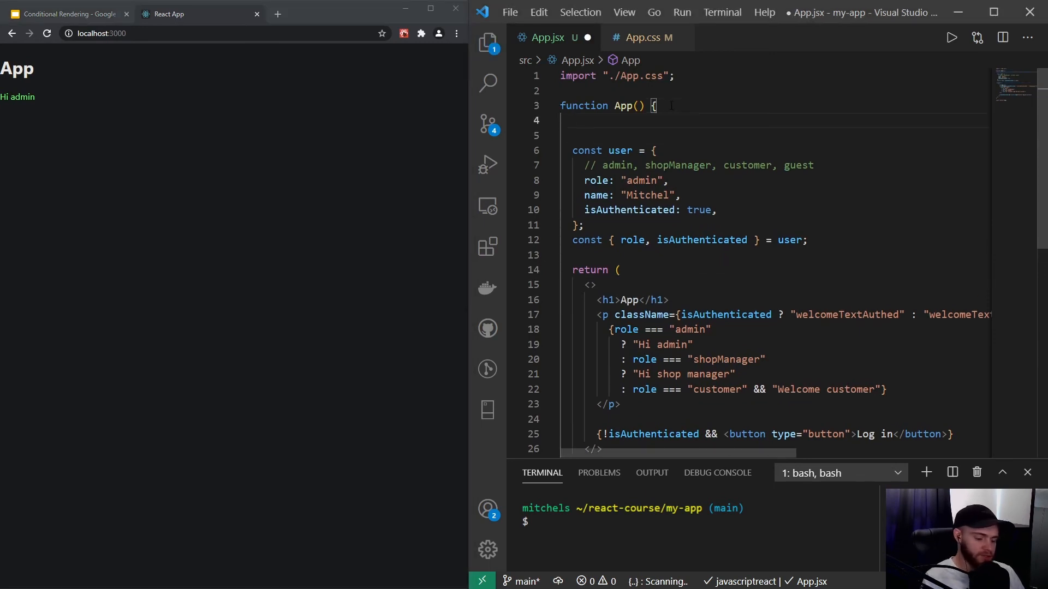
{"action": "type", "text": "const"}
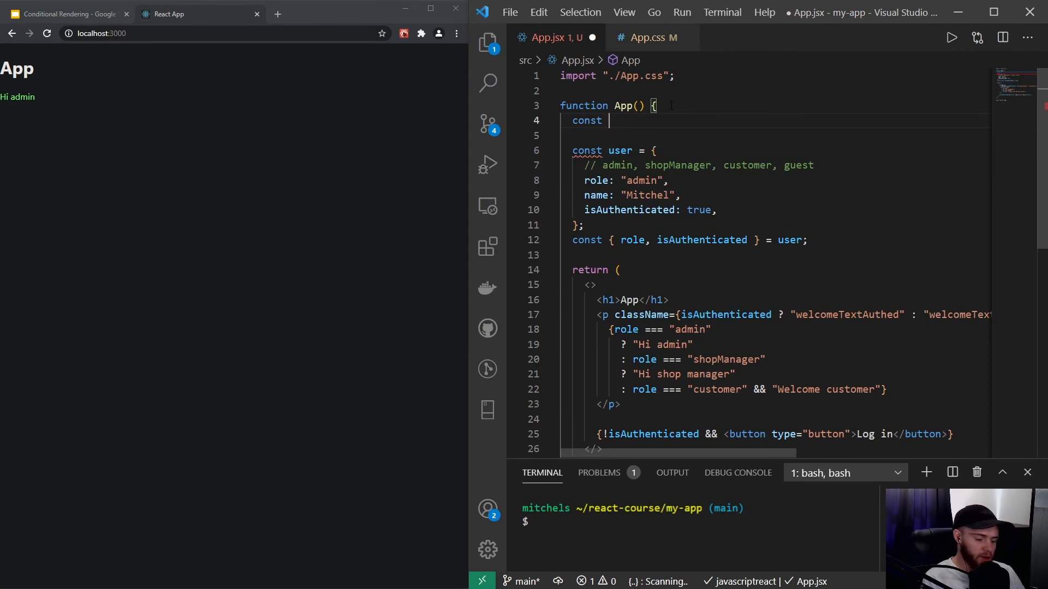
{"action": "type", "text": "welcome"}
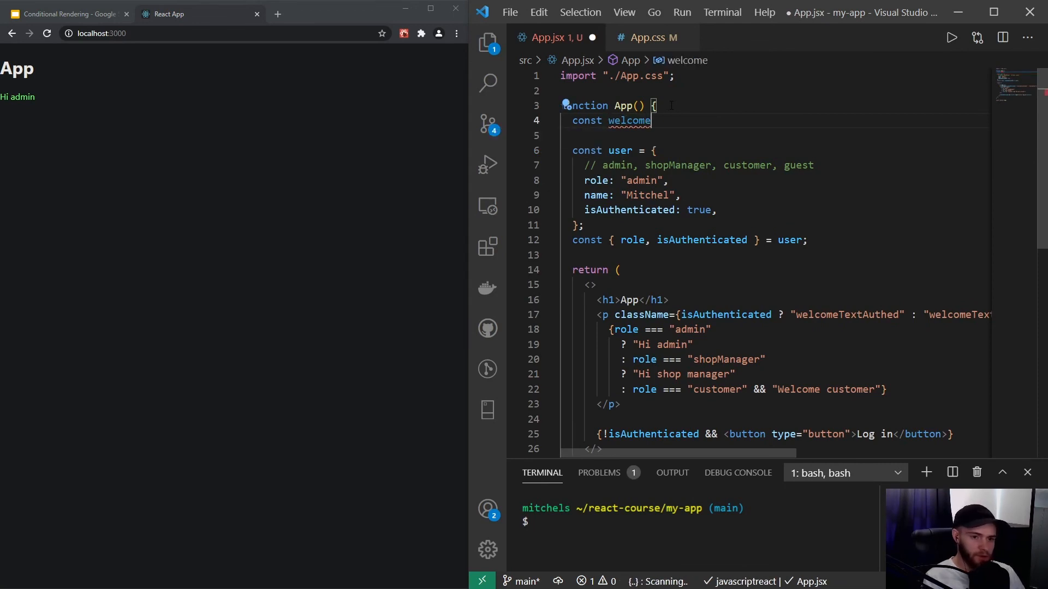
{"action": "type", "text": "T"}
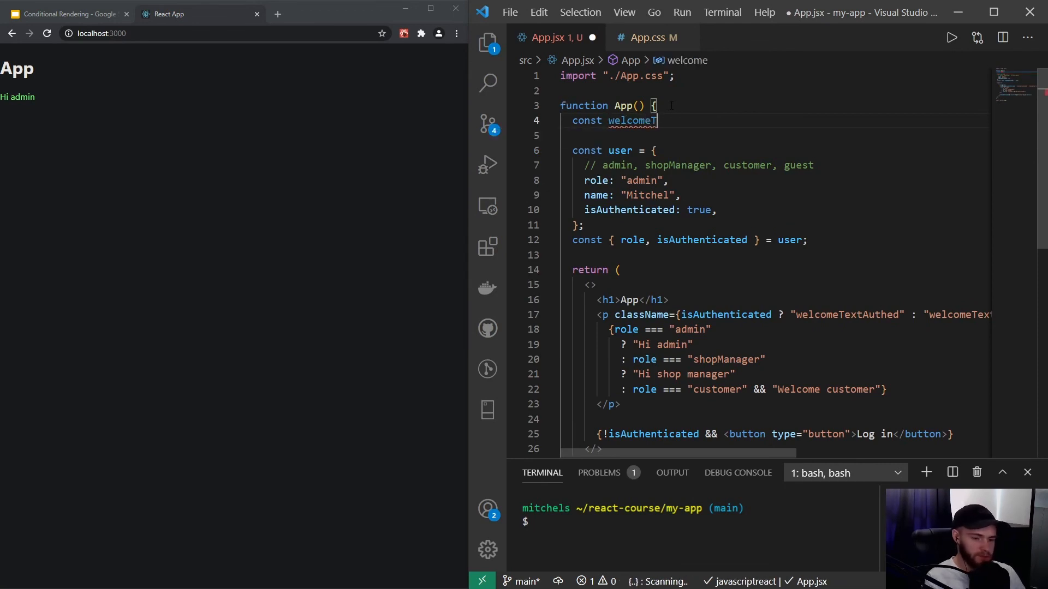
{"action": "type", "text": "est = {}"}
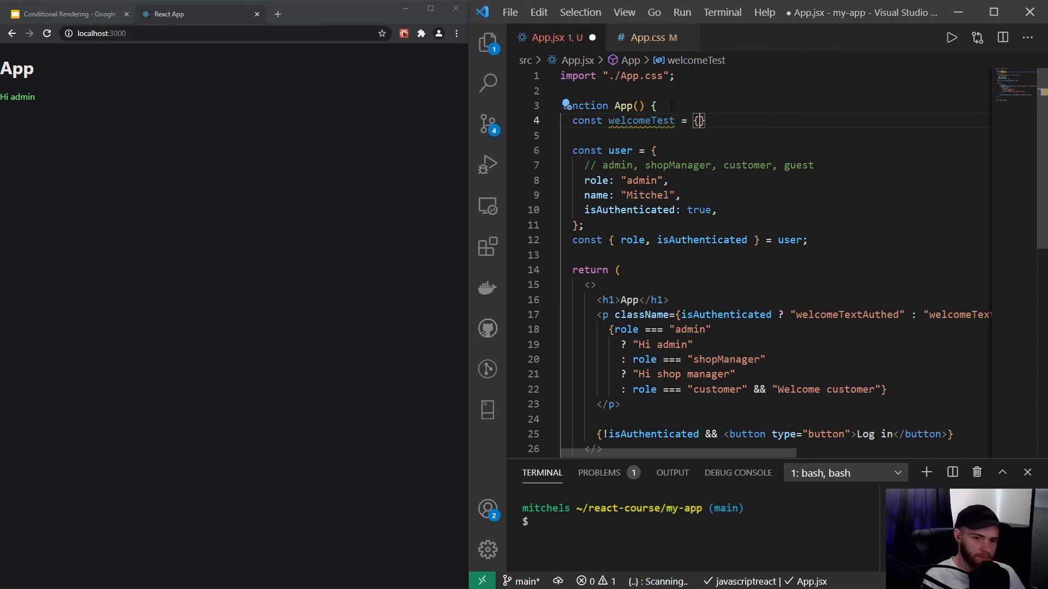
{"action": "key", "text": "Enter"}
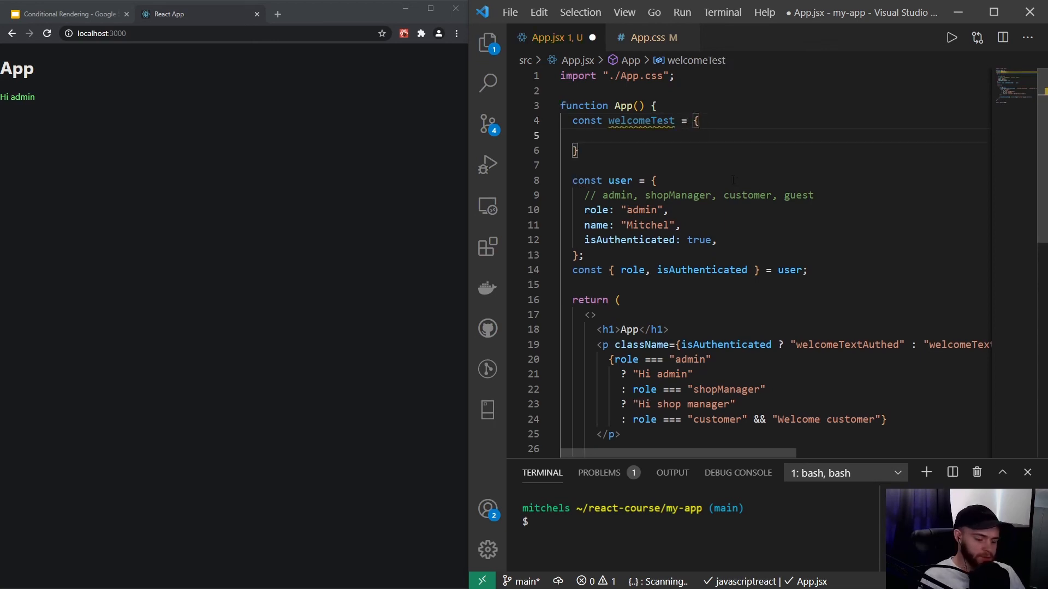
{"action": "type", "text": "admin: 'Hi admin"}
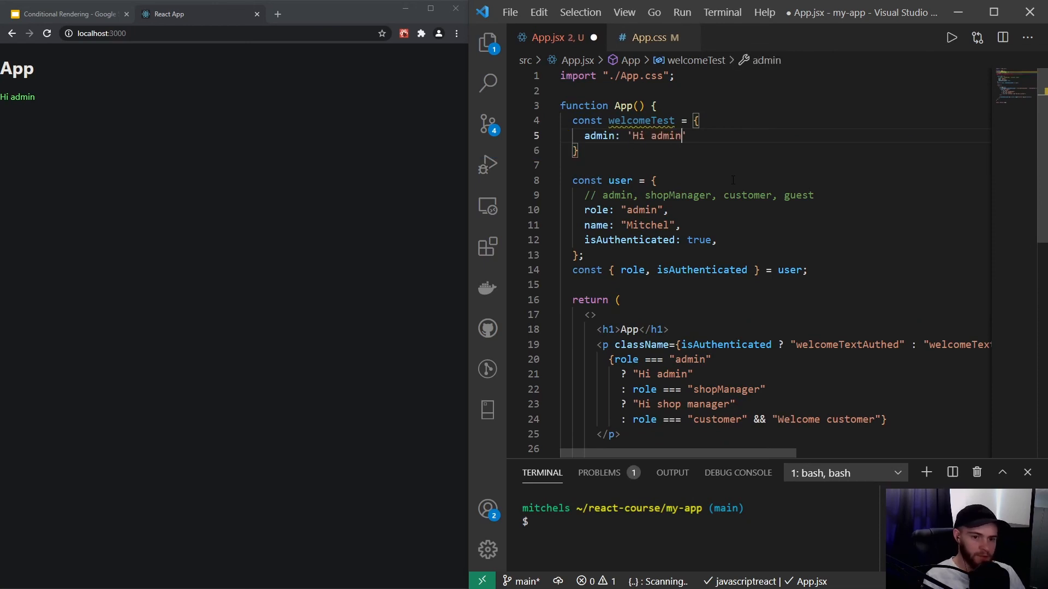
Step: Add shopManager 'Hi shop manager', customer 'Welcome customer' and guest 'Welcome guest' entries
{"action": "key", "text": "Enter"}
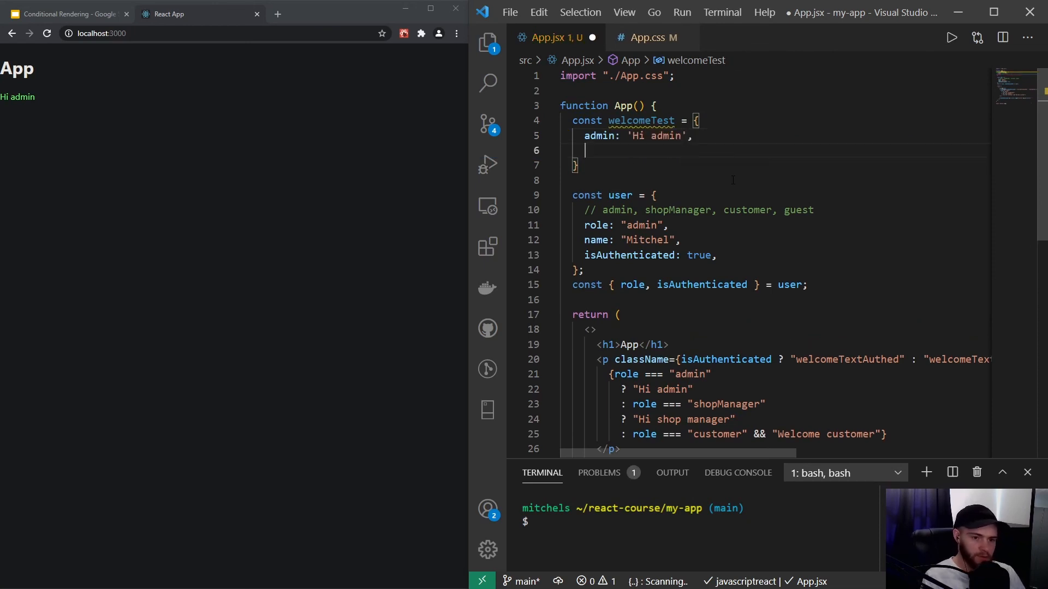
{"action": "type", "text": "shopManager: 'Hi"}
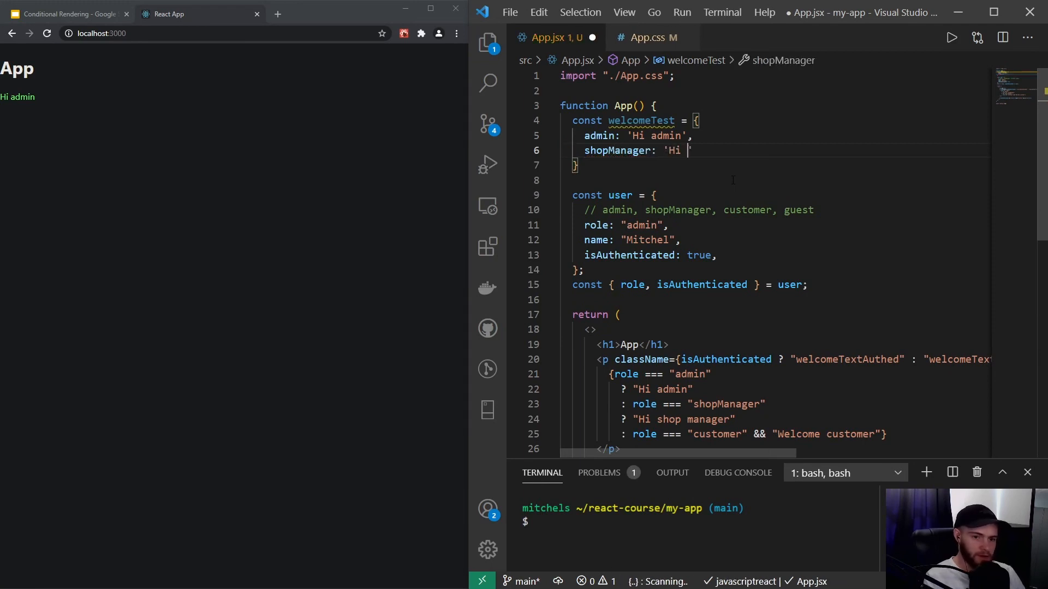
{"action": "type", "text": "shop manager"}
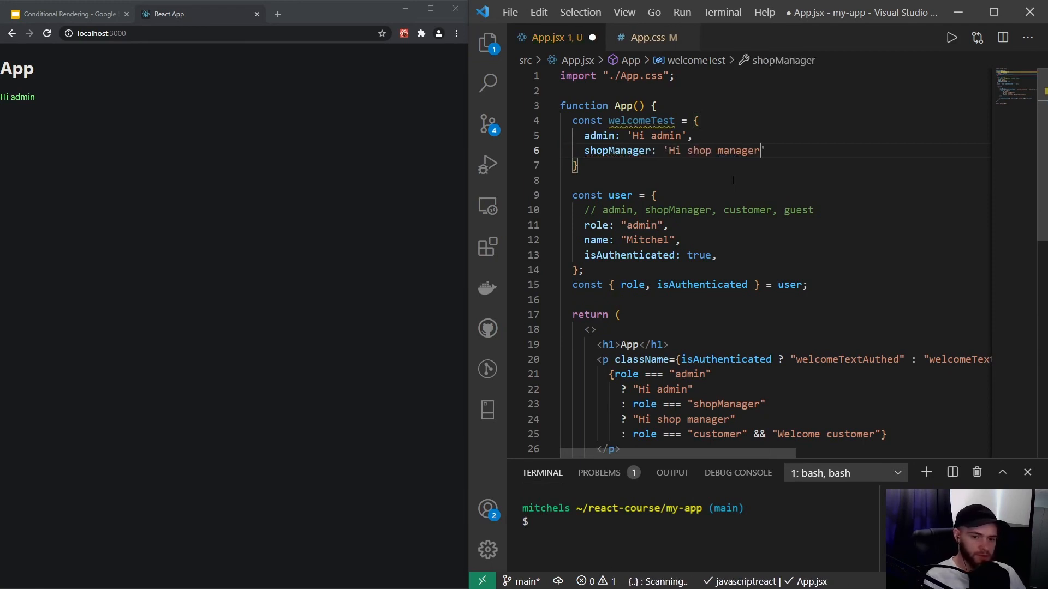
{"action": "key", "text": "Enter"}
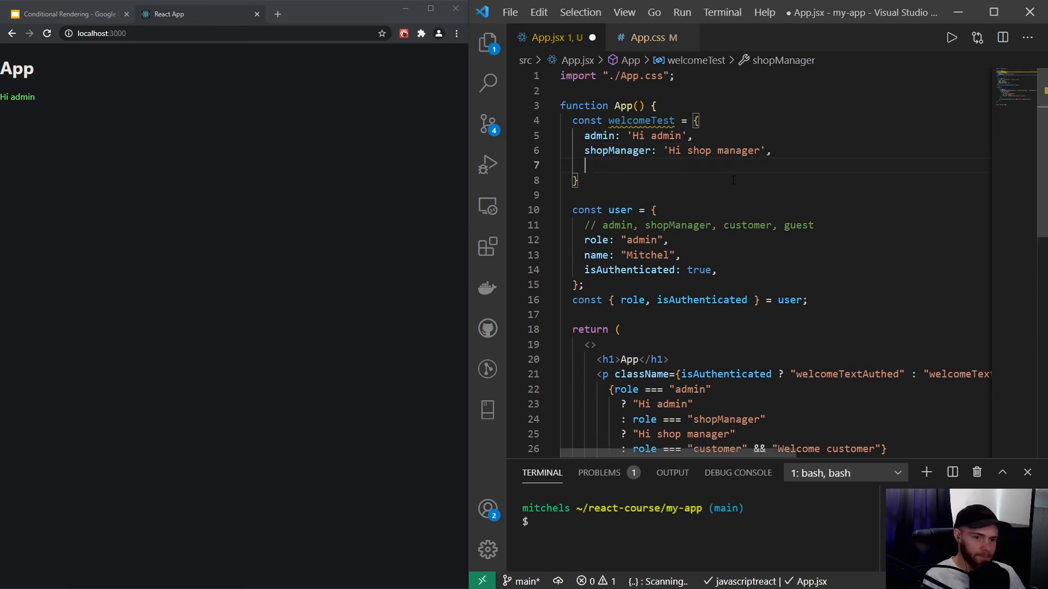
{"action": "type", "text": "customer: 'Welcome customer',"}
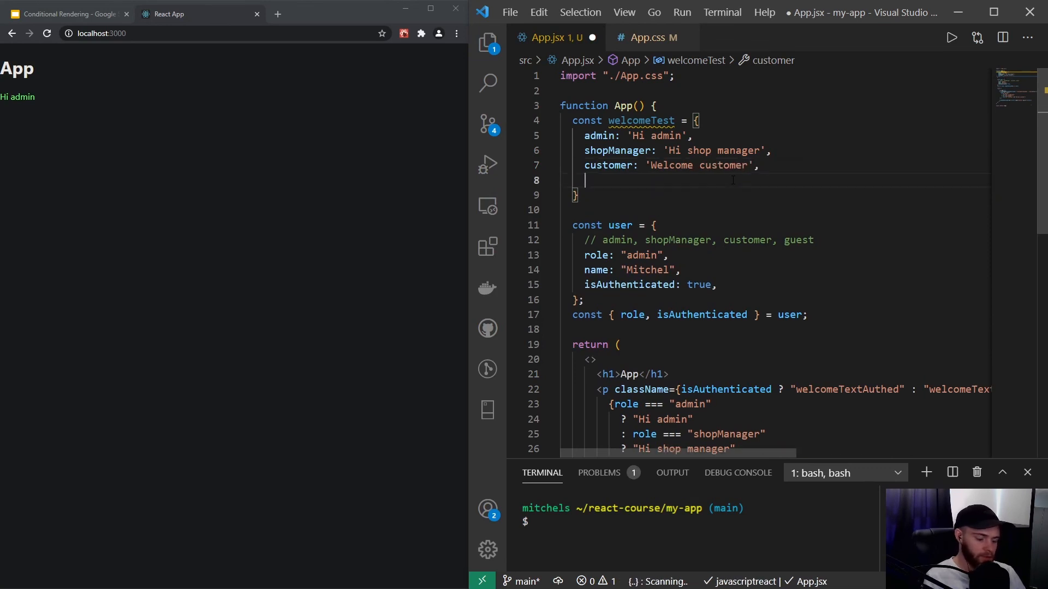
{"action": "type", "text": "guest: 'Welcome"}
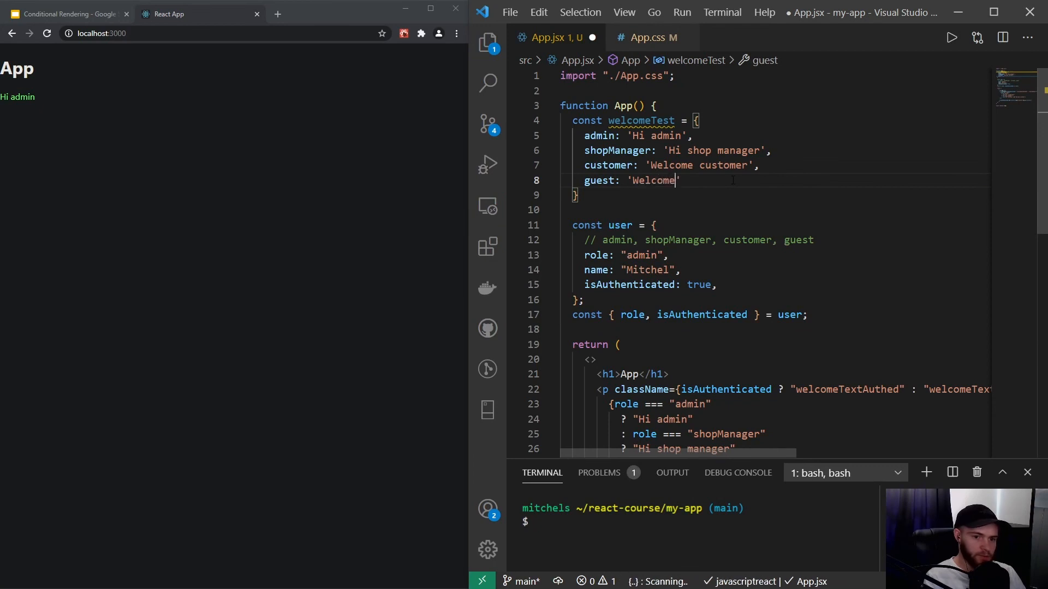
{"action": "type", "text": "guest"}
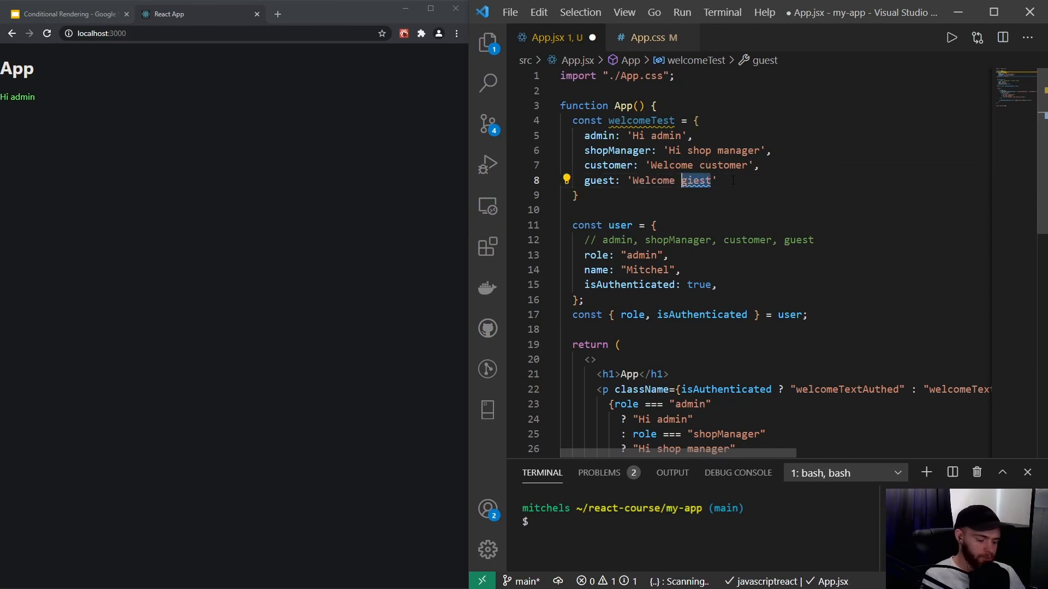
{"action": "type", "text": "guest"}
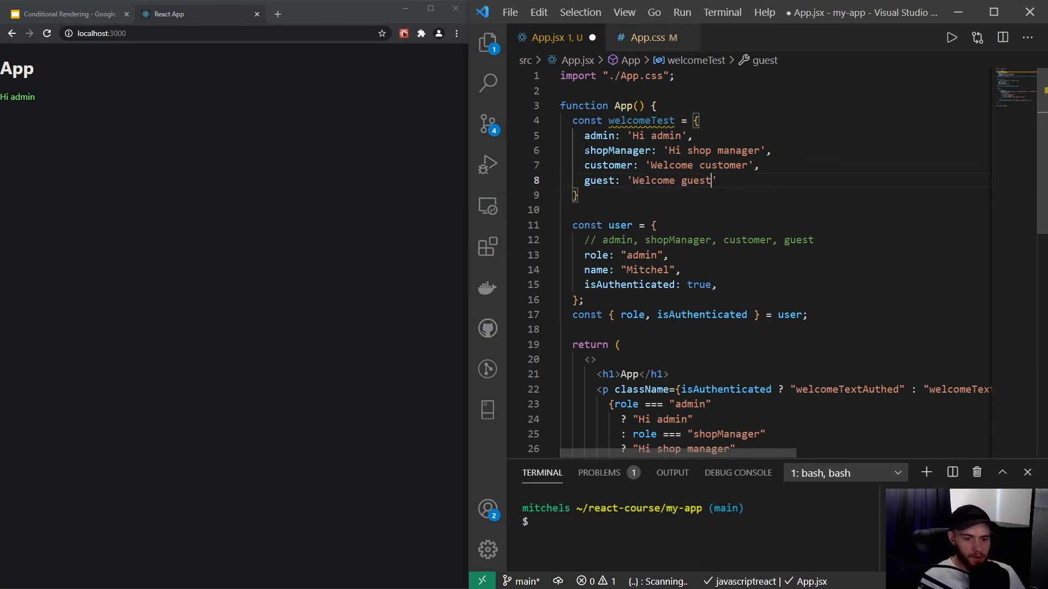
{"action": "scroll", "scroll_direction": "down", "scroll_amount": 3}
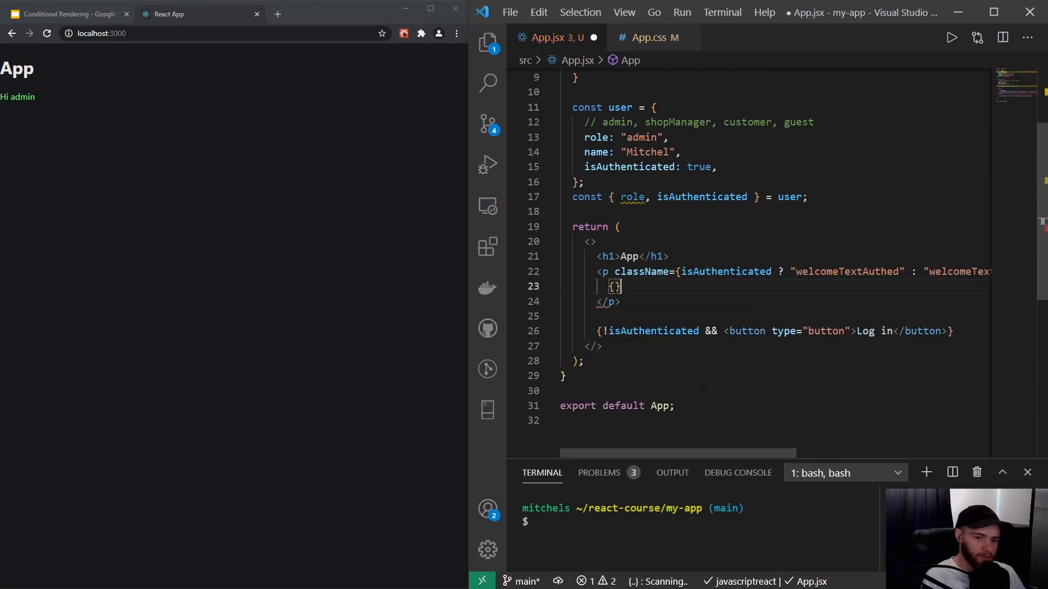
Step: Render {welcomeTest[role]} in the paragraph instead of the ternary chain and save App.jsx
{"action": "scroll", "scroll_direction": "up", "scroll_amount": 3}
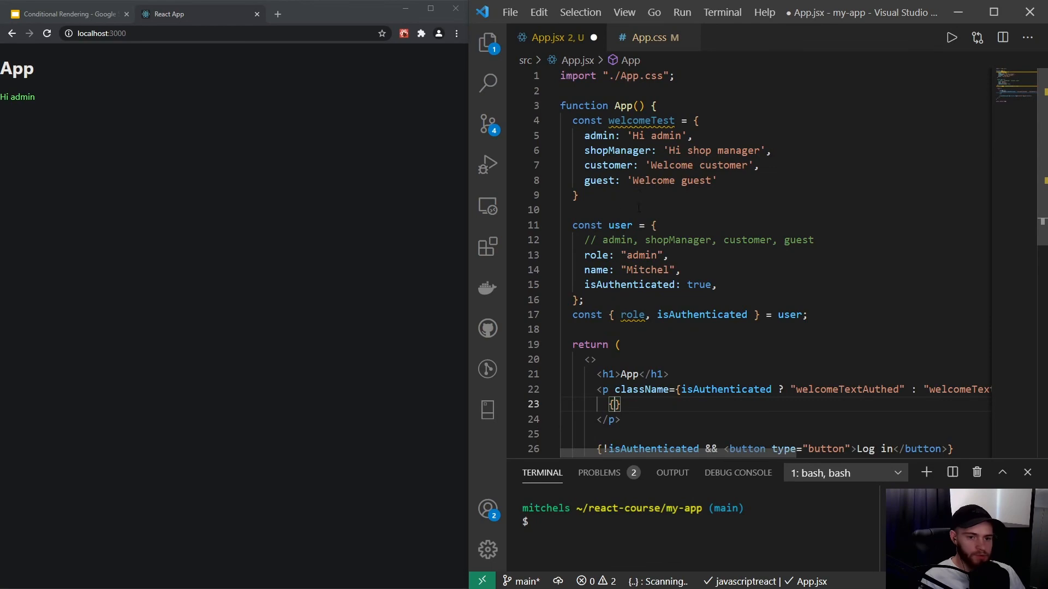
{"action": "scroll", "scroll_direction": "down", "scroll_amount": 3}
{"action": "type", "text": "welcomeTest"}
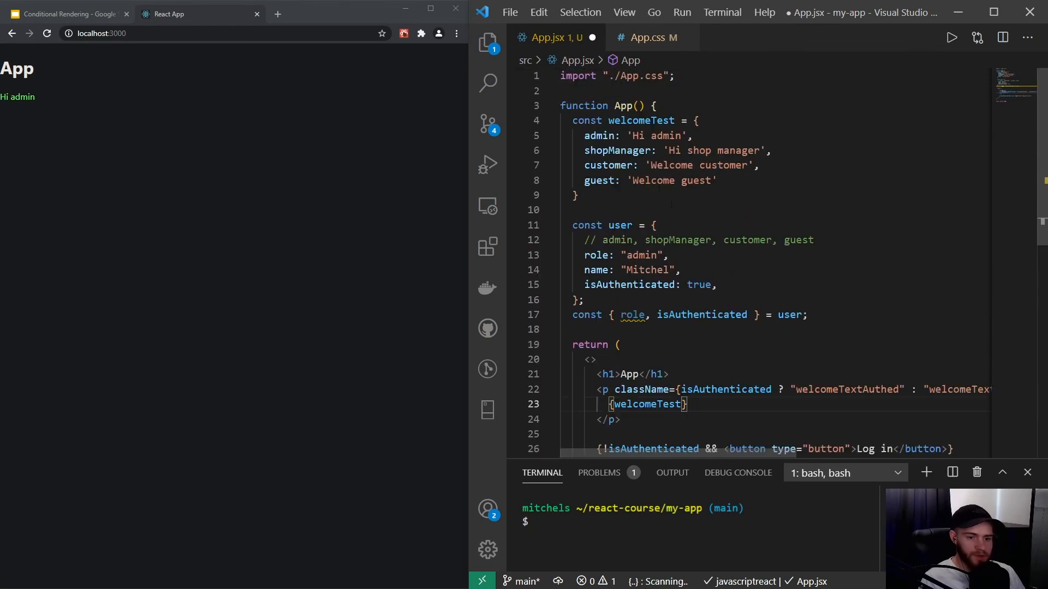
{"action": "scroll", "scroll_direction": "down", "scroll_amount": 3}
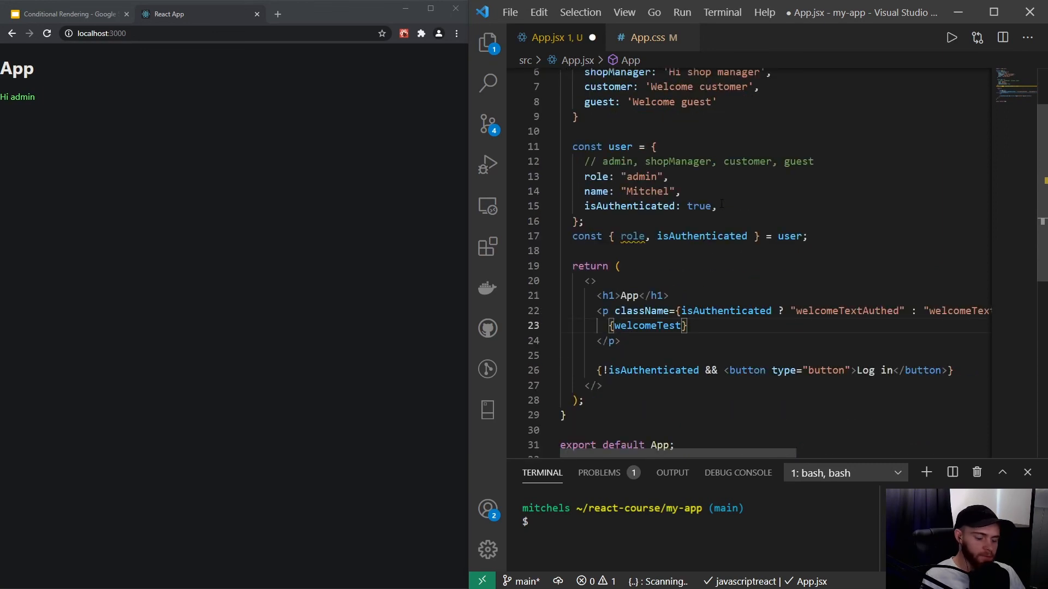
{"action": "type", "text": "[]"}
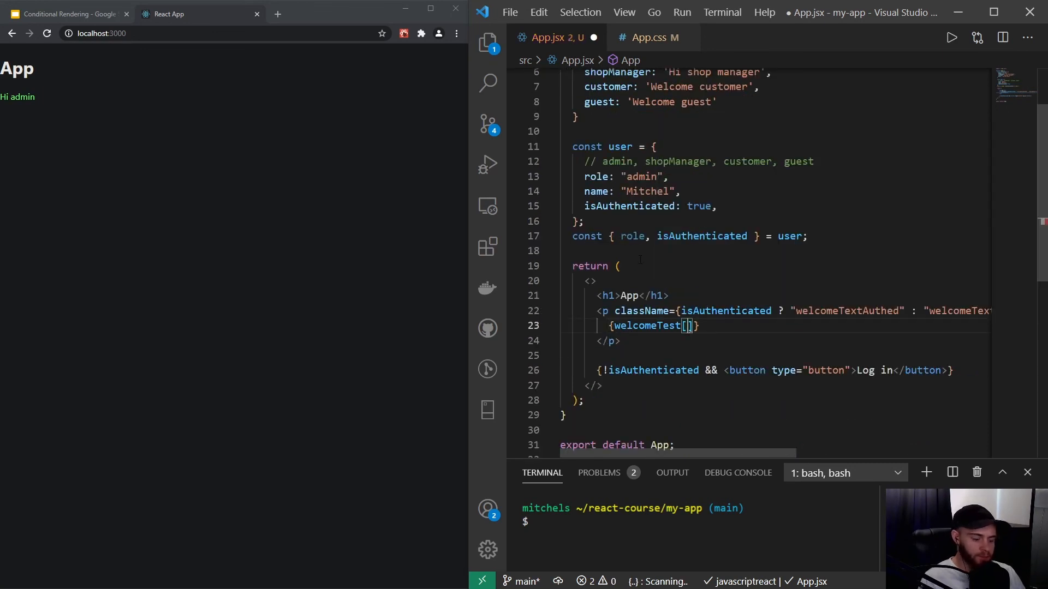
{"action": "type", "text": "role"}
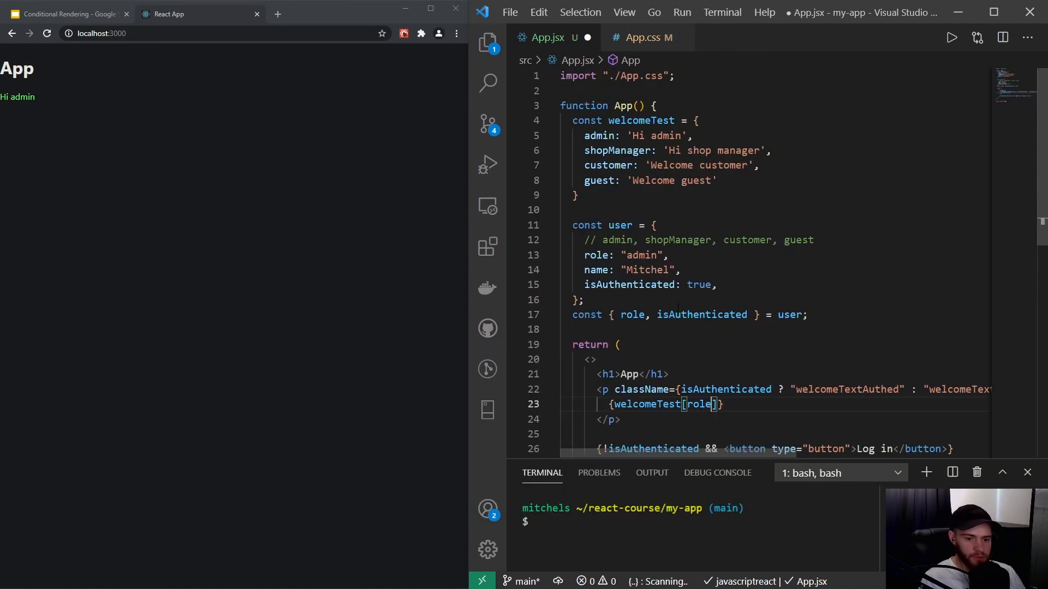
{"action": "mouse_move", "coordinate": [646, 403]}
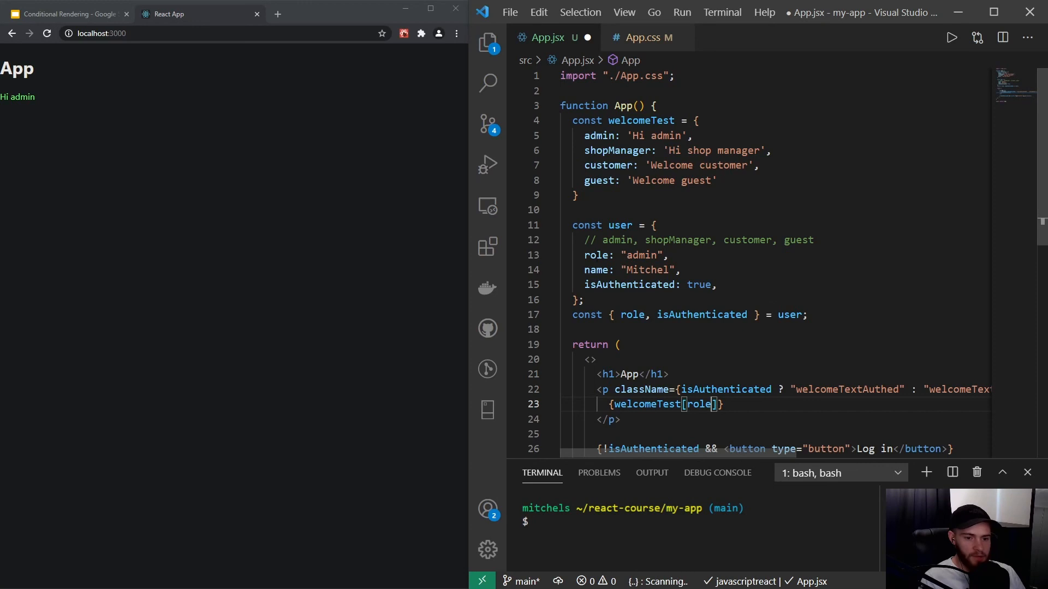
{"action": "mouse_move", "coordinate": [700, 404]}
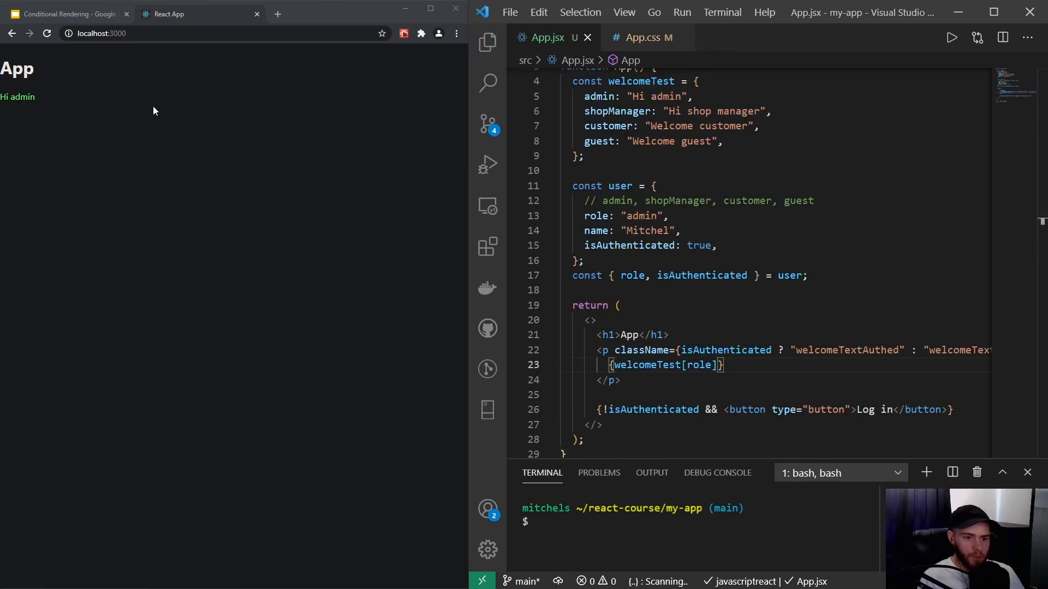
{"action": "double_click", "coordinate": [646, 230]}
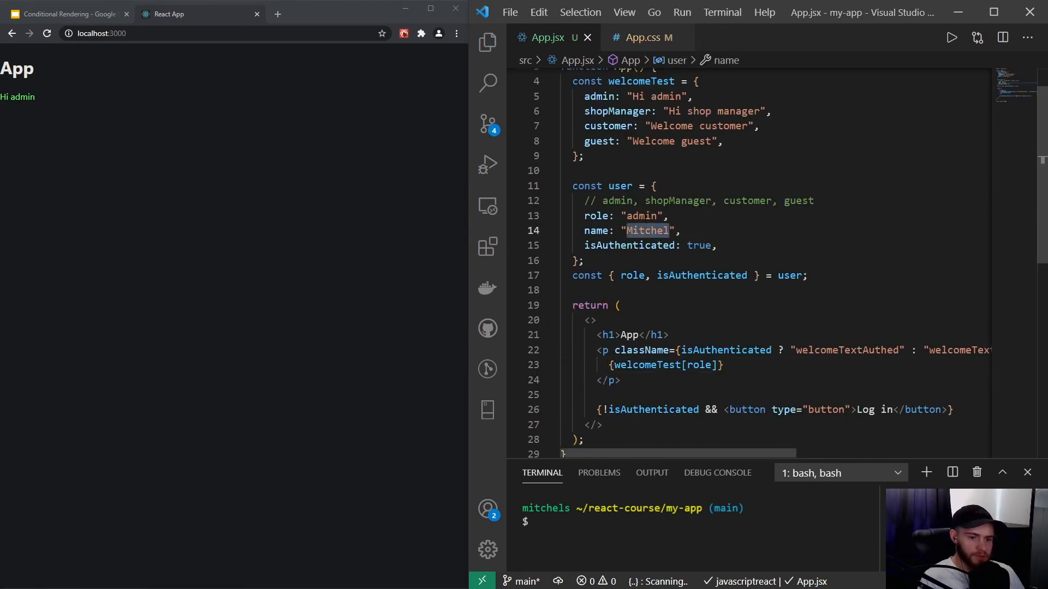